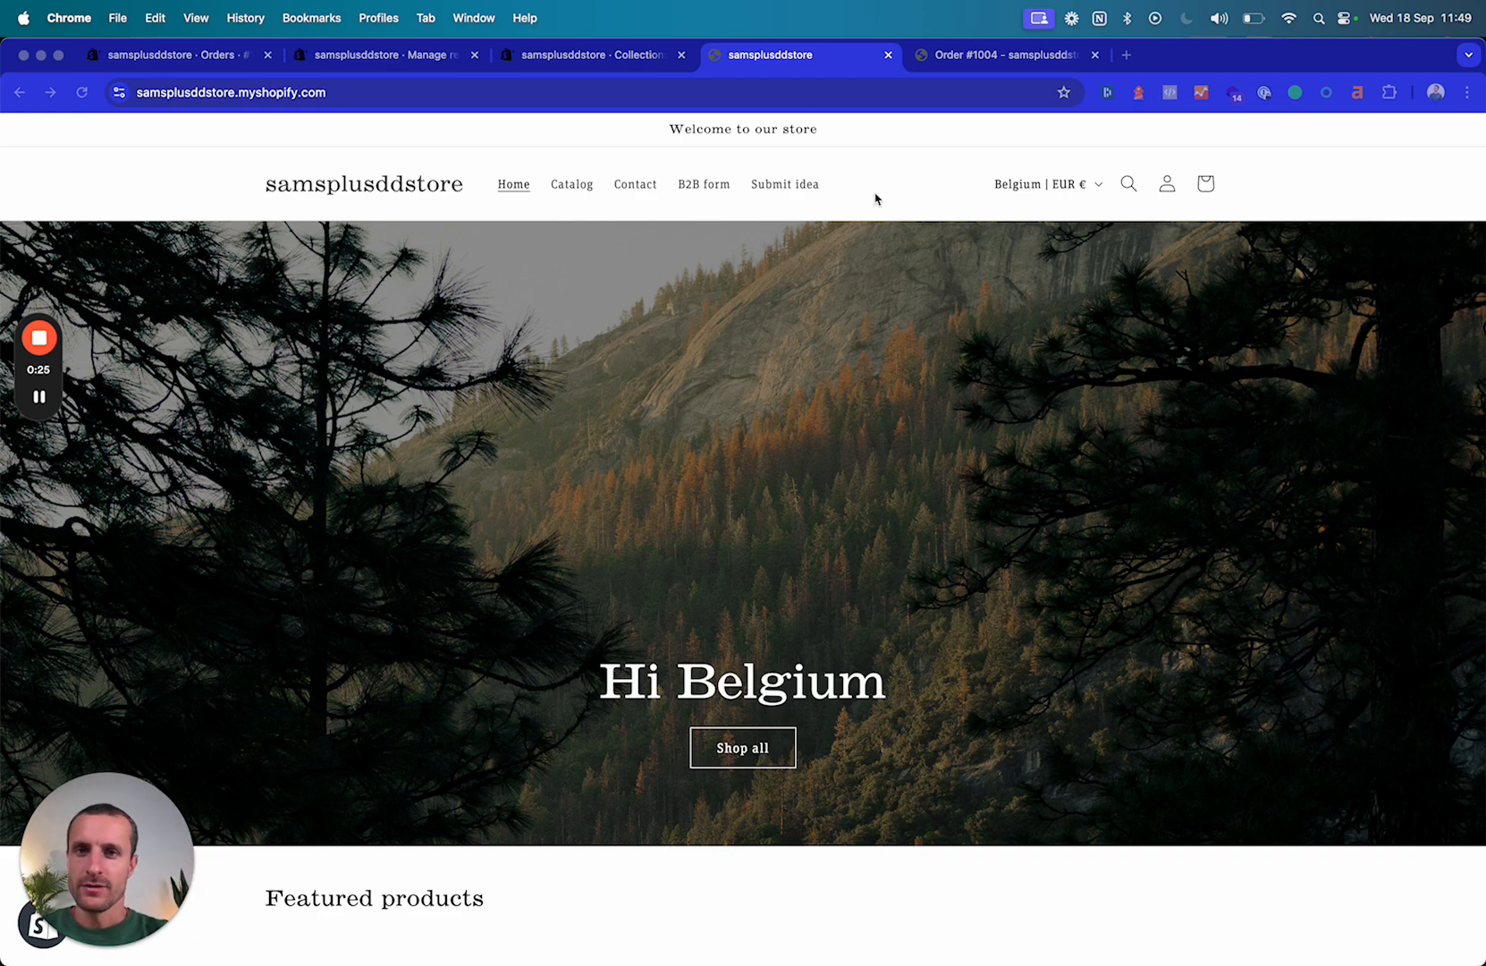
mouse_move(651, 107)
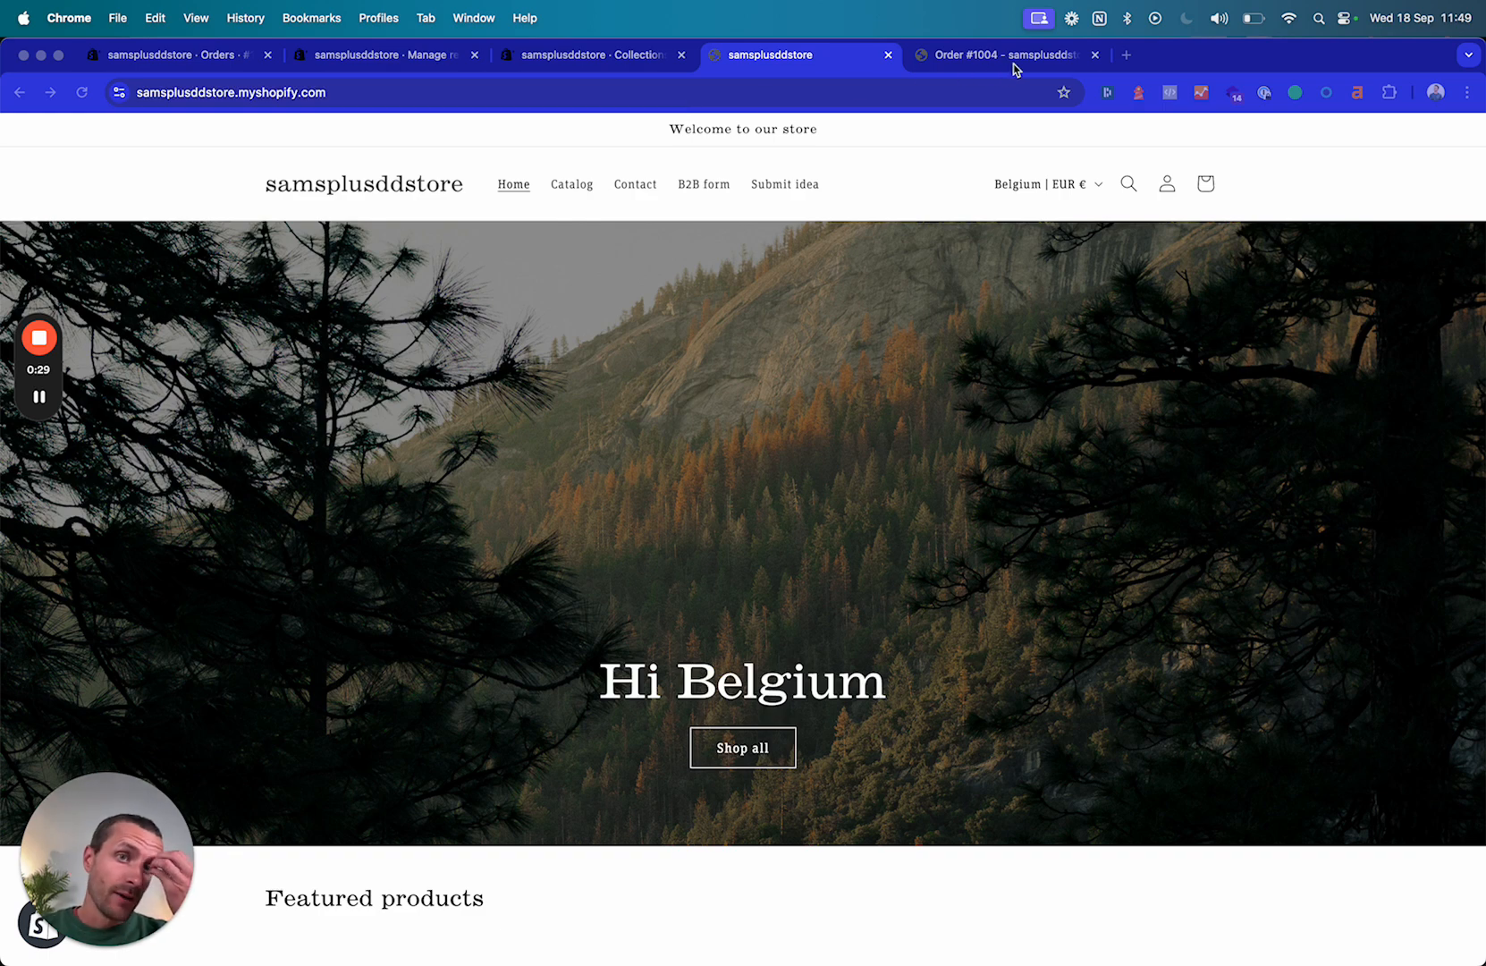
From the customer's order #1004 page, go back to the orders list
left_click(998, 54)
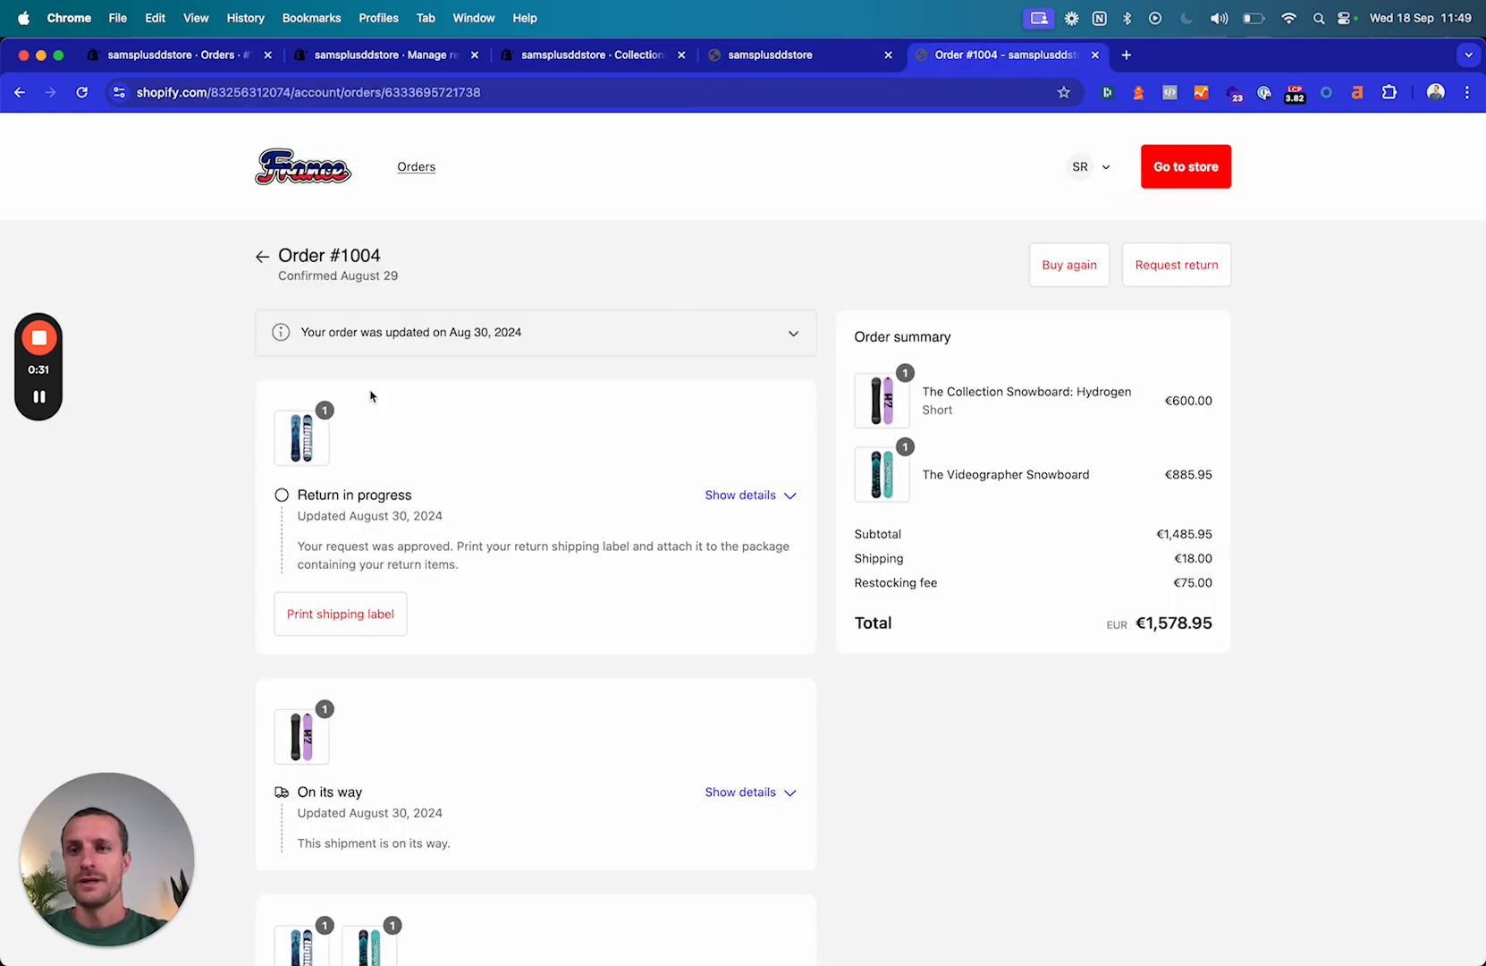
left_click(263, 256)
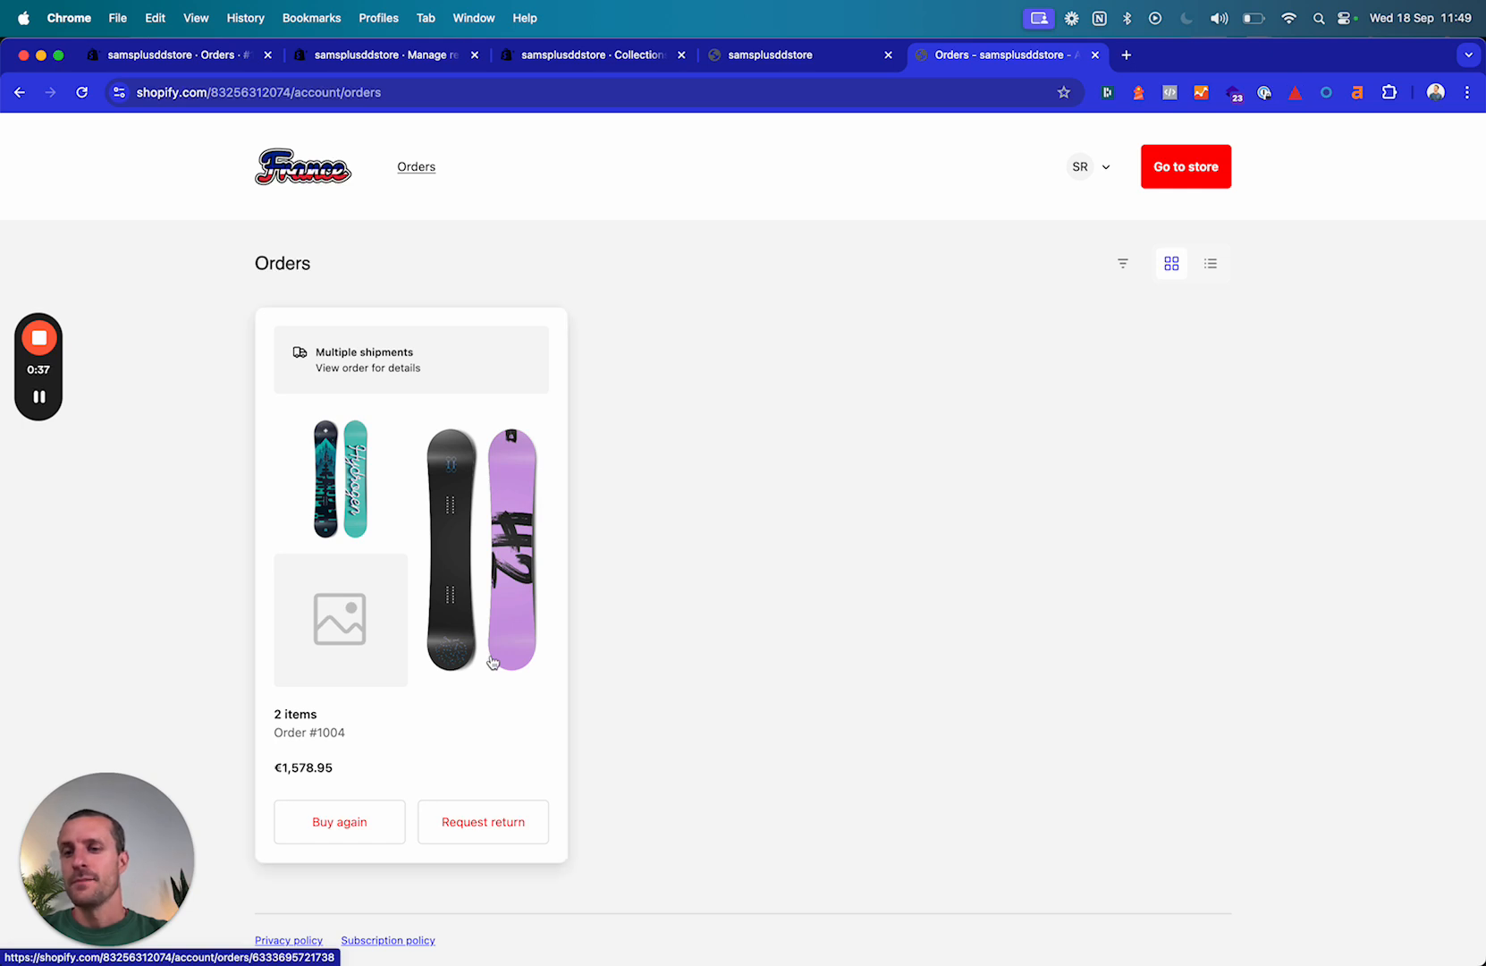
mouse_move(384, 282)
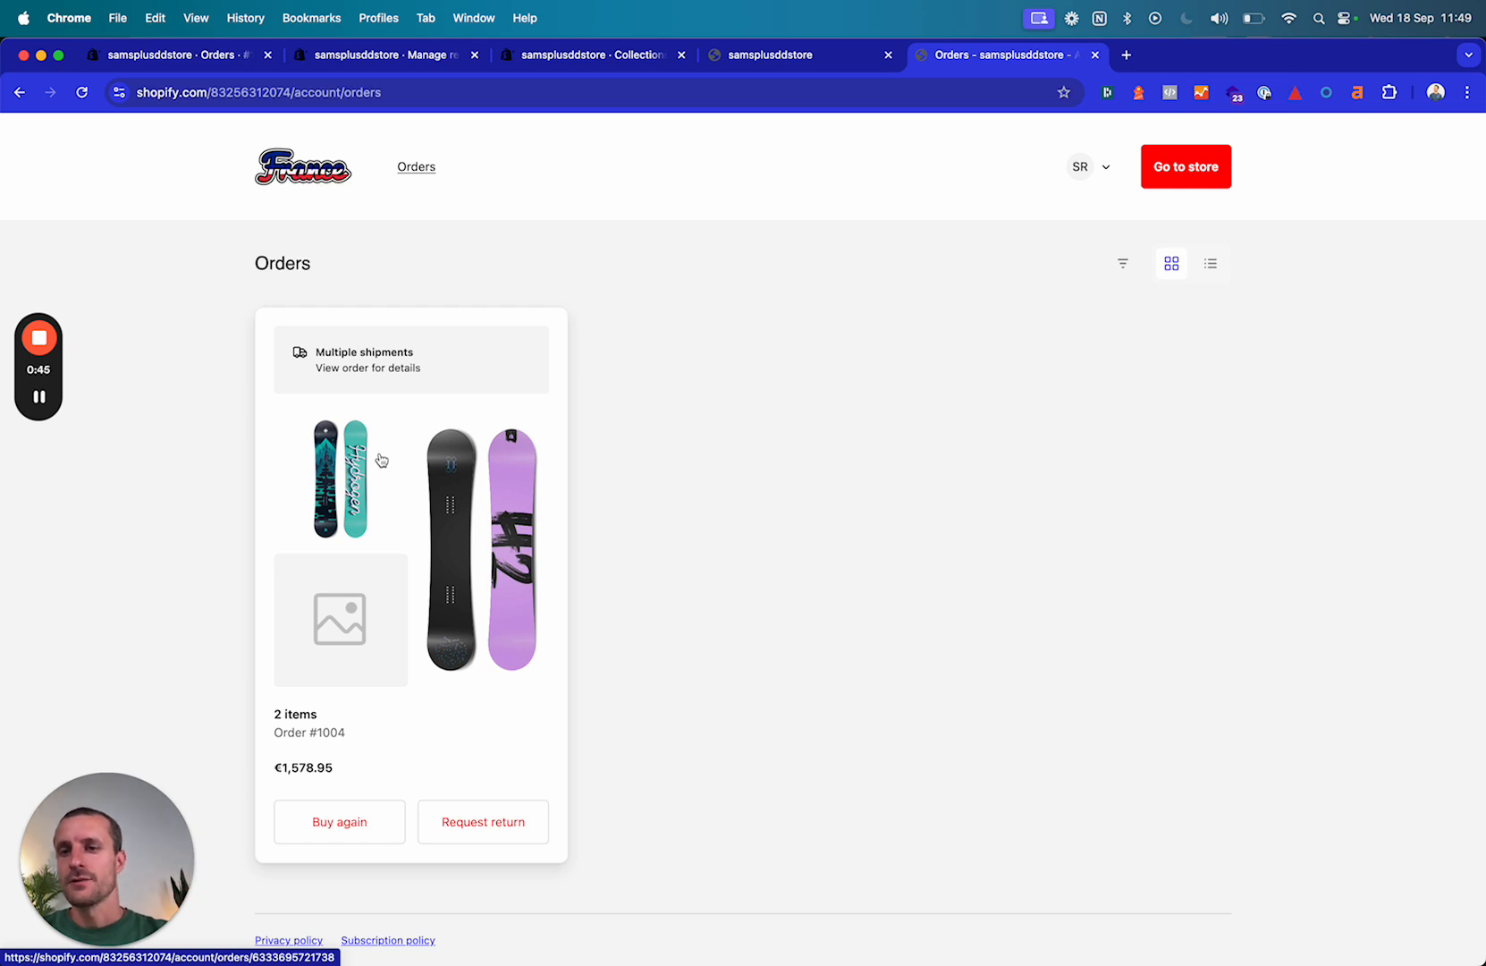
left_click(410, 479)
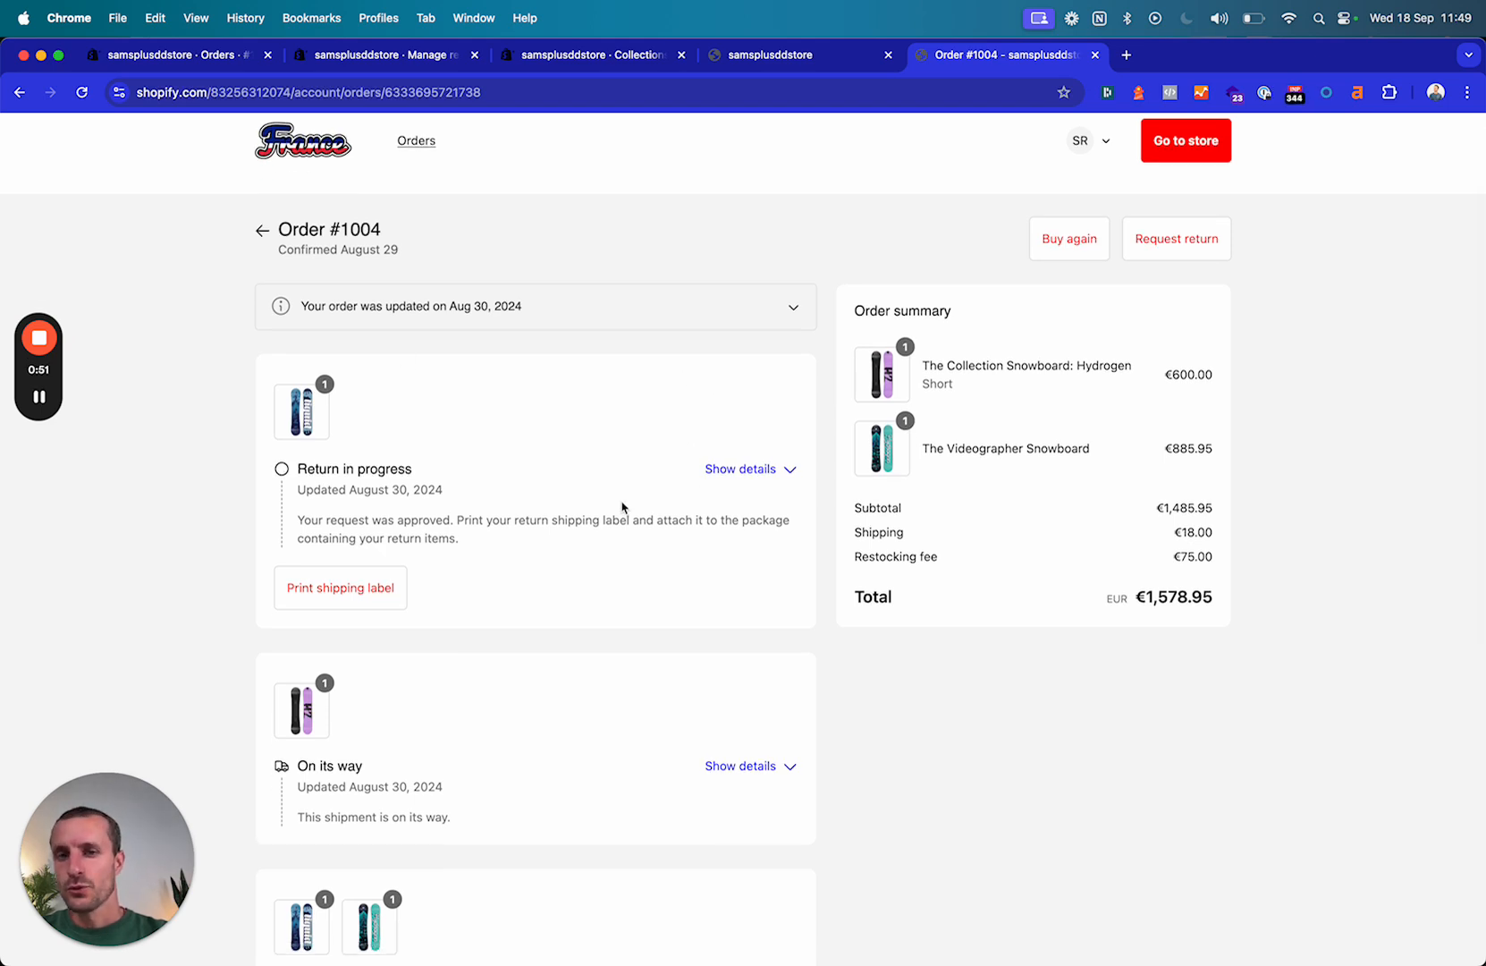
scroll("down", 3)
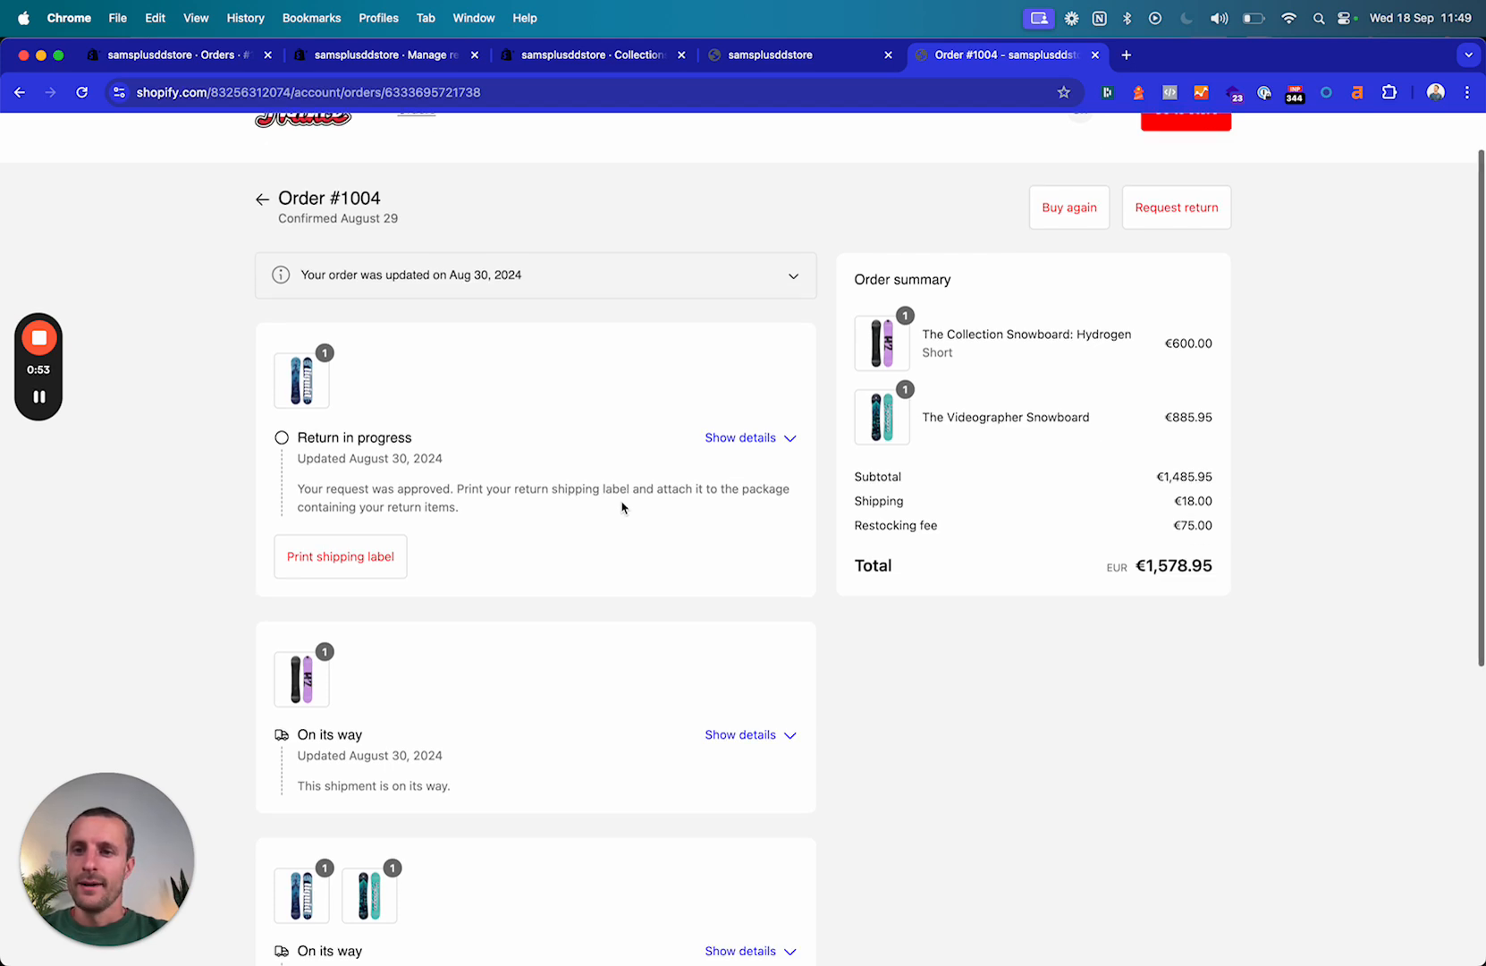
scroll("down", 3)
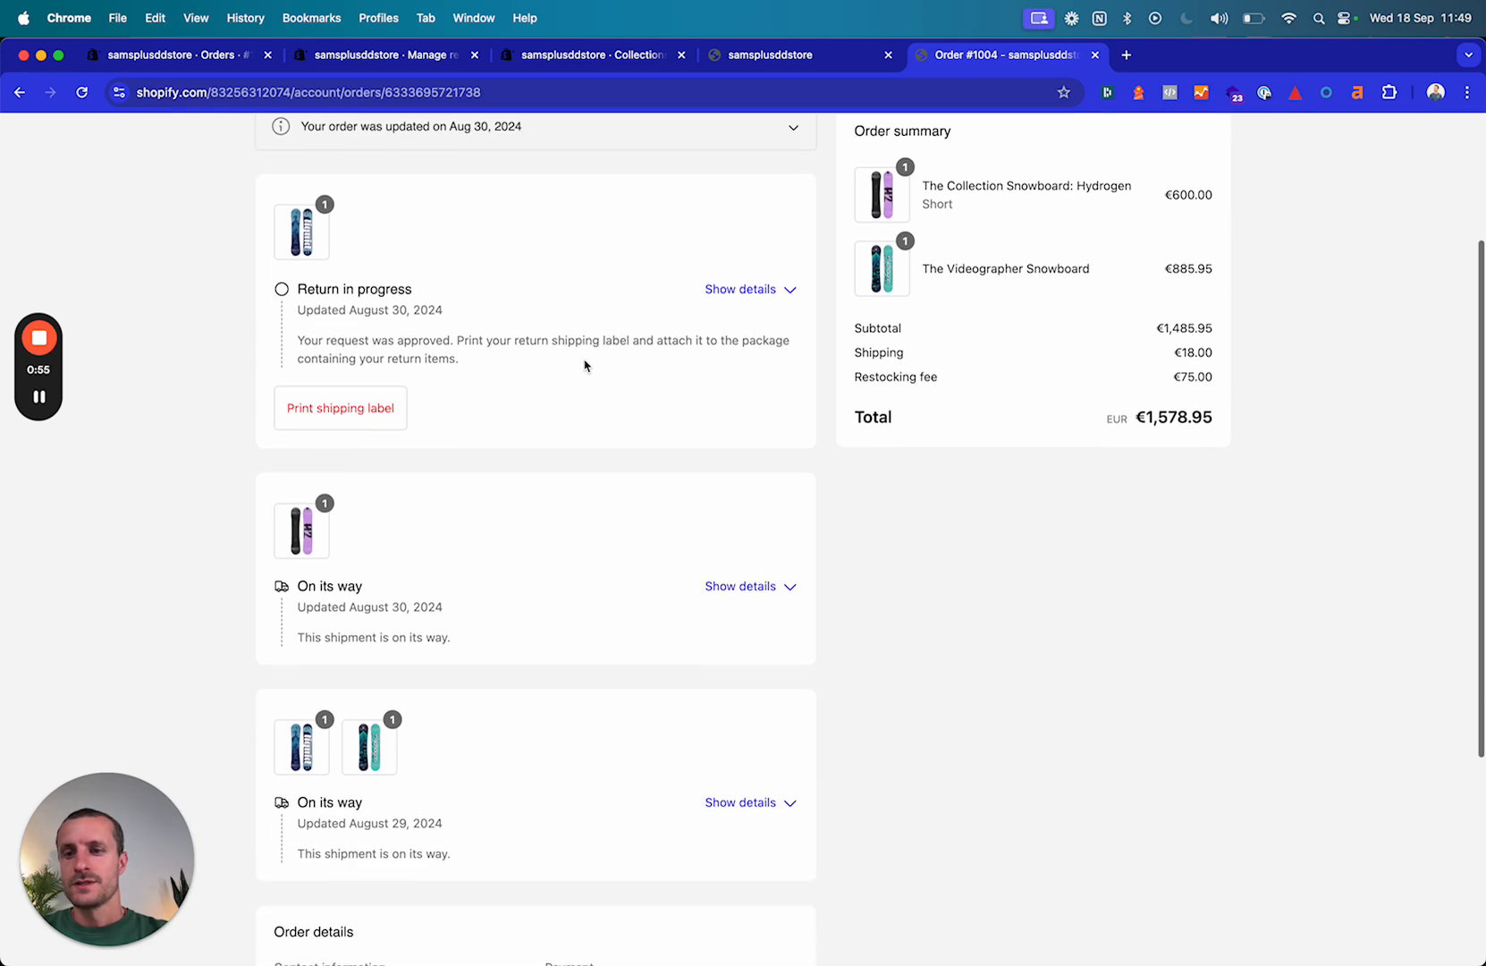
scroll("down", 3)
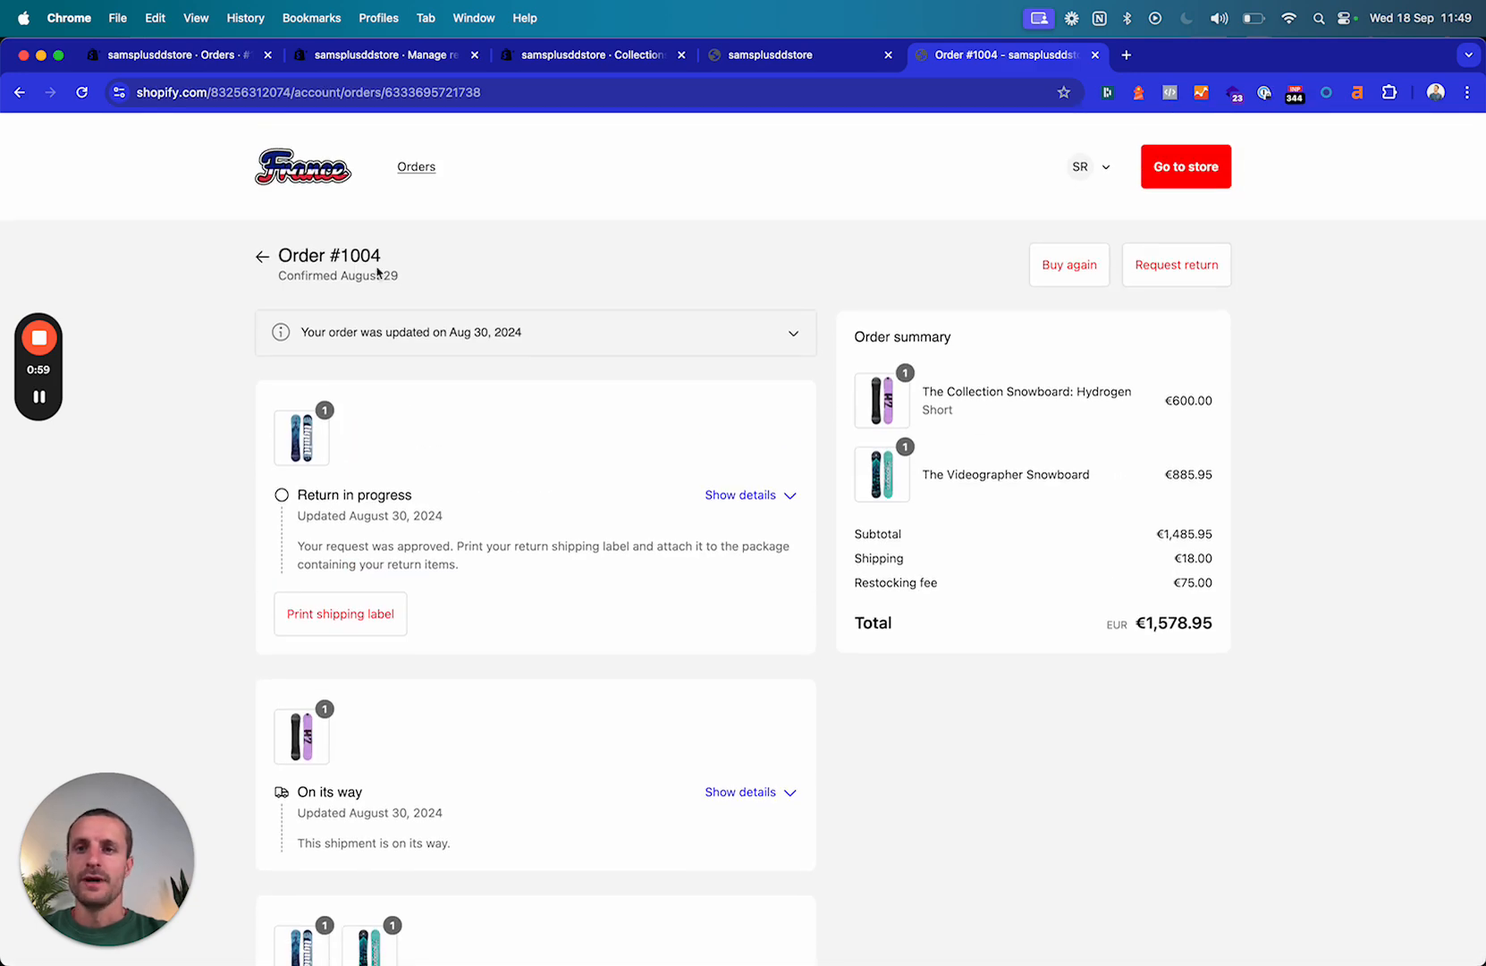
left_click(263, 256)
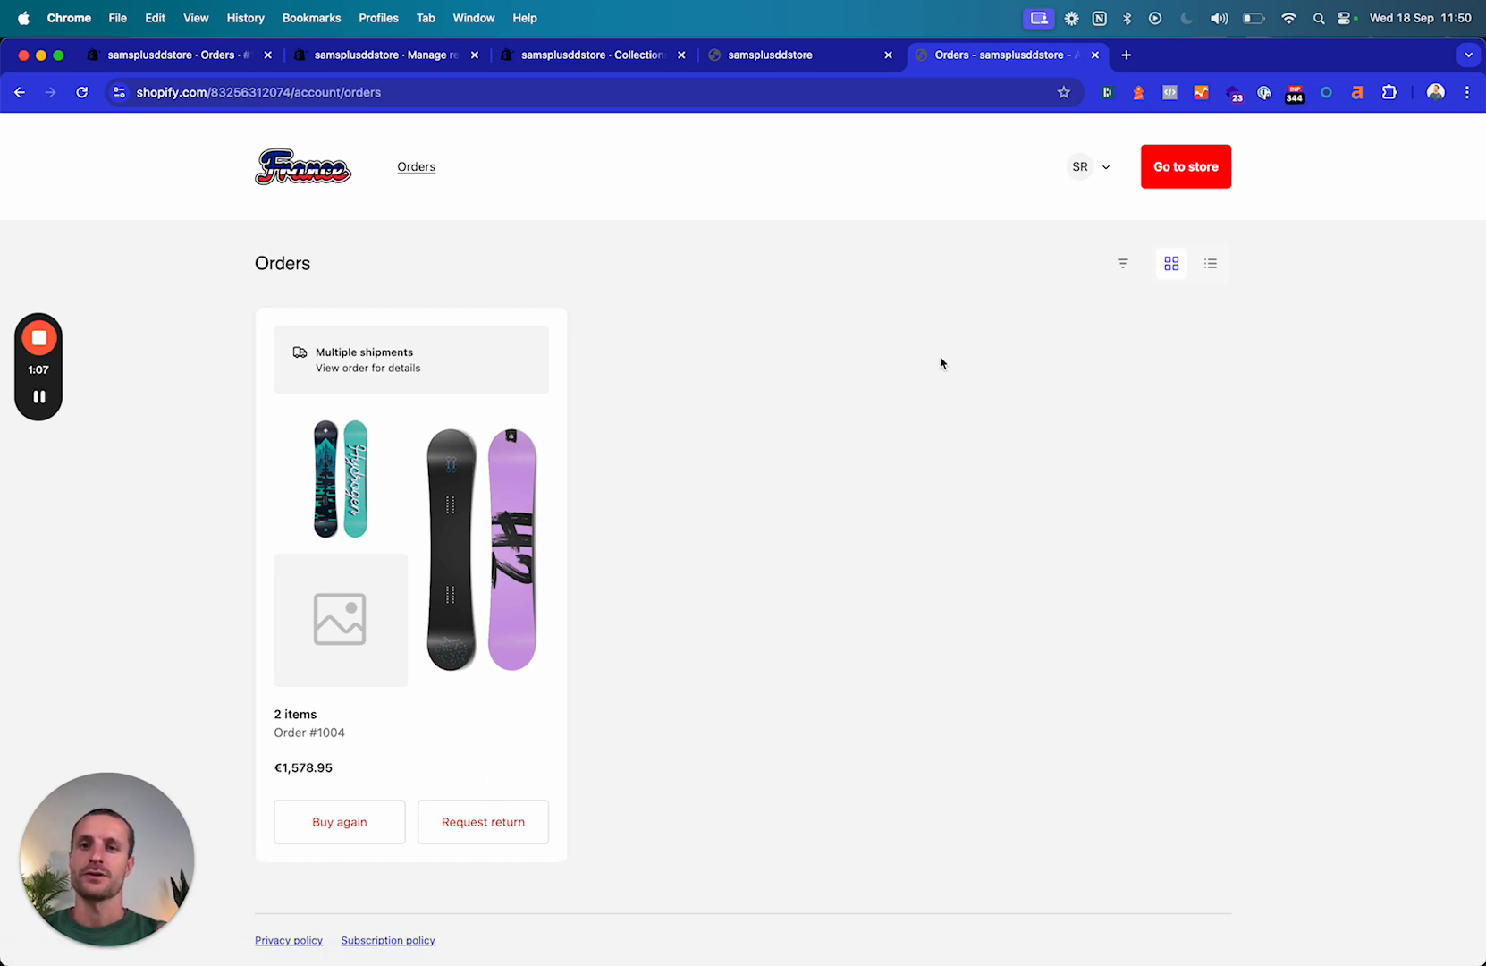
mouse_move(377, 774)
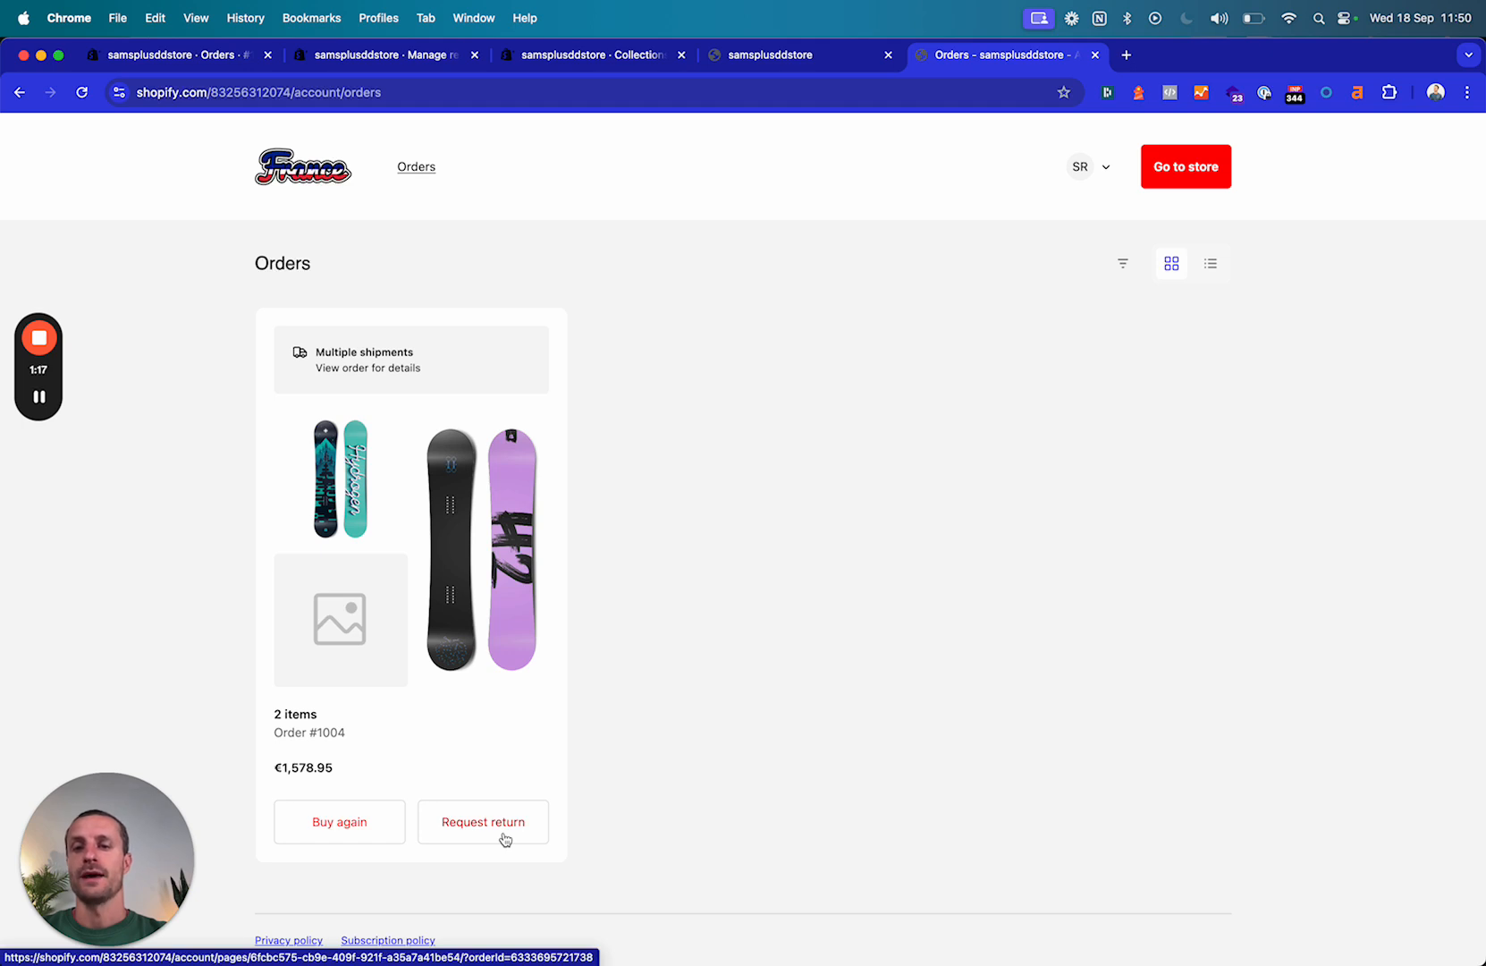
Start a return request for order #1004, noting the Liquid snowboard is ineligible
left_click(483, 821)
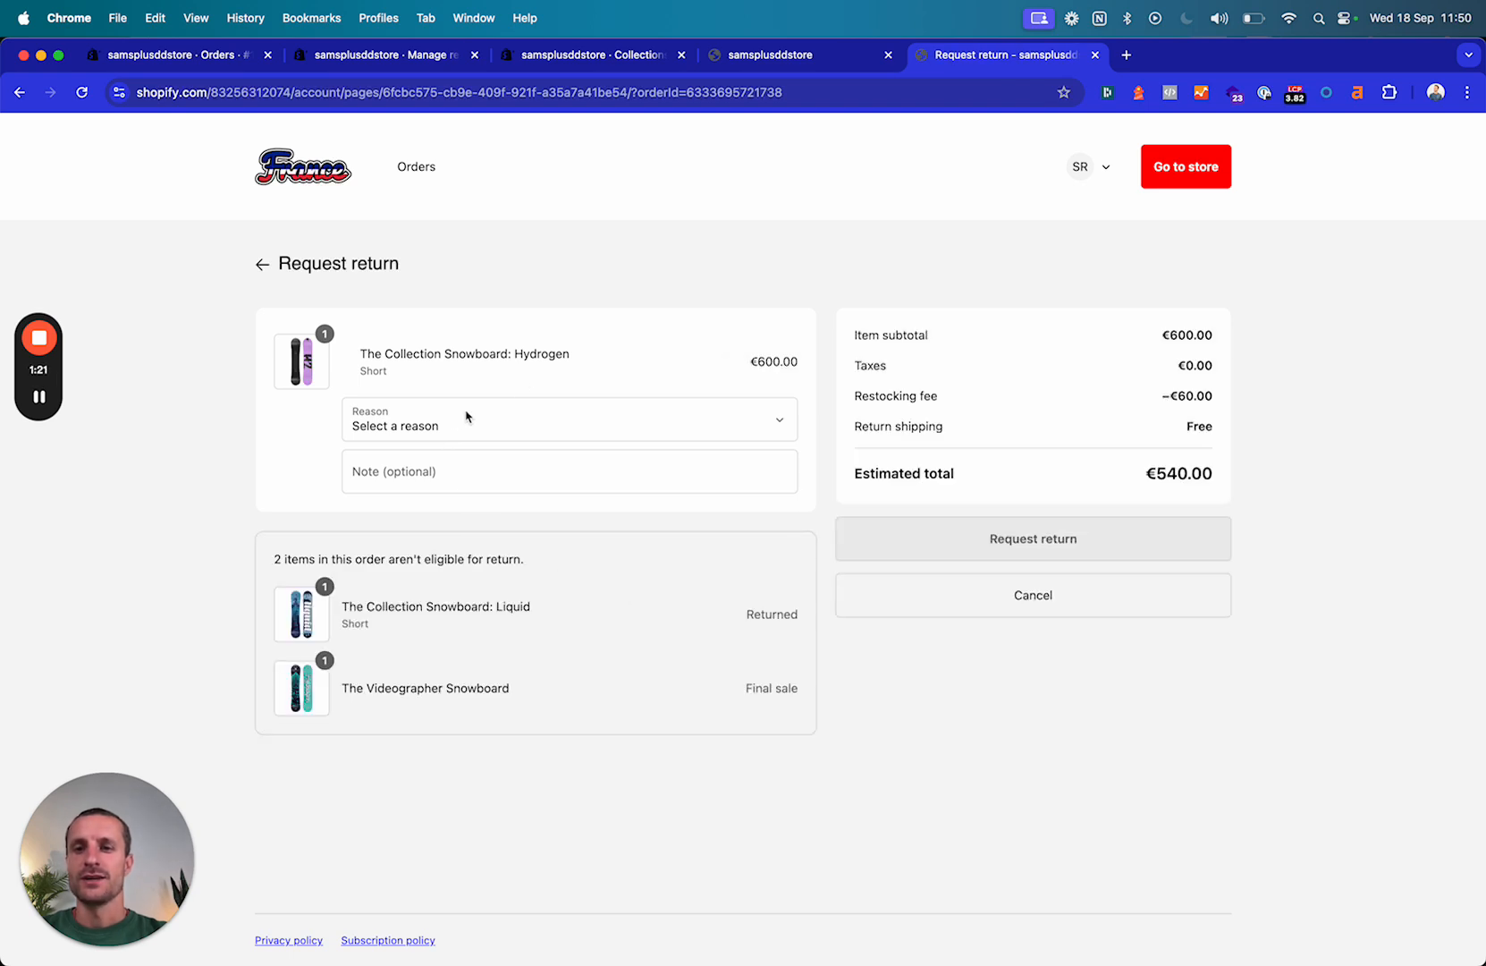
left_click(569, 418)
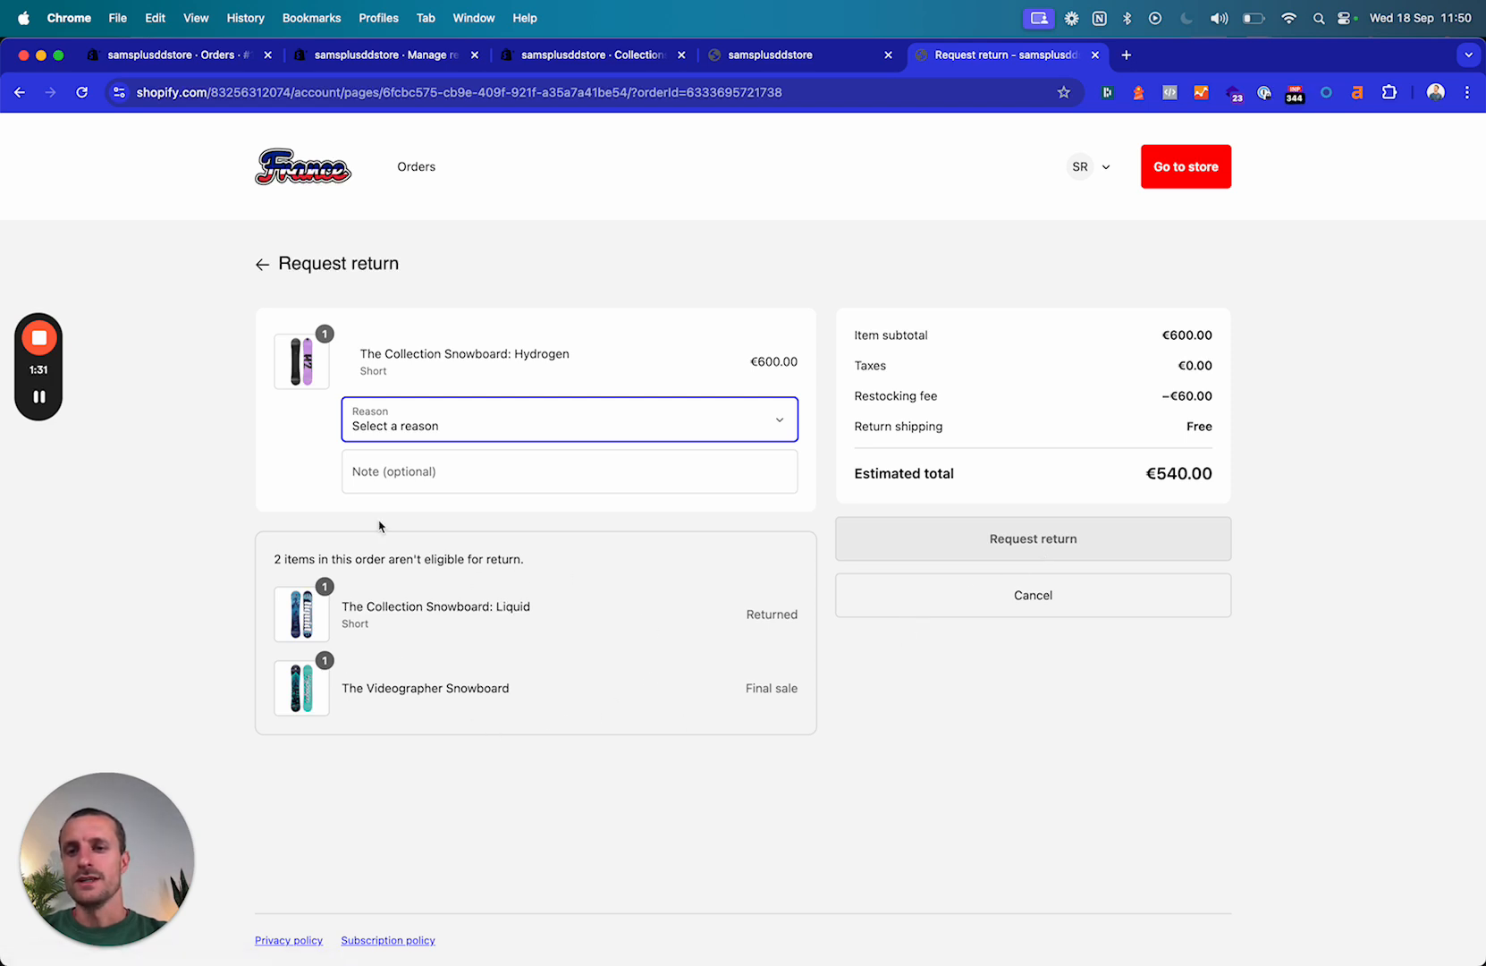
mouse_move(320, 397)
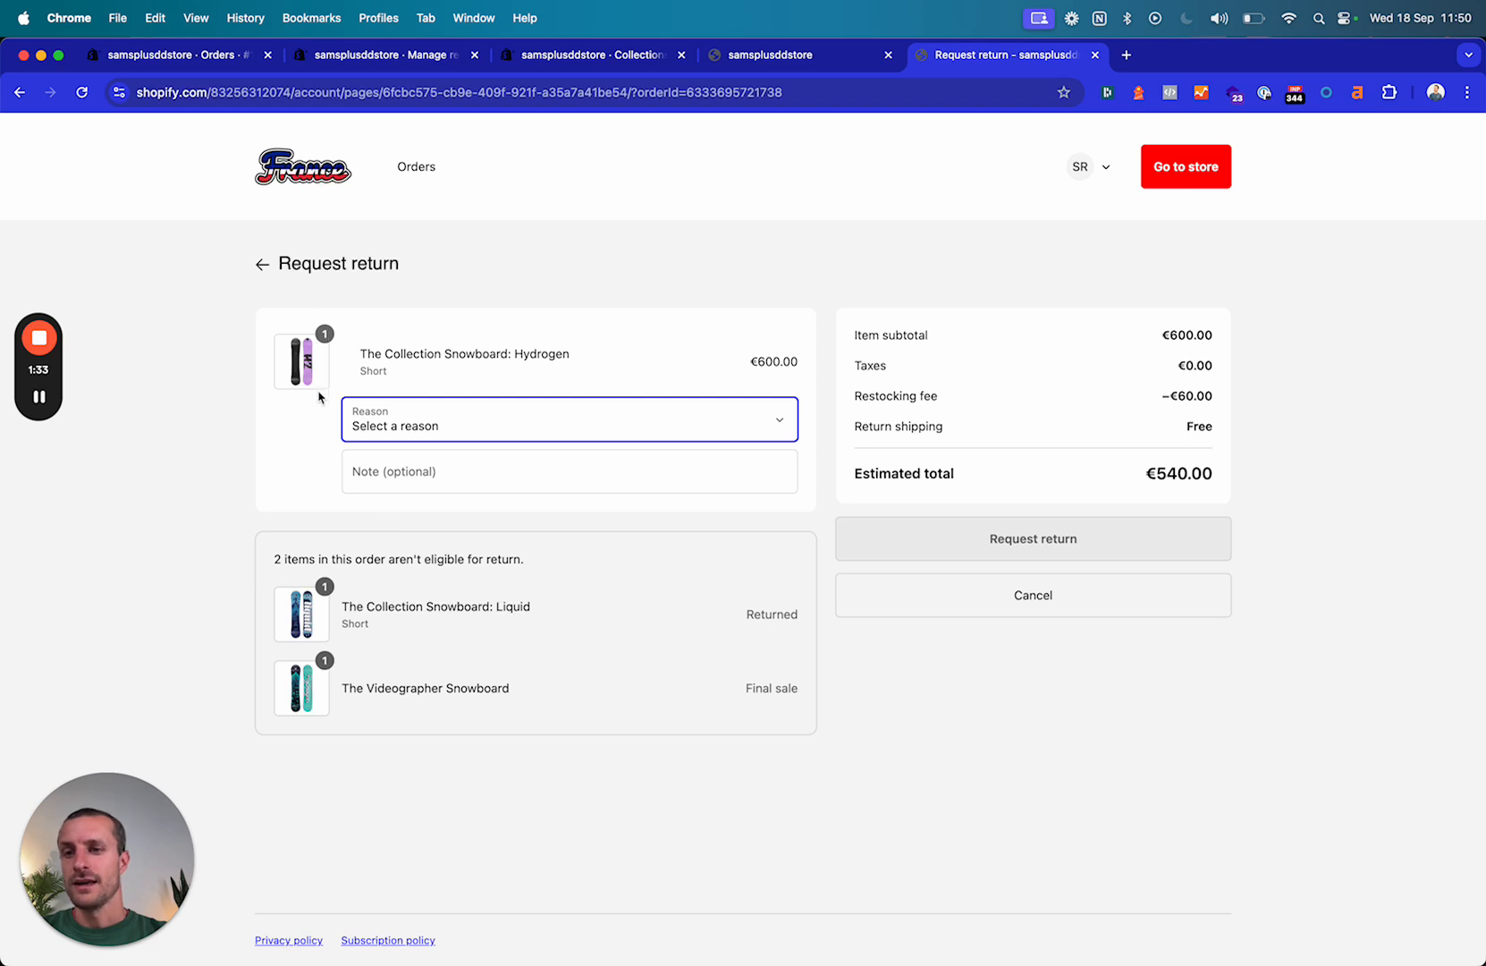
mouse_move(715, 343)
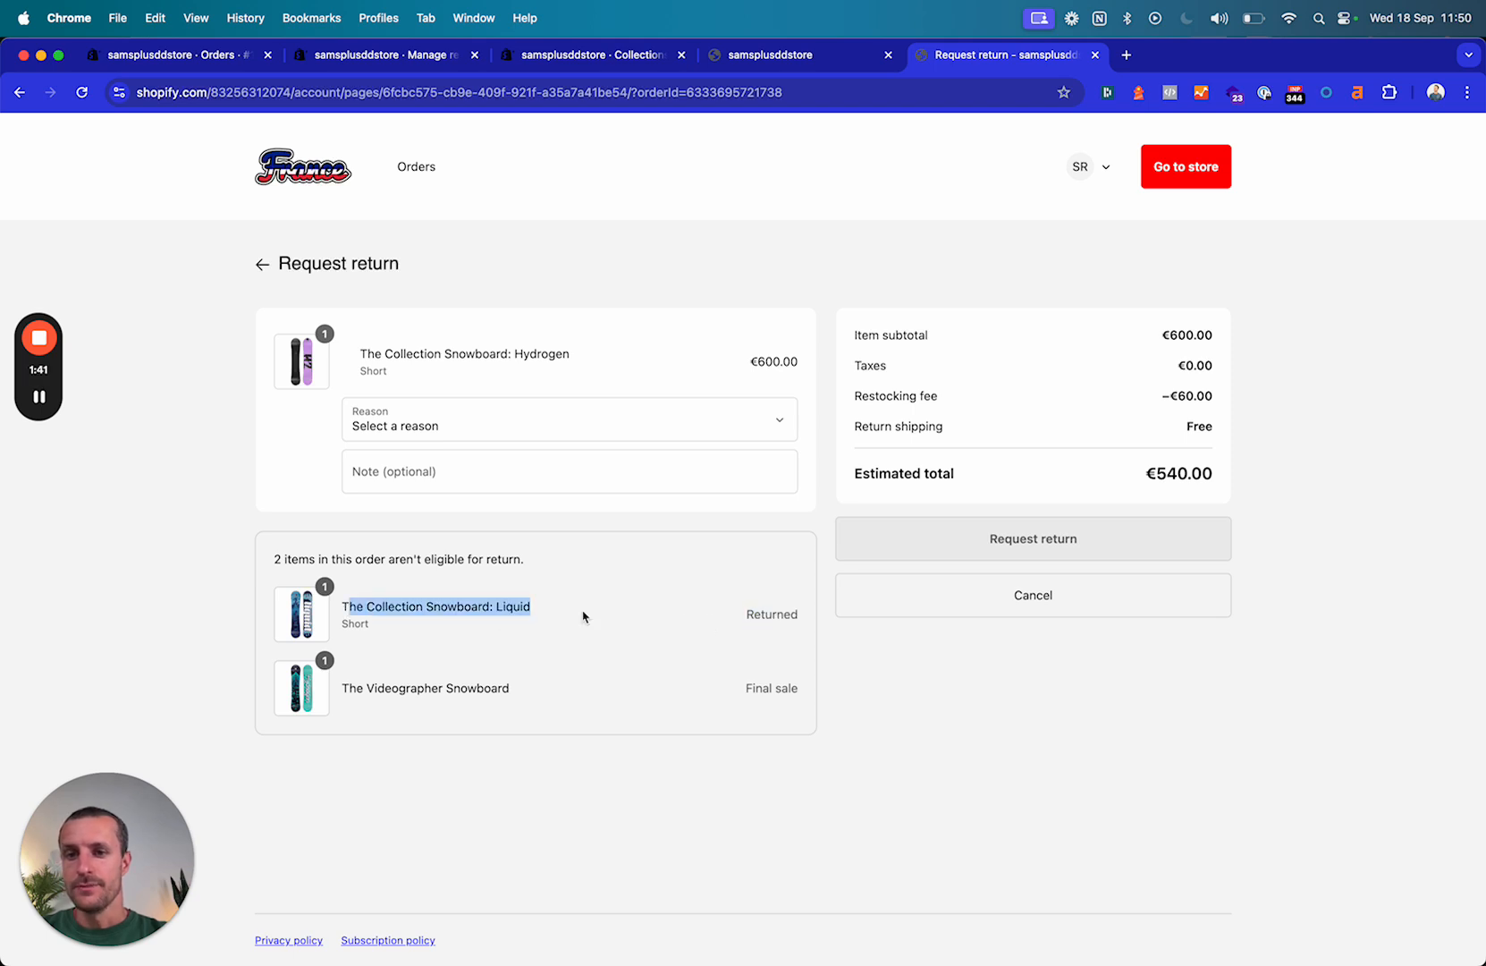
double_click(424, 686)
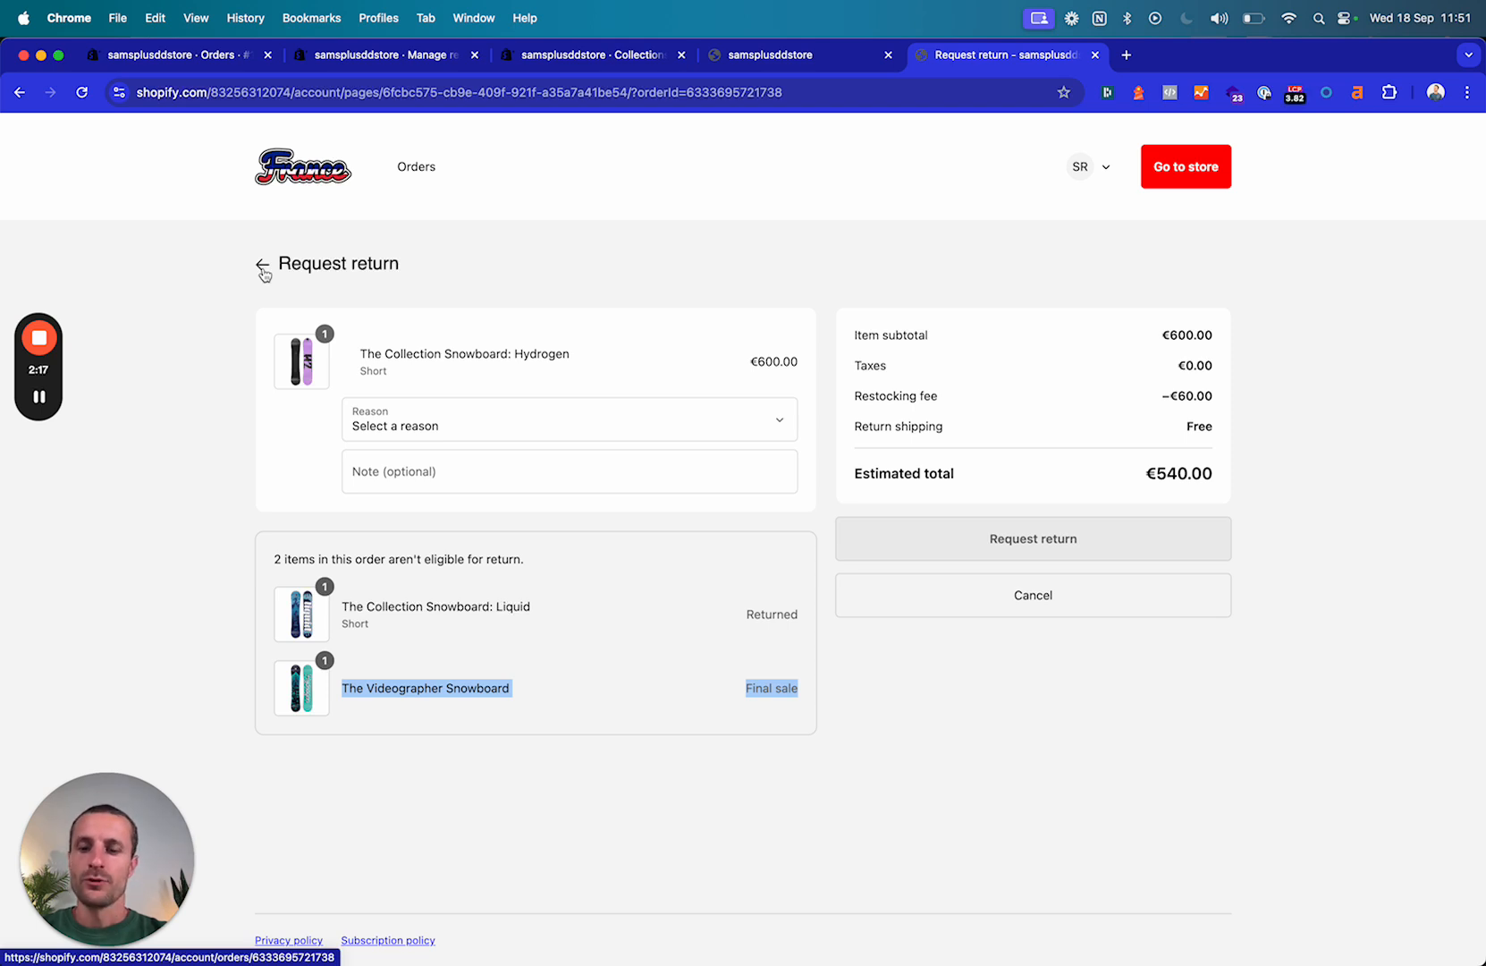
Leave order #1004's return request and switch to the admin Settings > General page
left_click(265, 265)
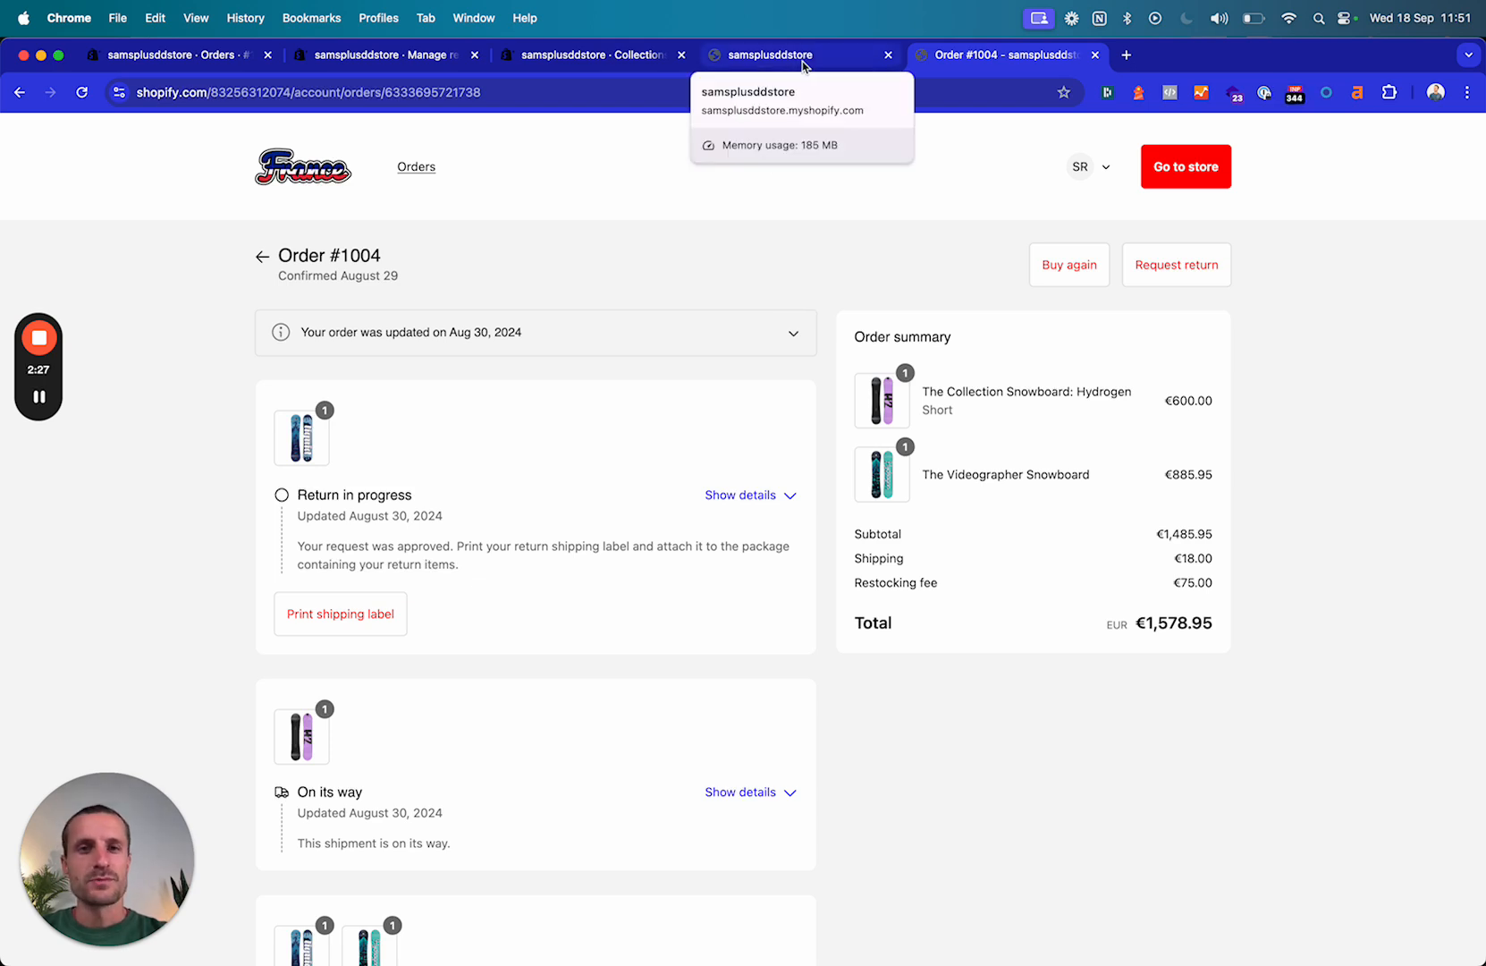
mouse_move(680, 386)
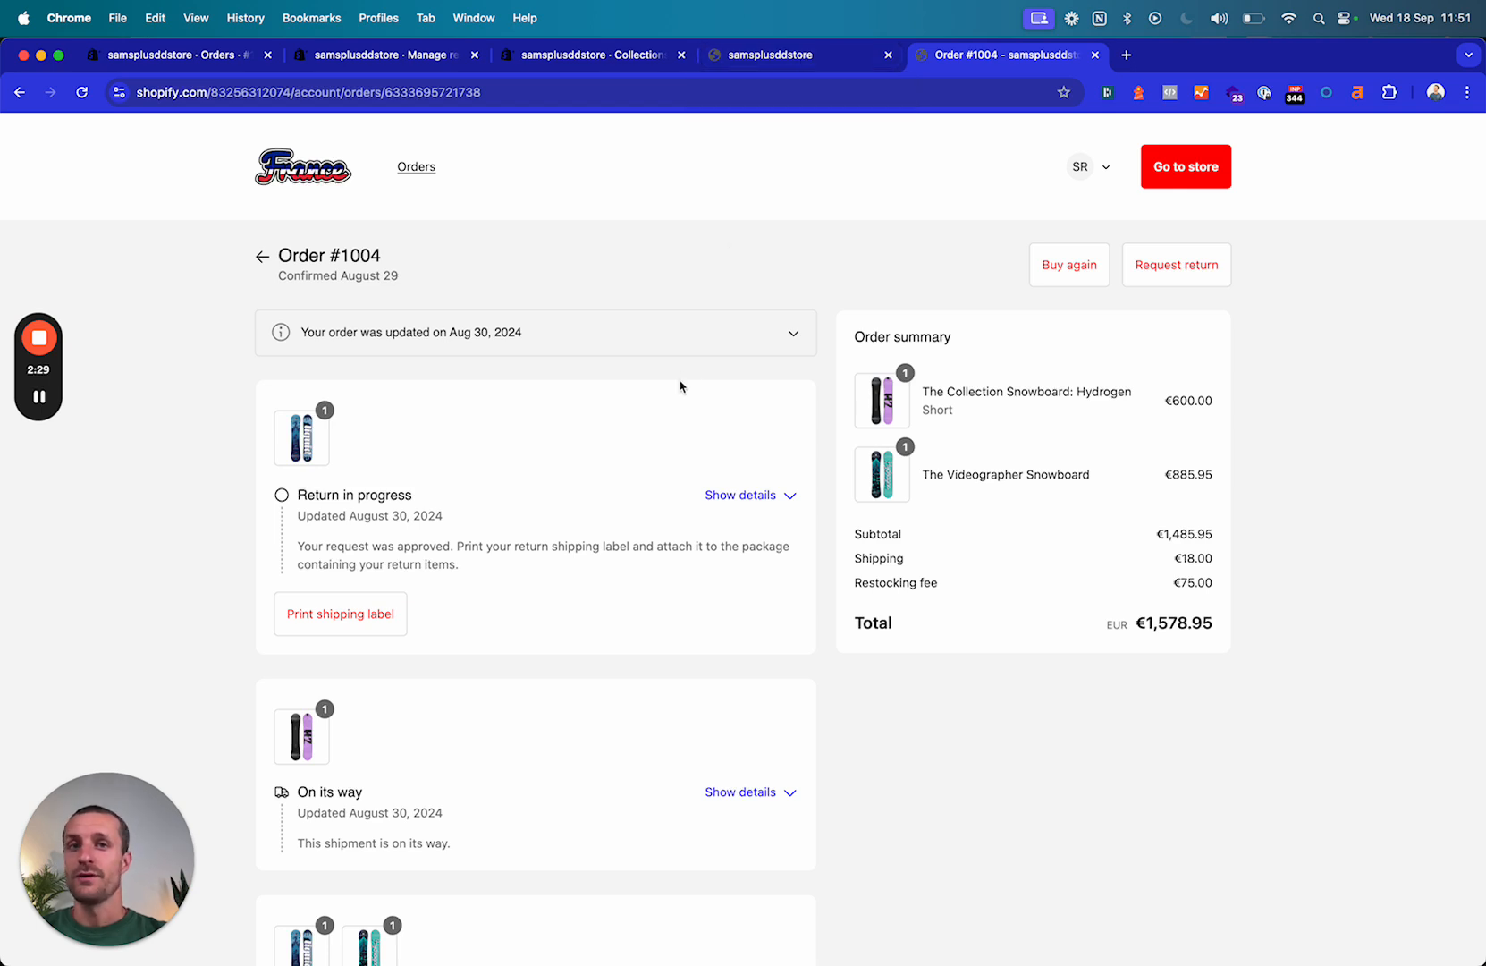
mouse_move(731, 111)
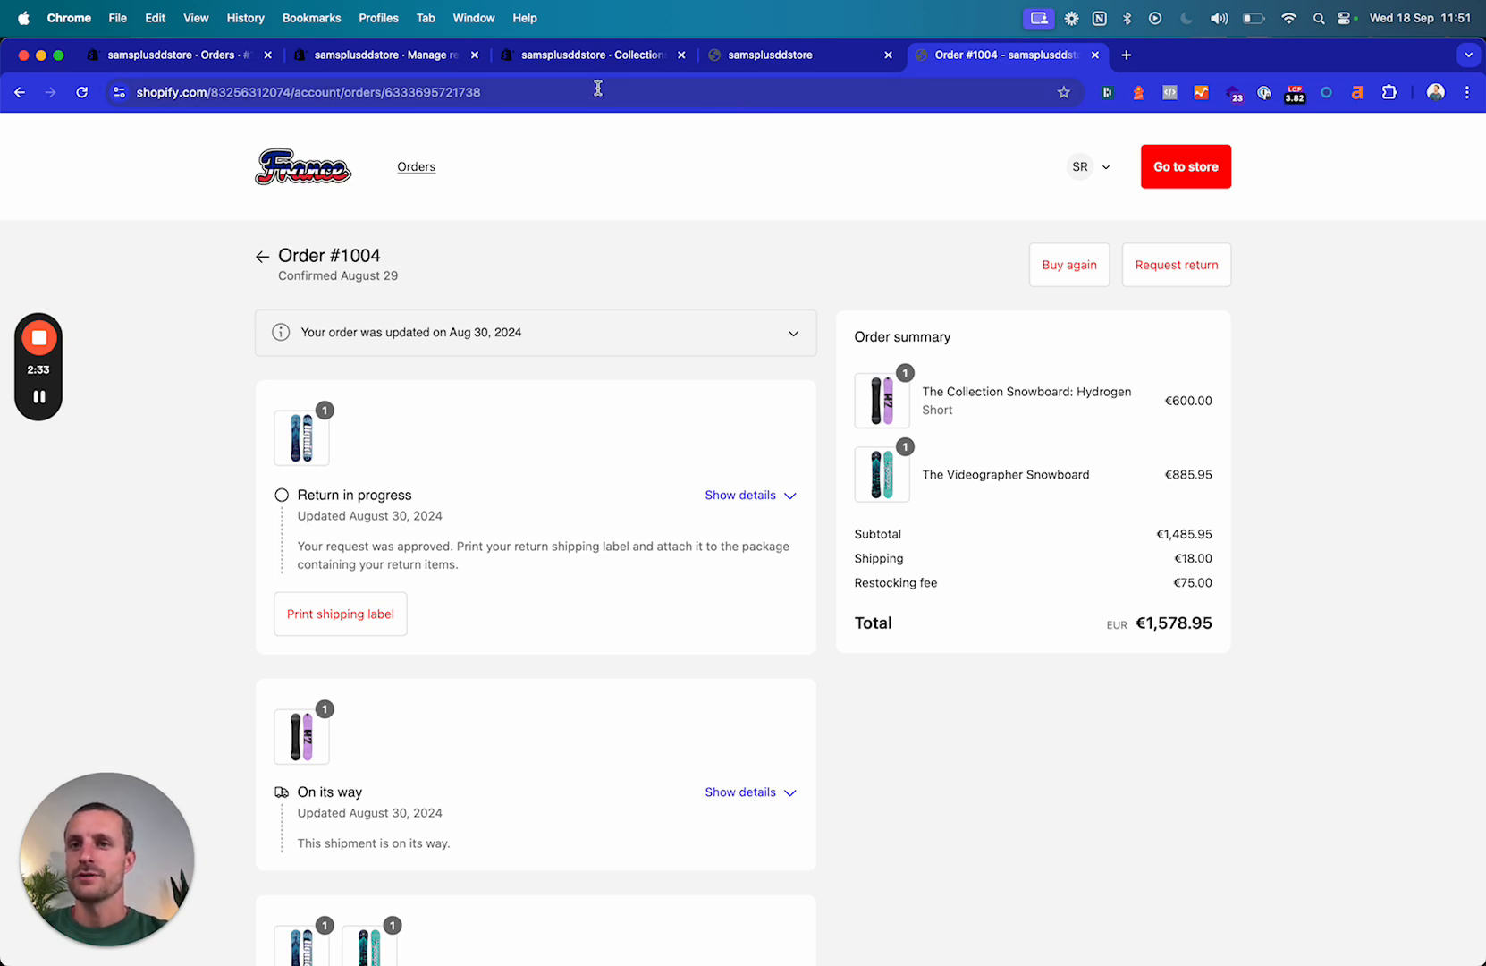
left_click(384, 54)
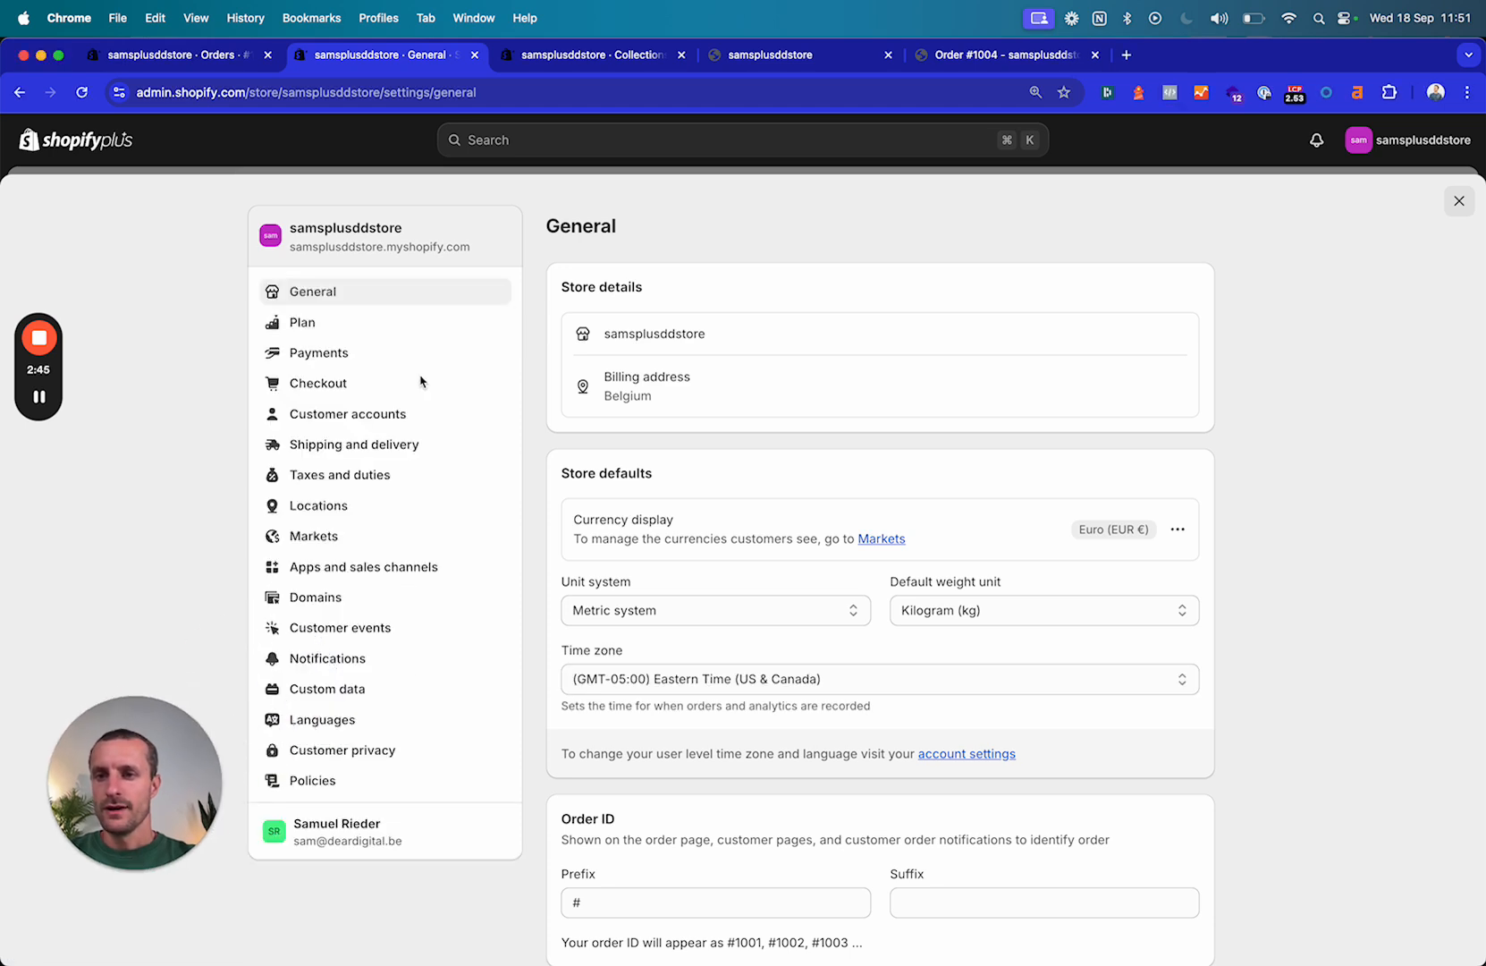
Review Customer accounts settings with self-serve returns, checking the storefront and orders tabs
left_click(347, 413)
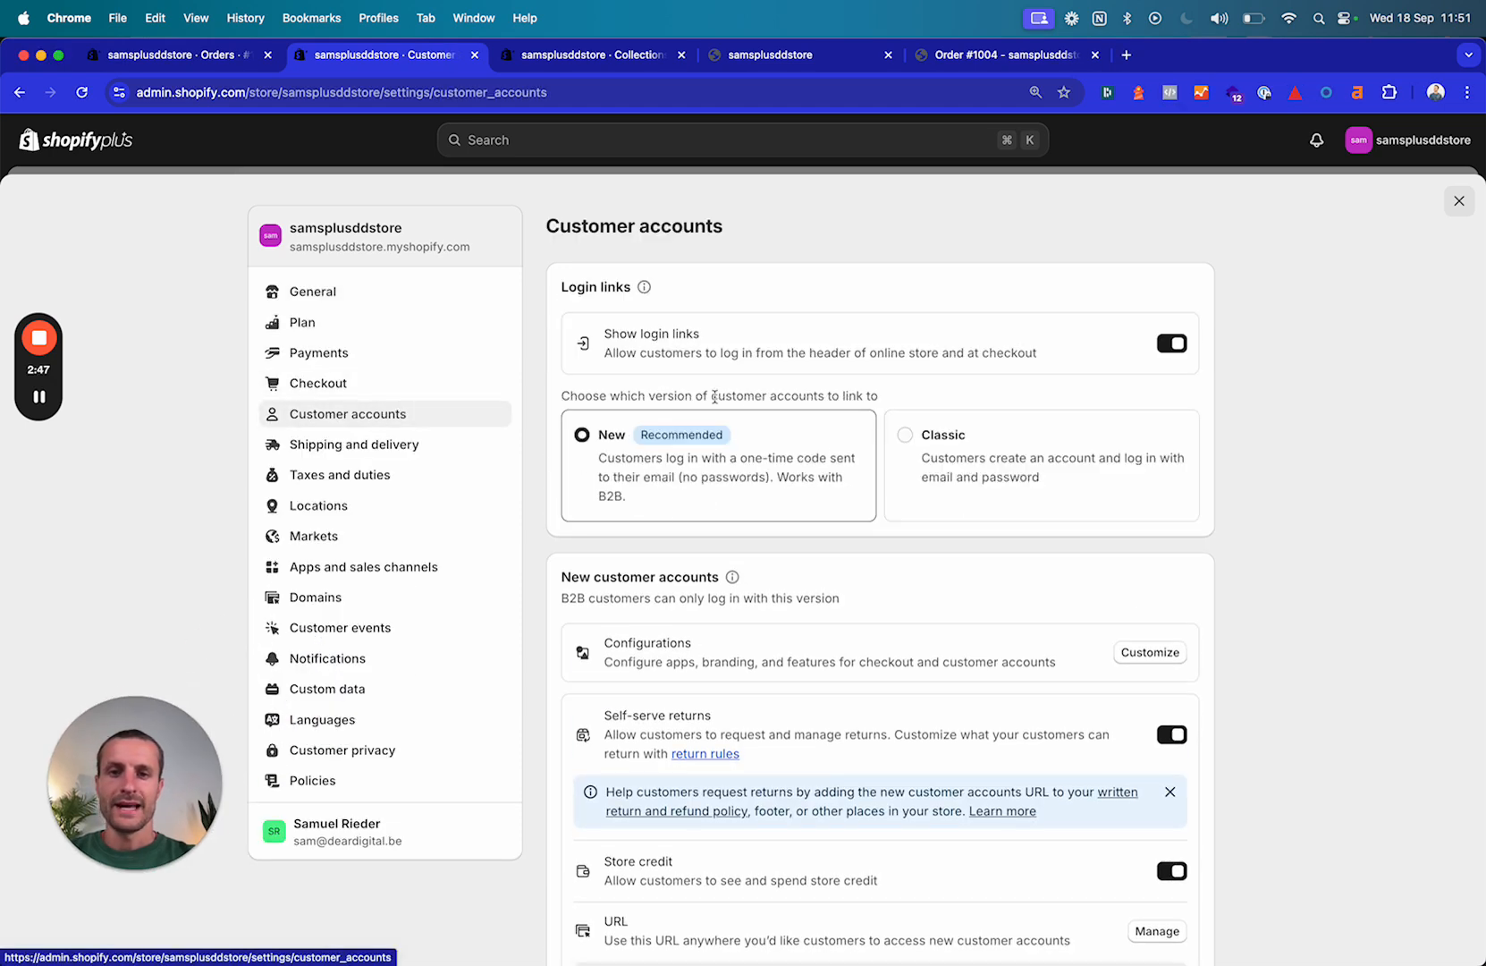
scroll("down", 3)
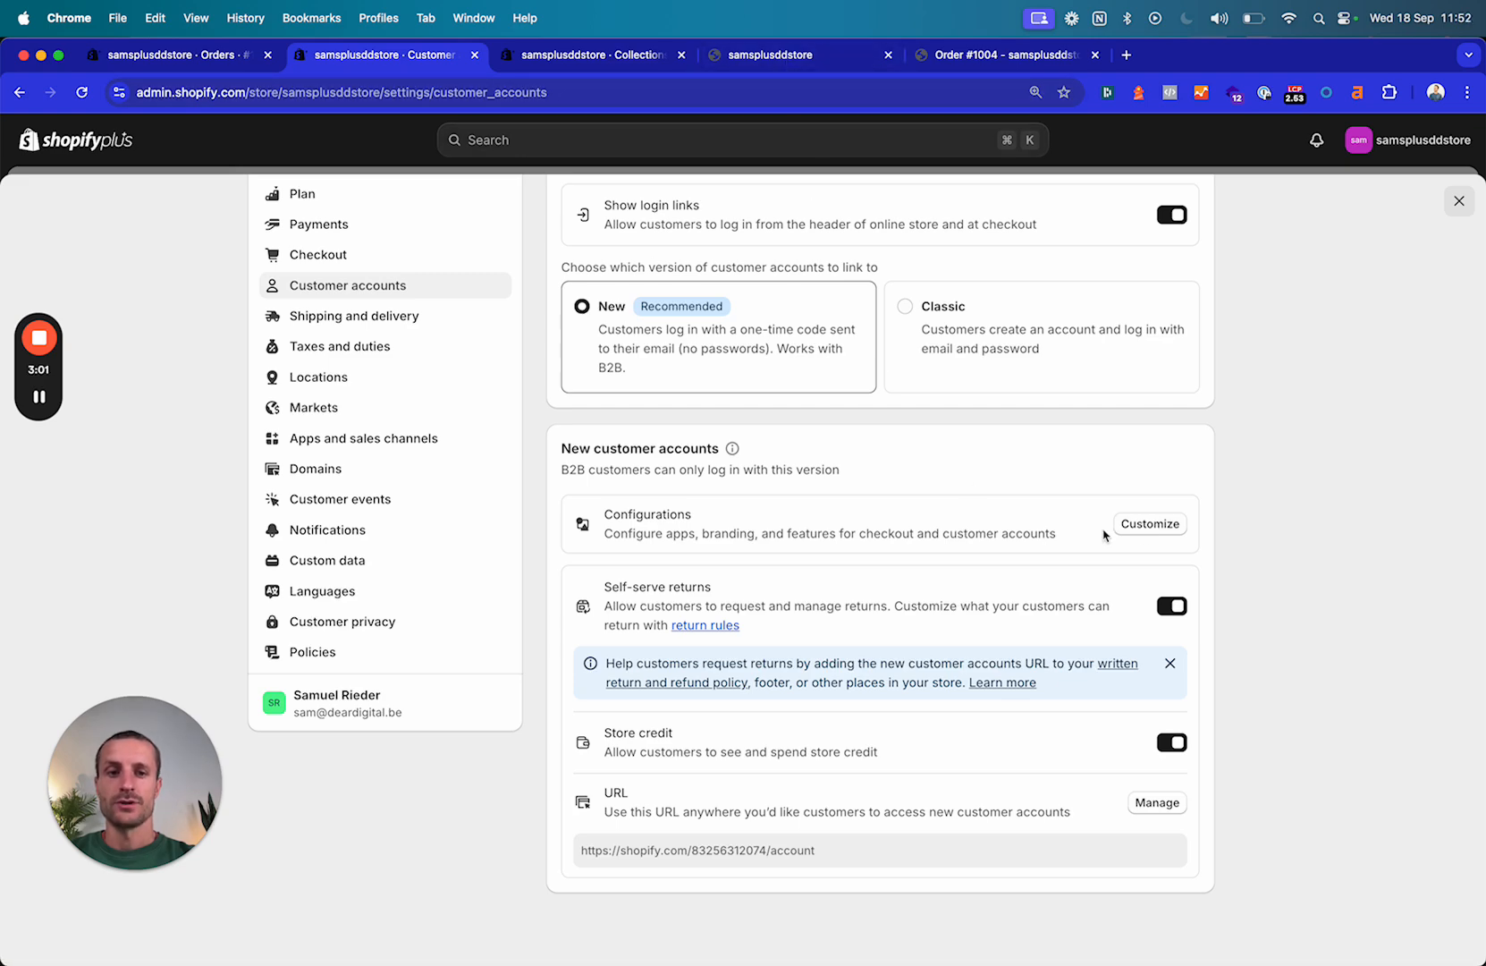
left_click(768, 54)
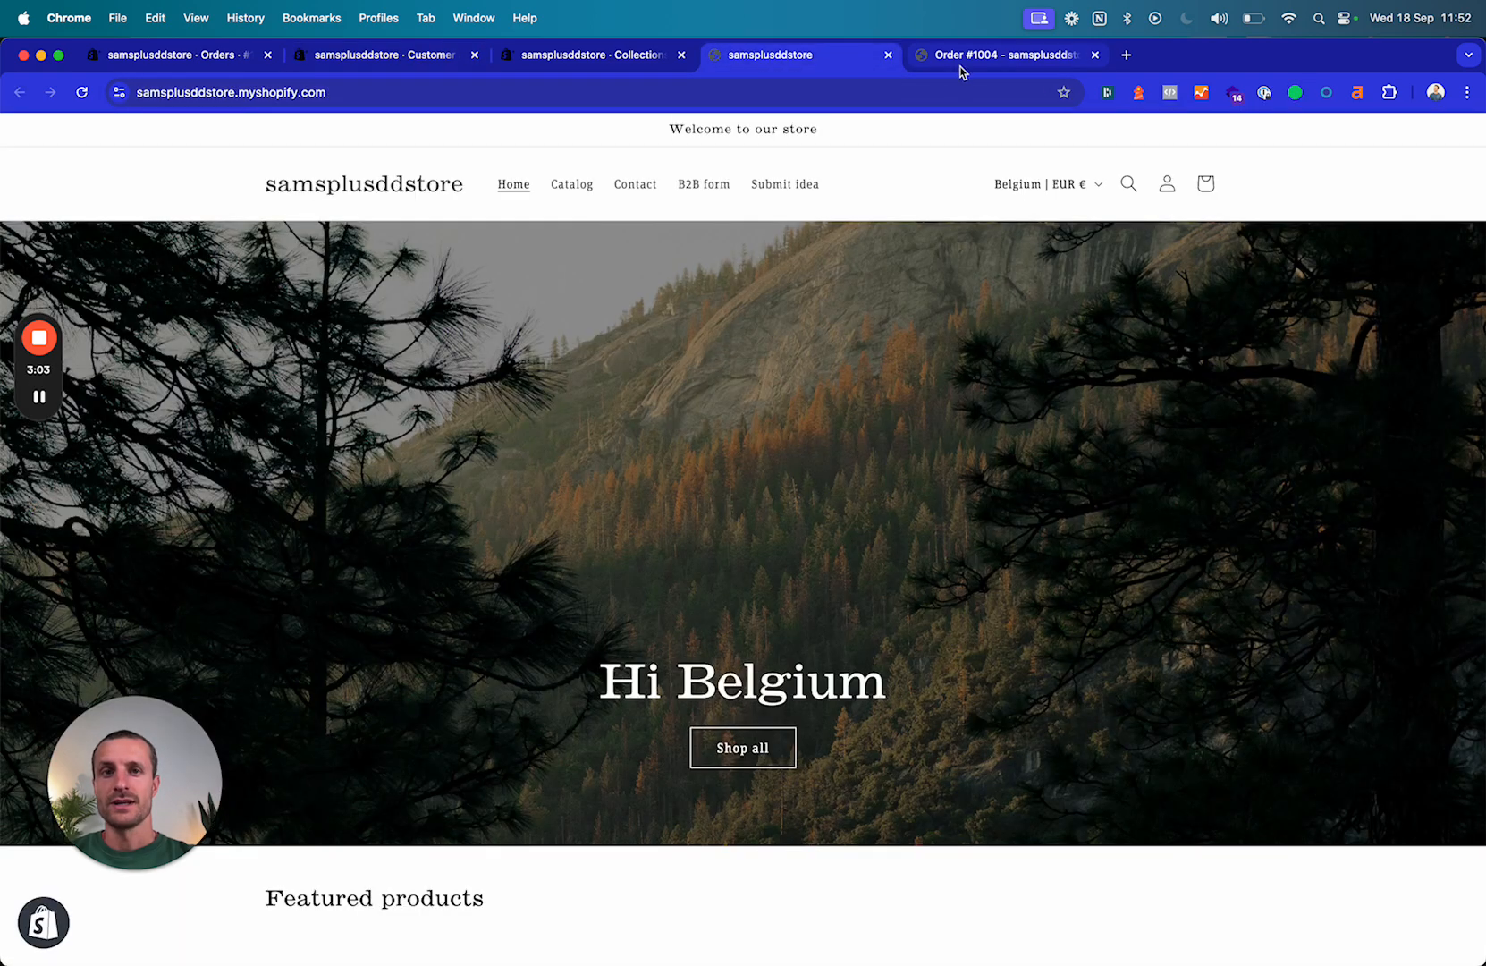
left_click(994, 55)
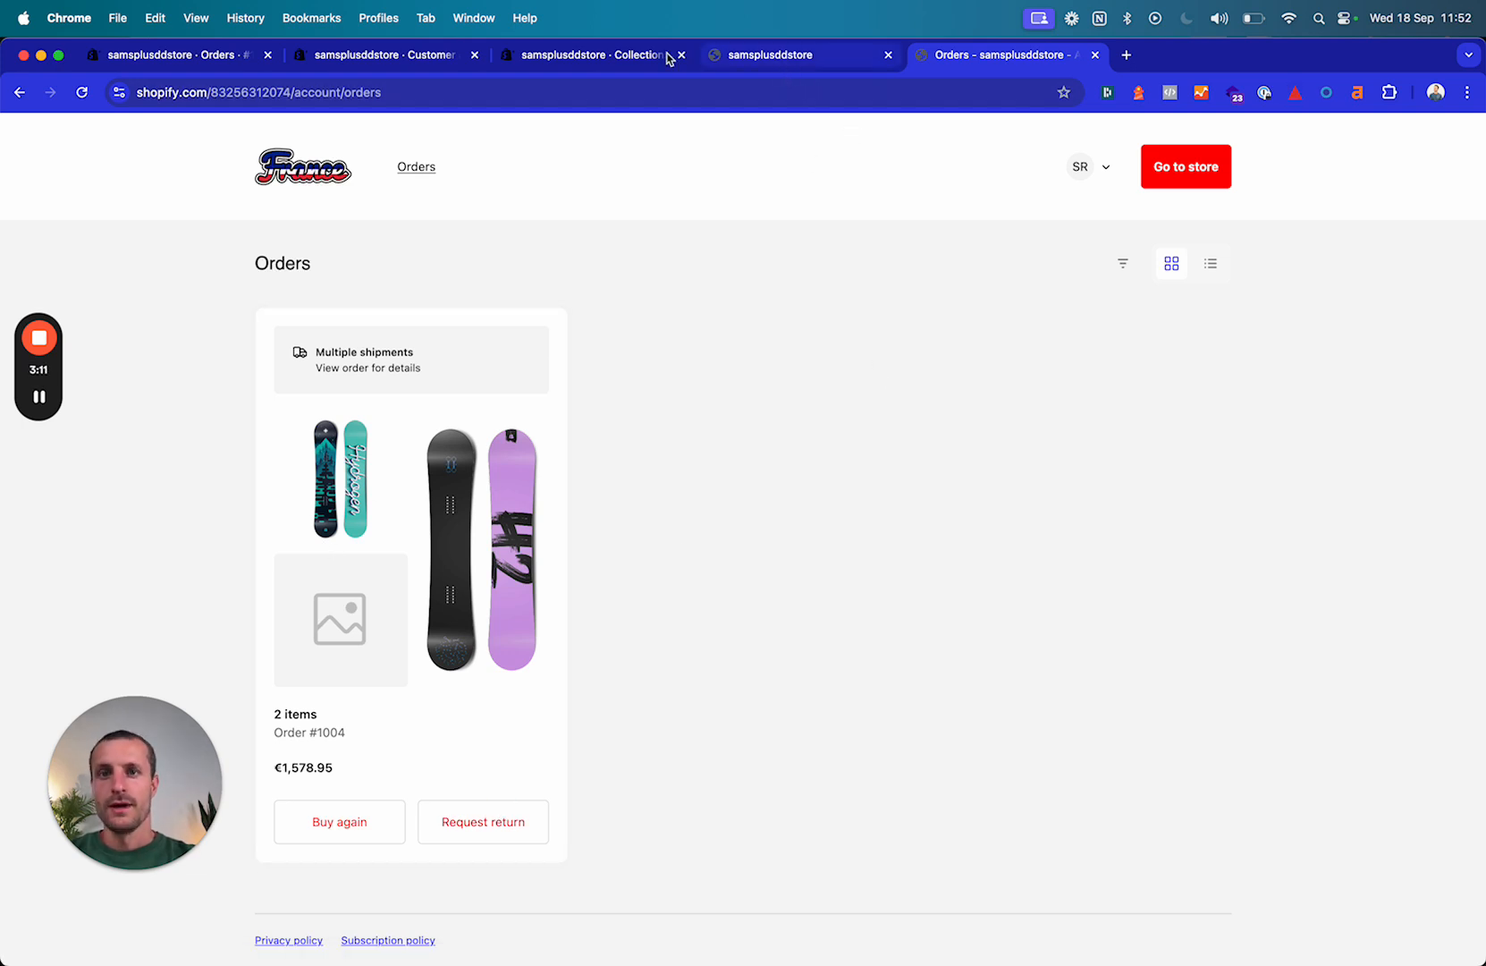
left_click(384, 54)
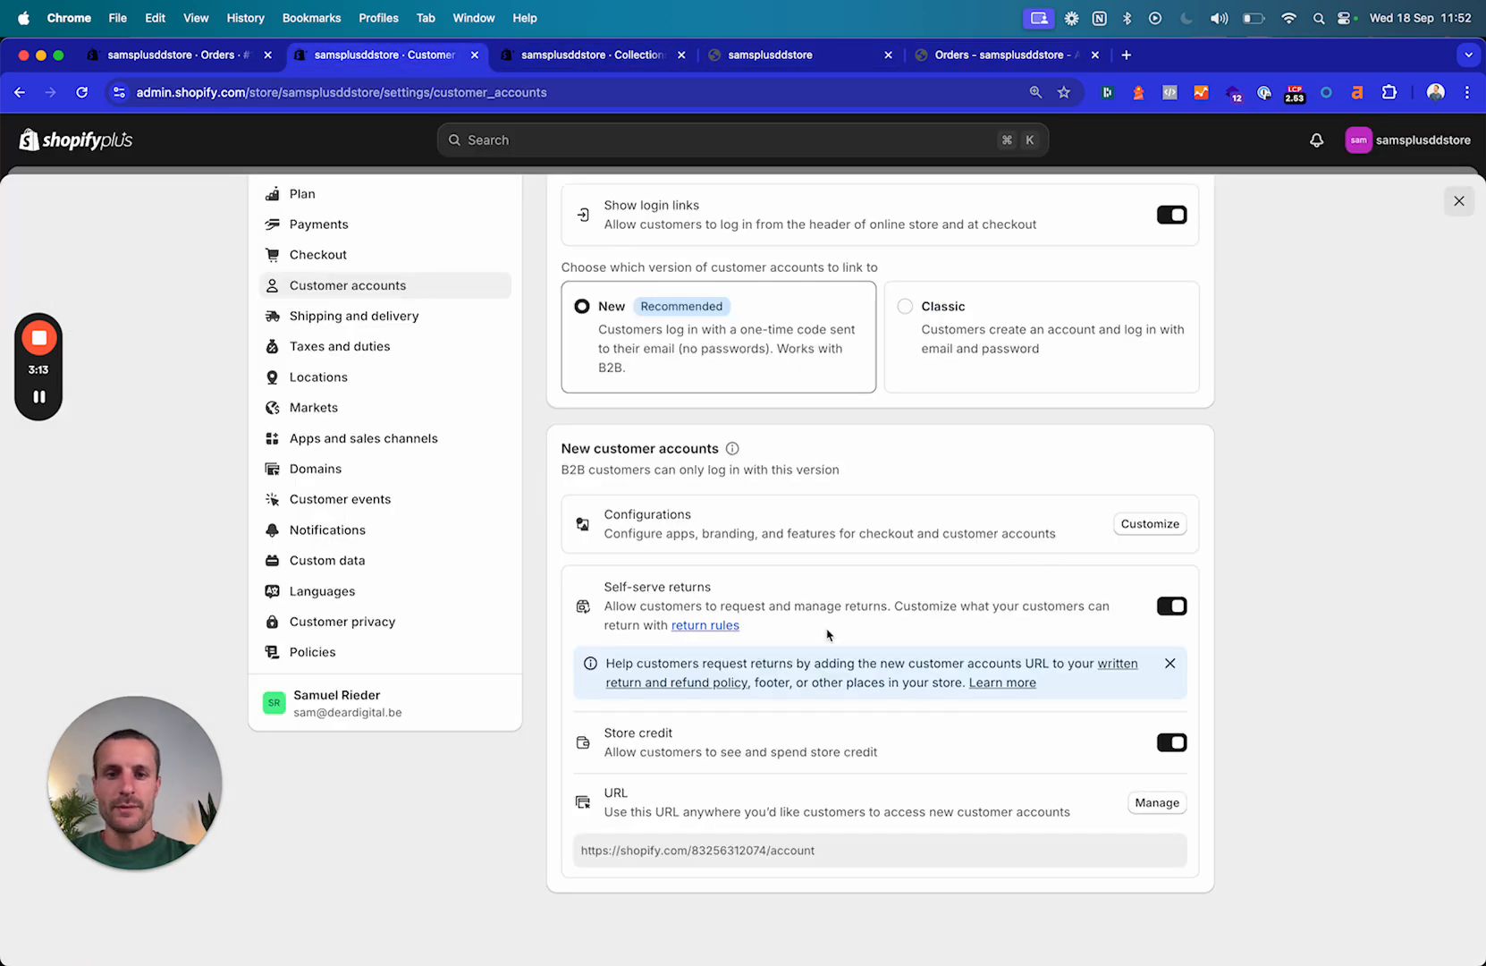
mouse_move(704, 626)
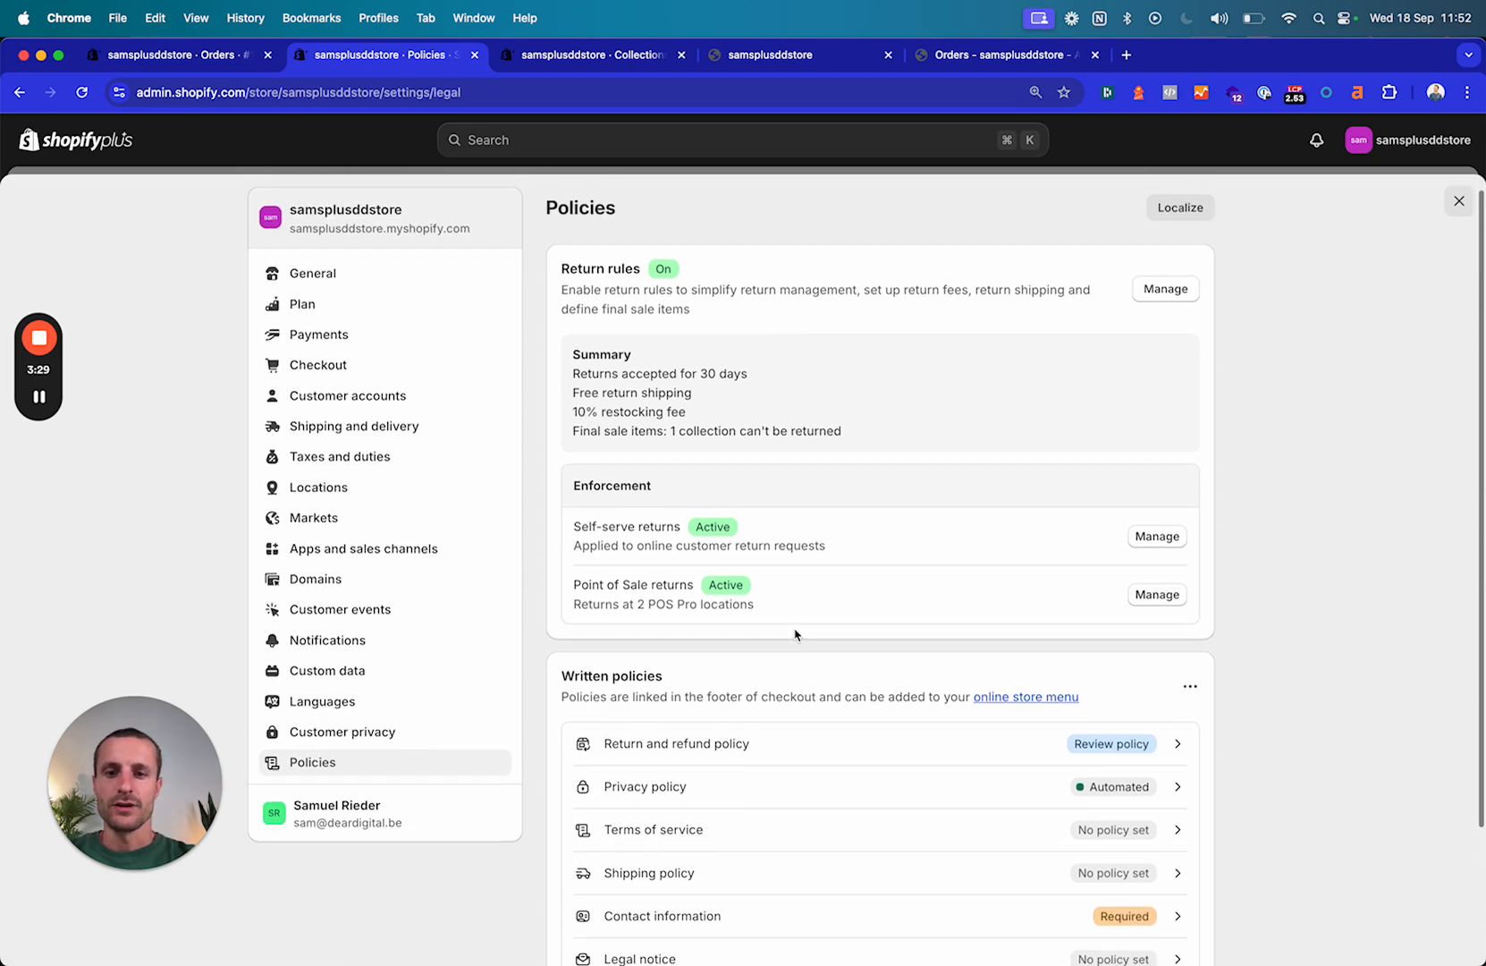
left_click(1166, 288)
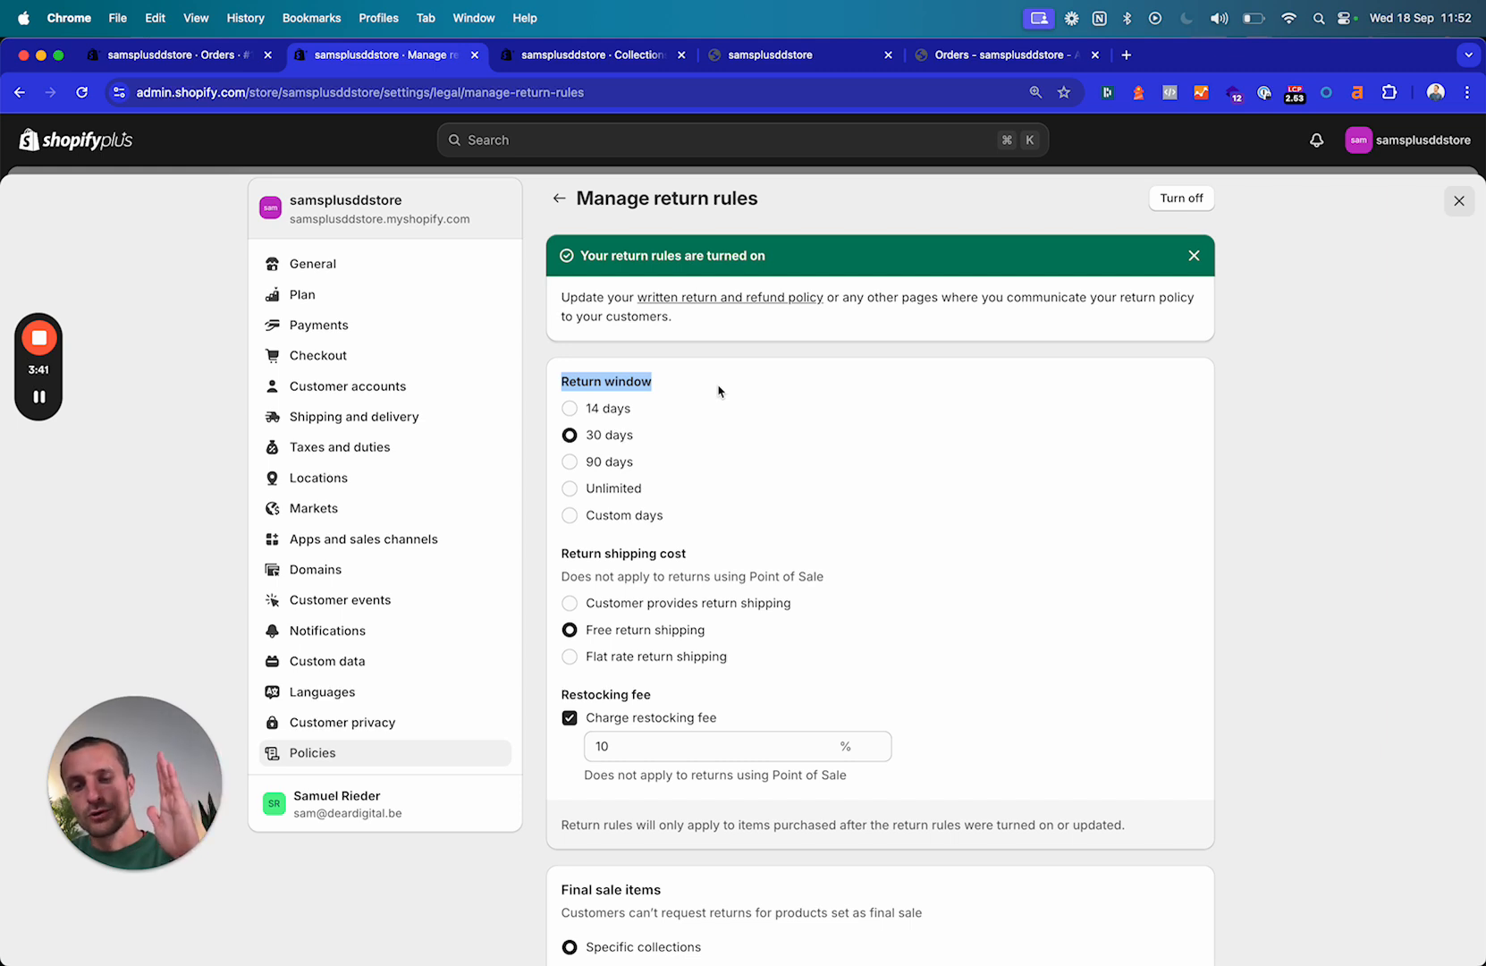
mouse_move(686, 473)
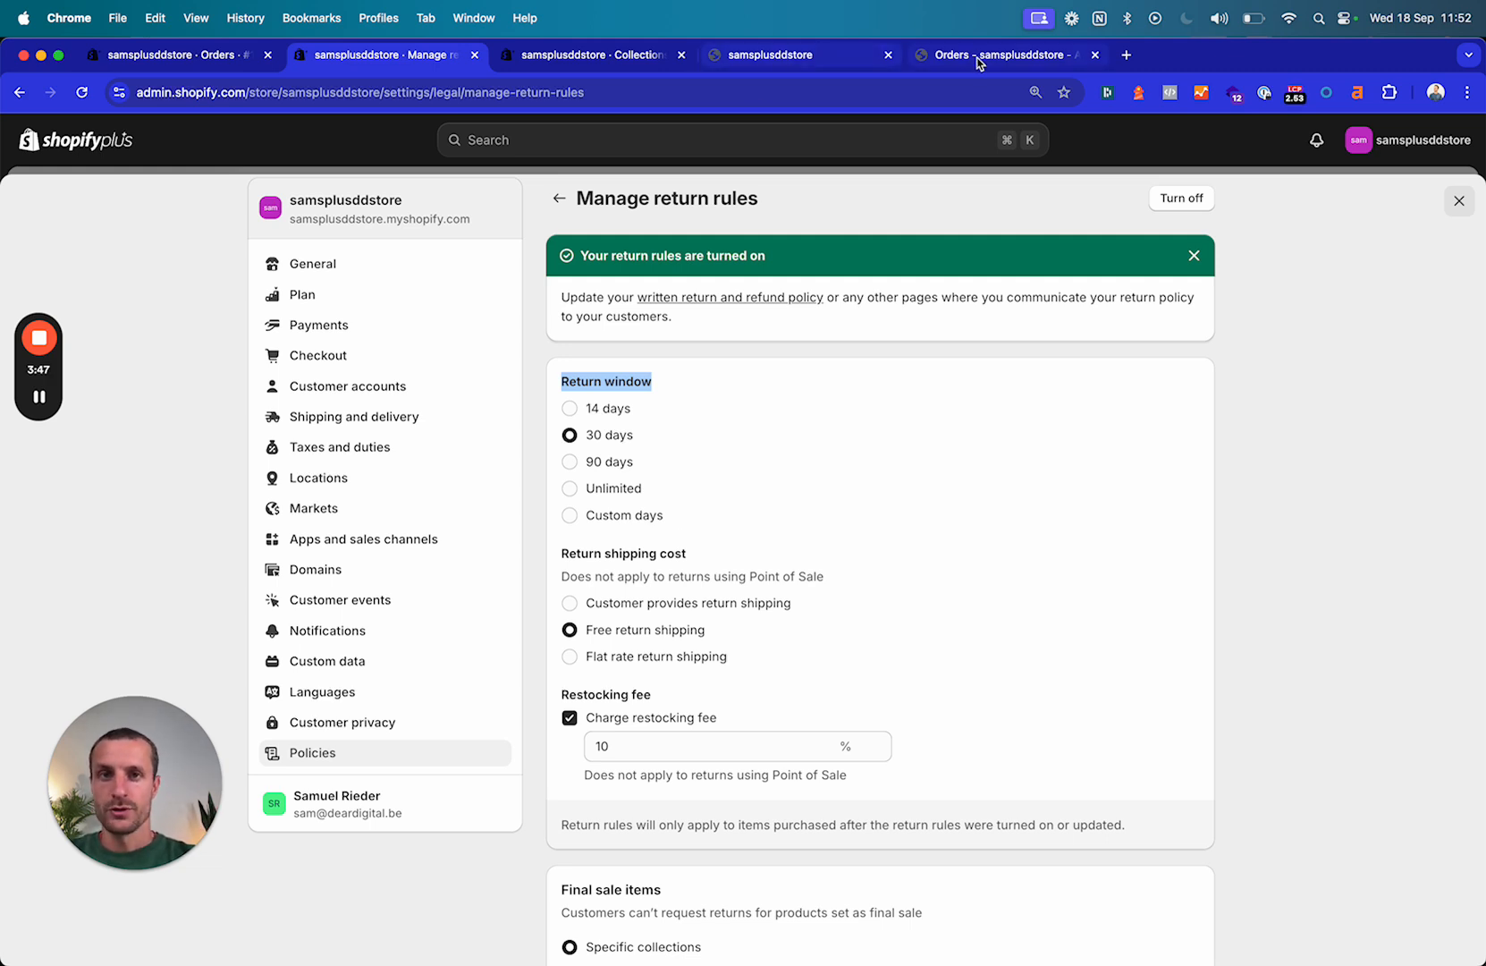
left_click(1007, 54)
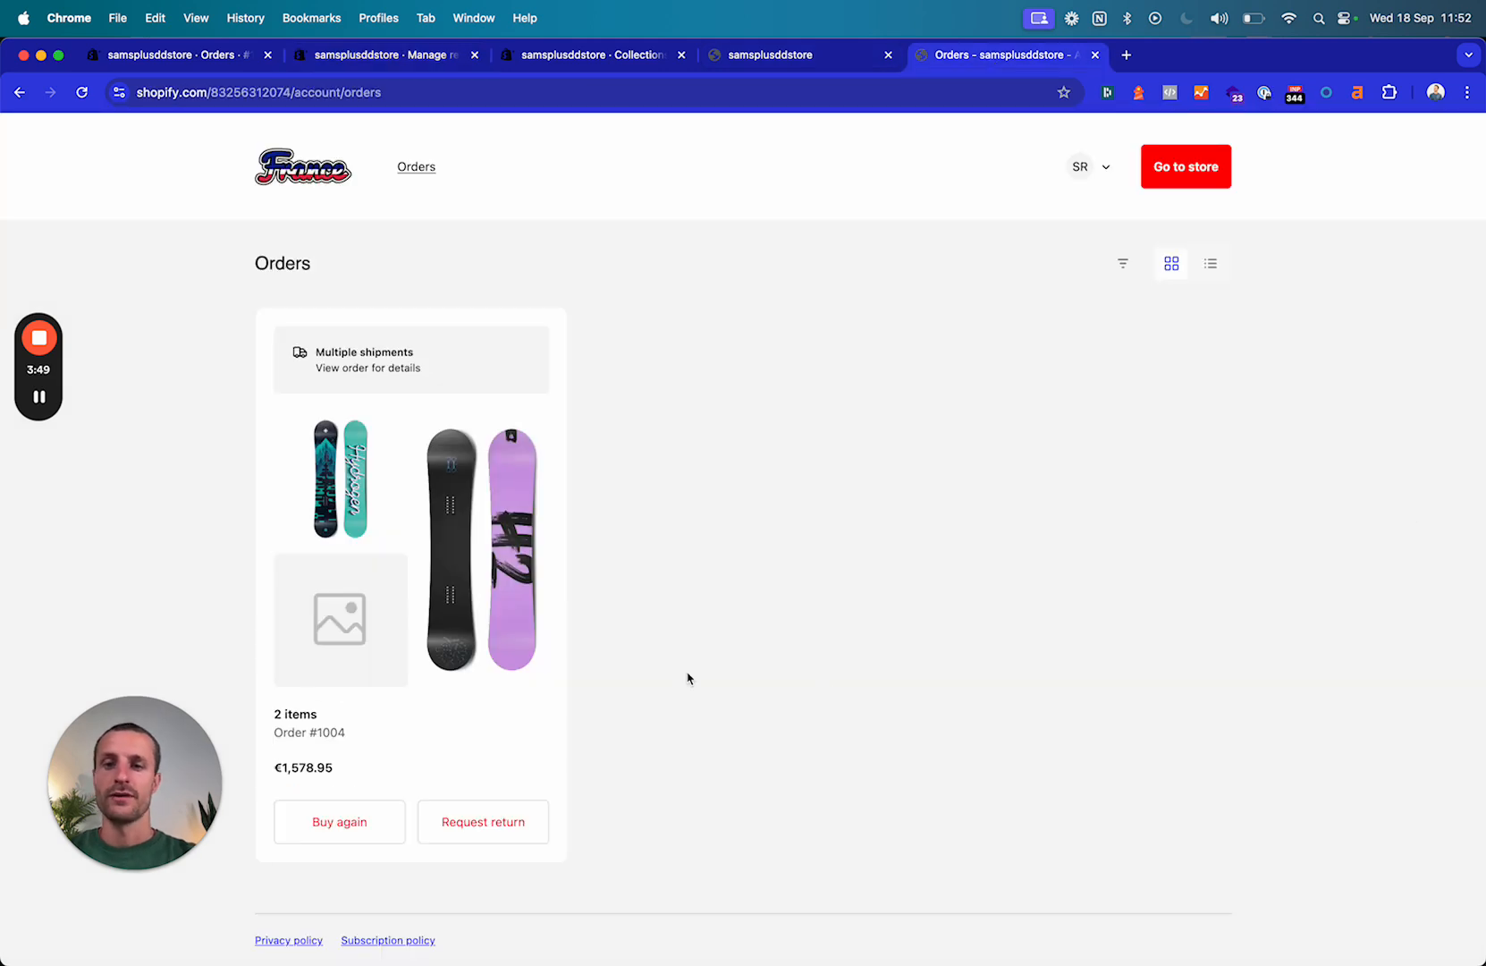
mouse_move(830, 501)
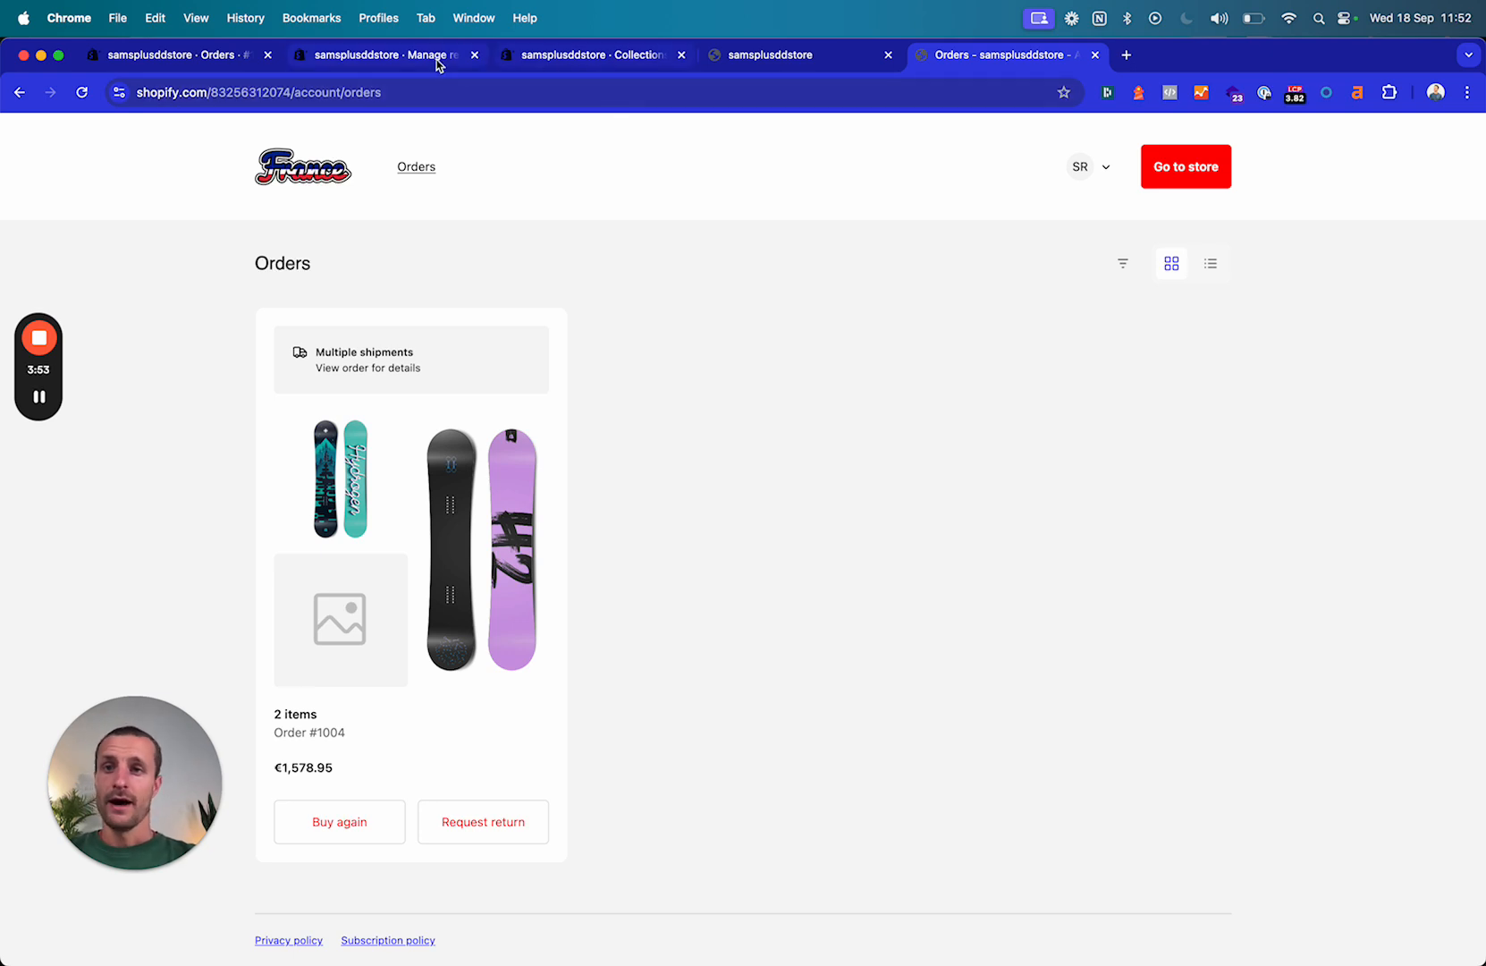
left_click(385, 54)
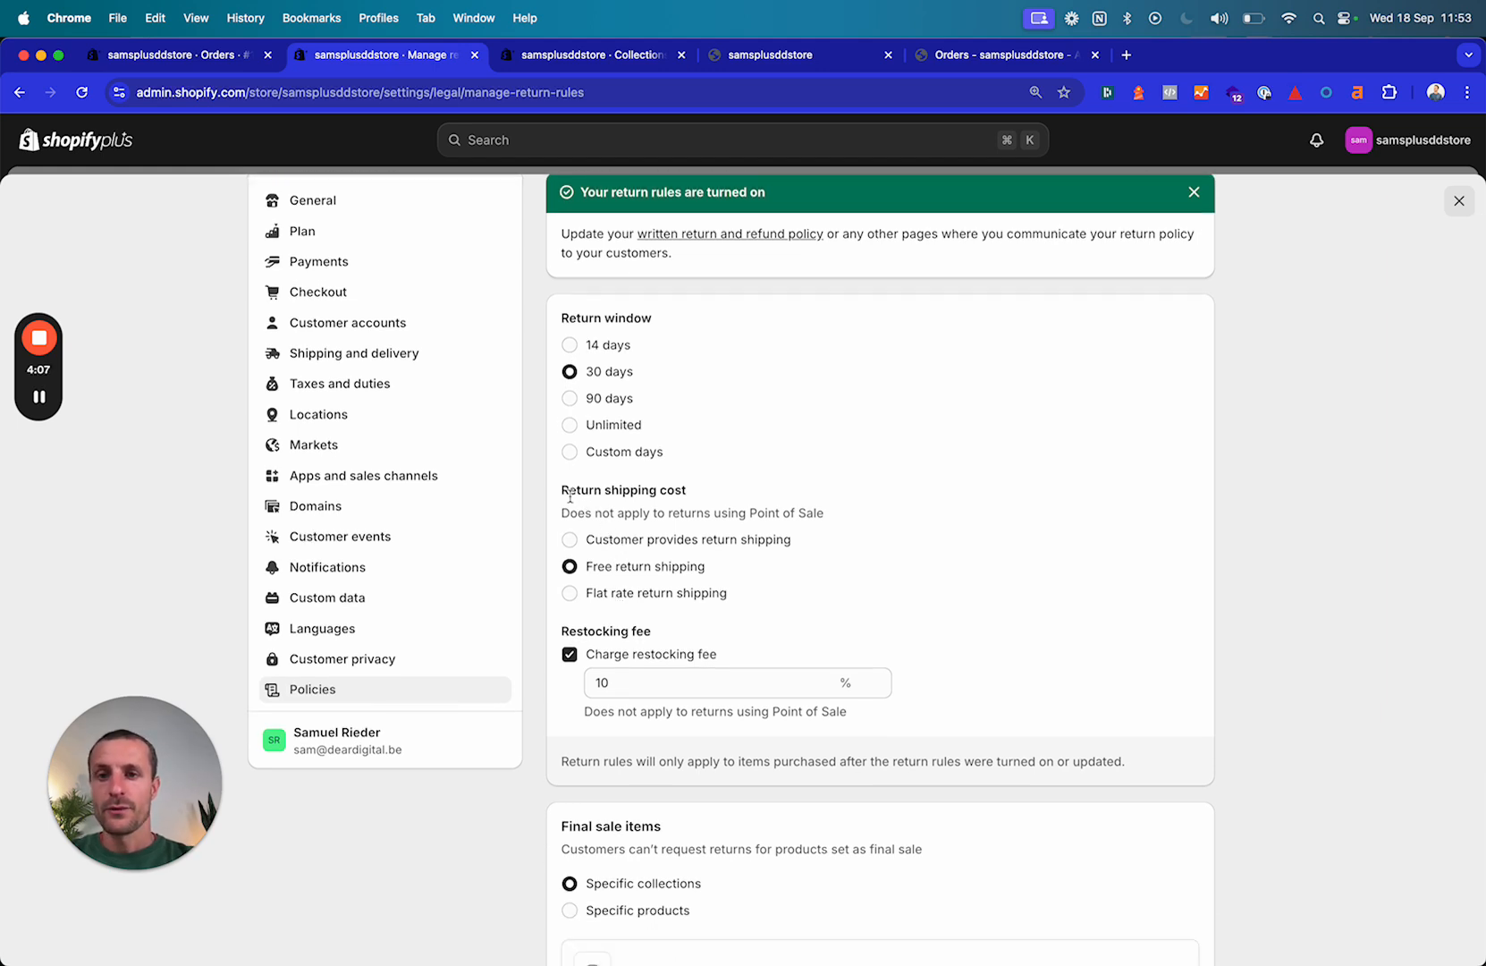
double_click(622, 490)
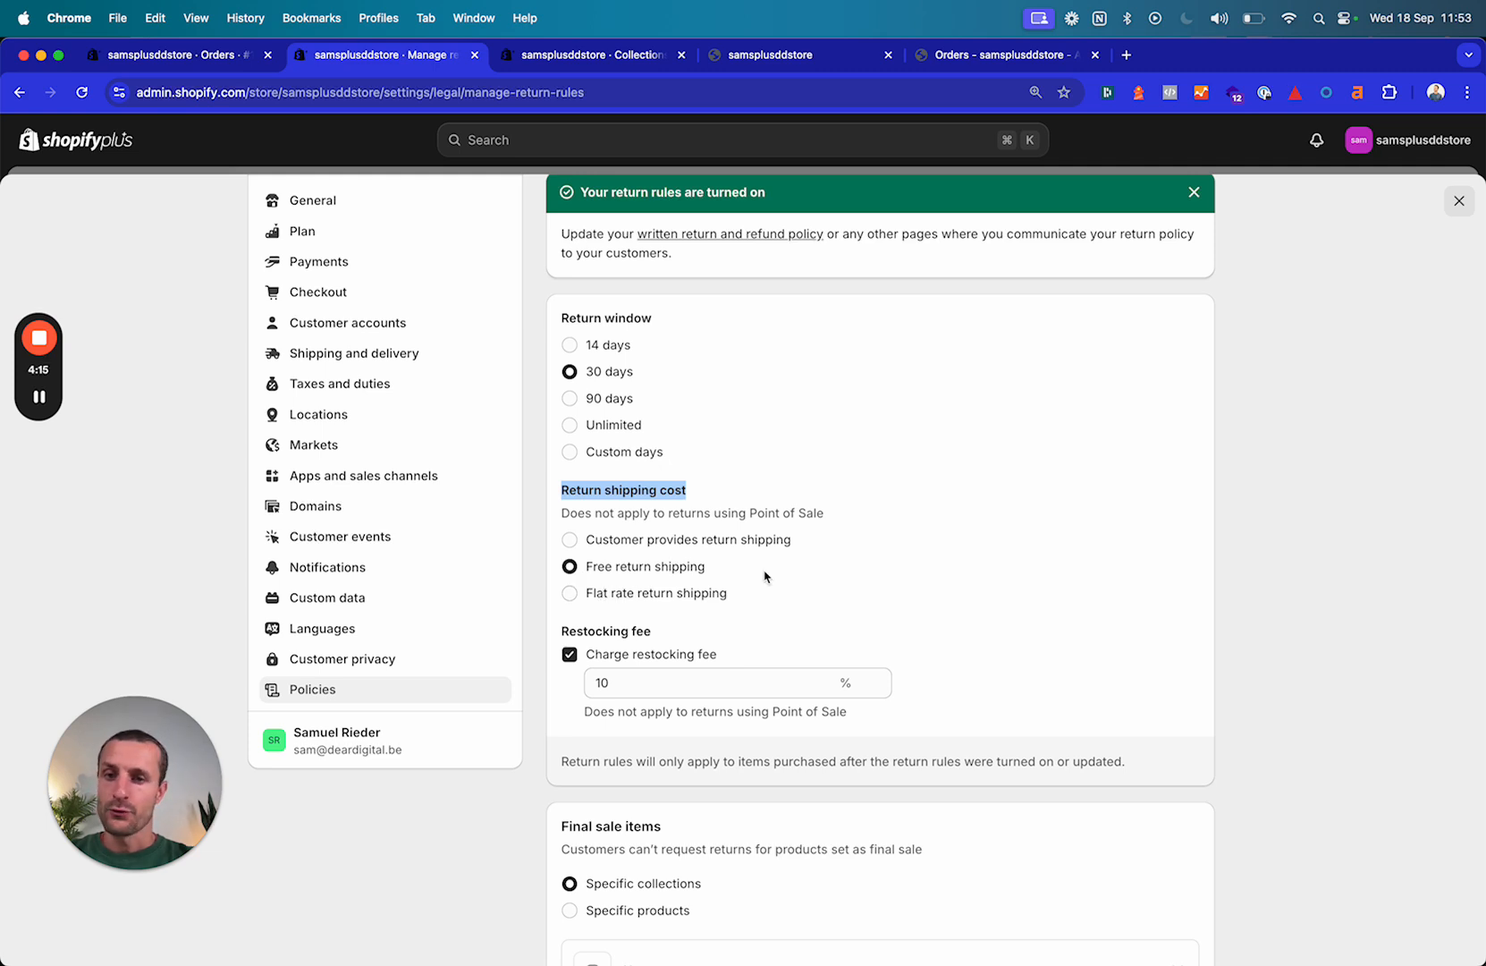
scroll("down", 3)
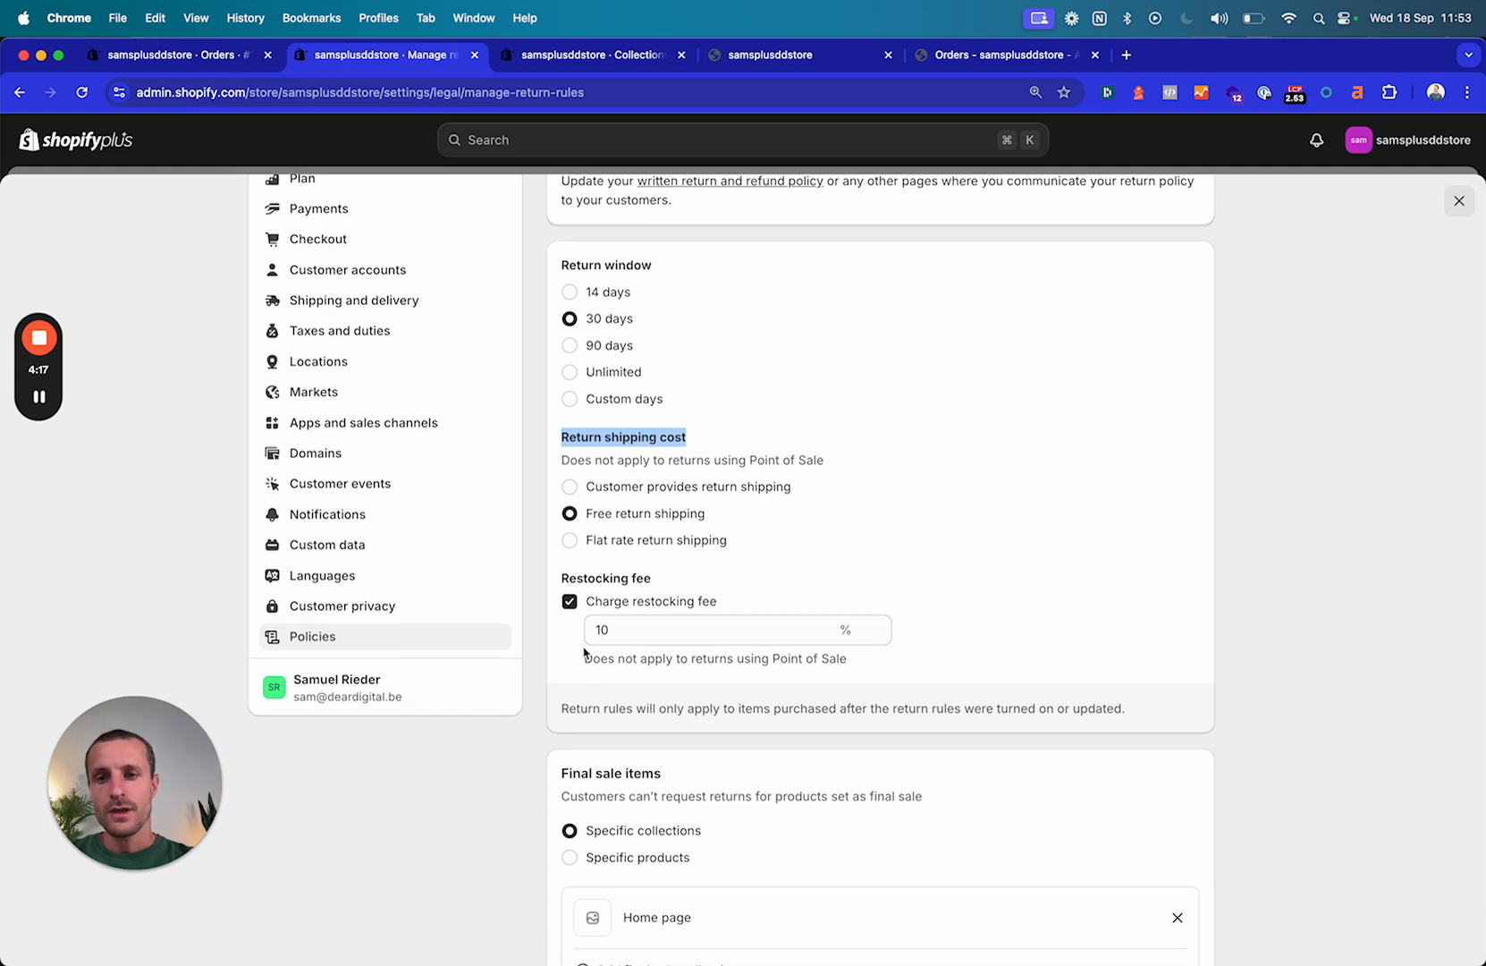
left_click(721, 629)
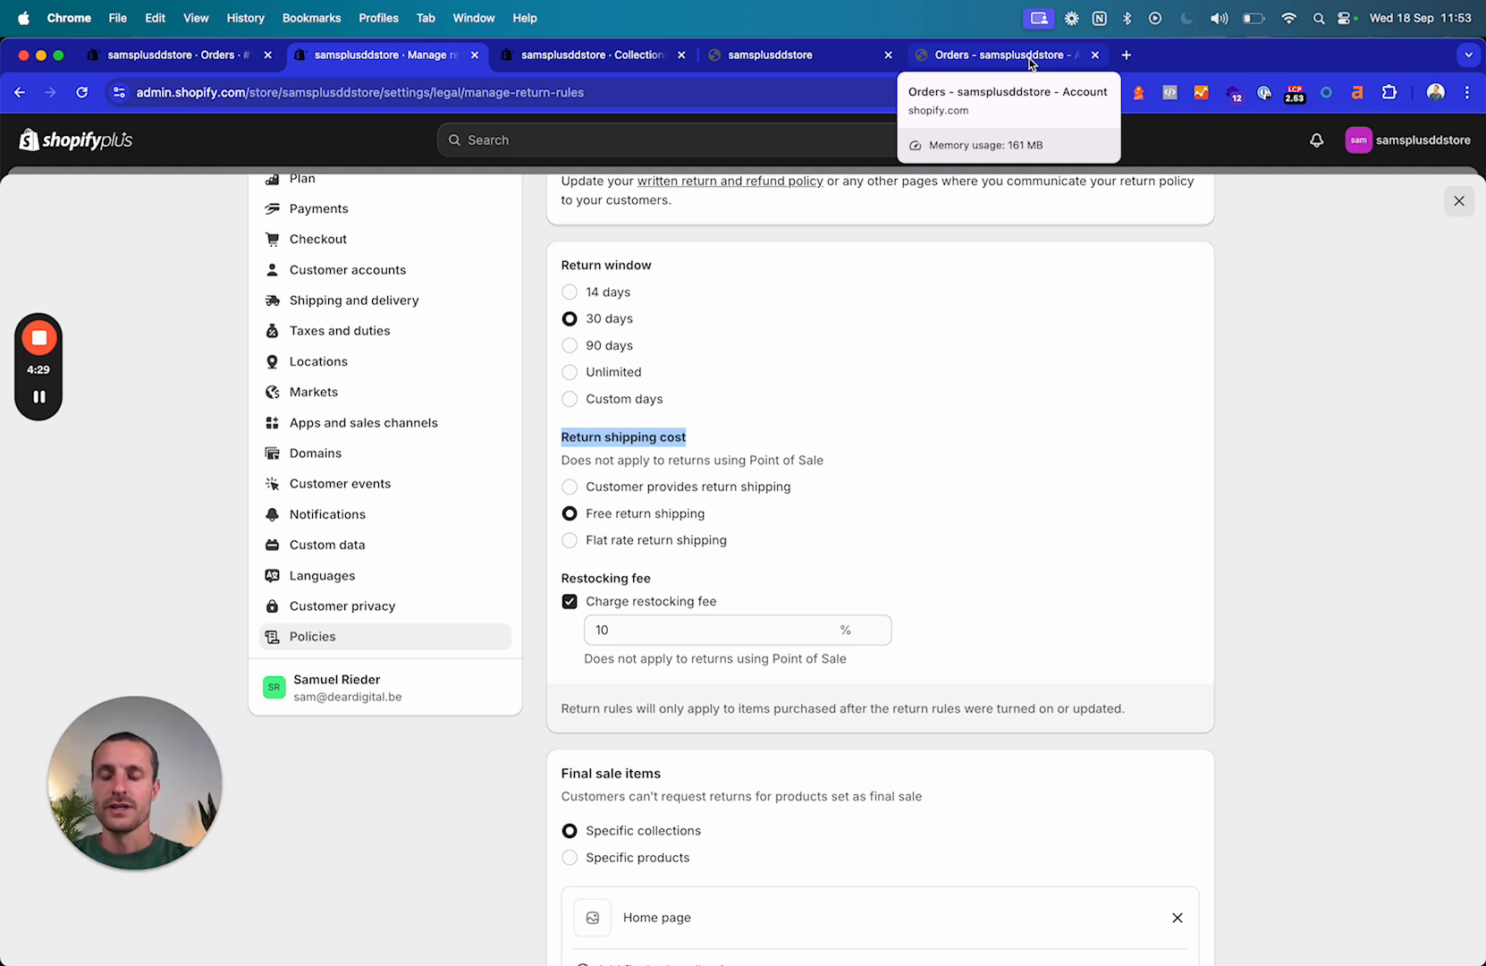
mouse_move(810, 560)
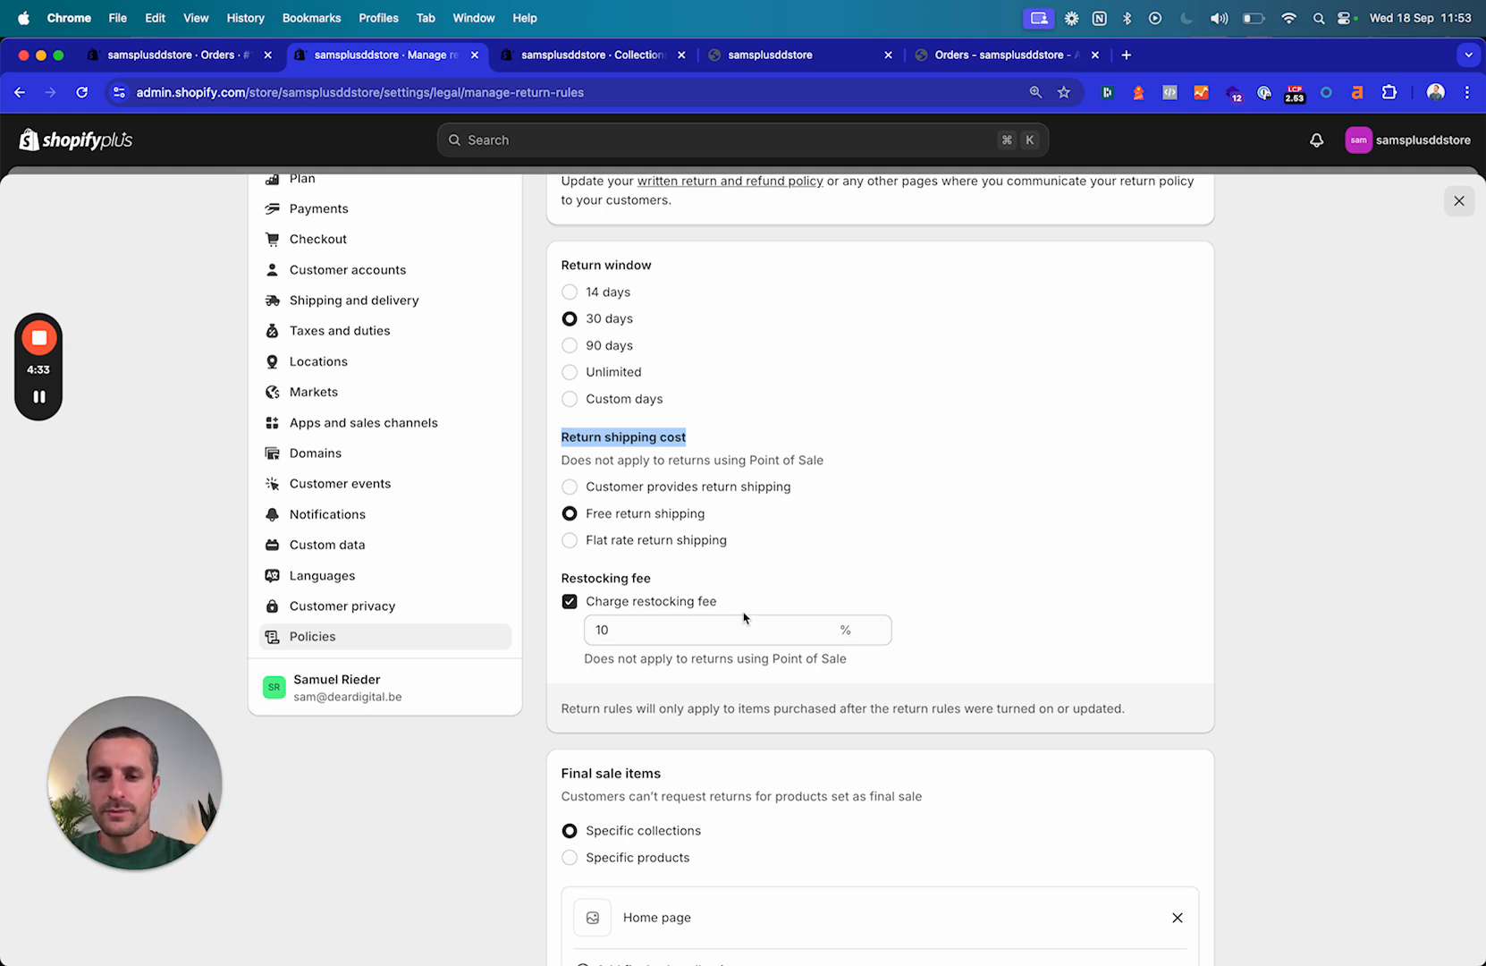
scroll("down", 3)
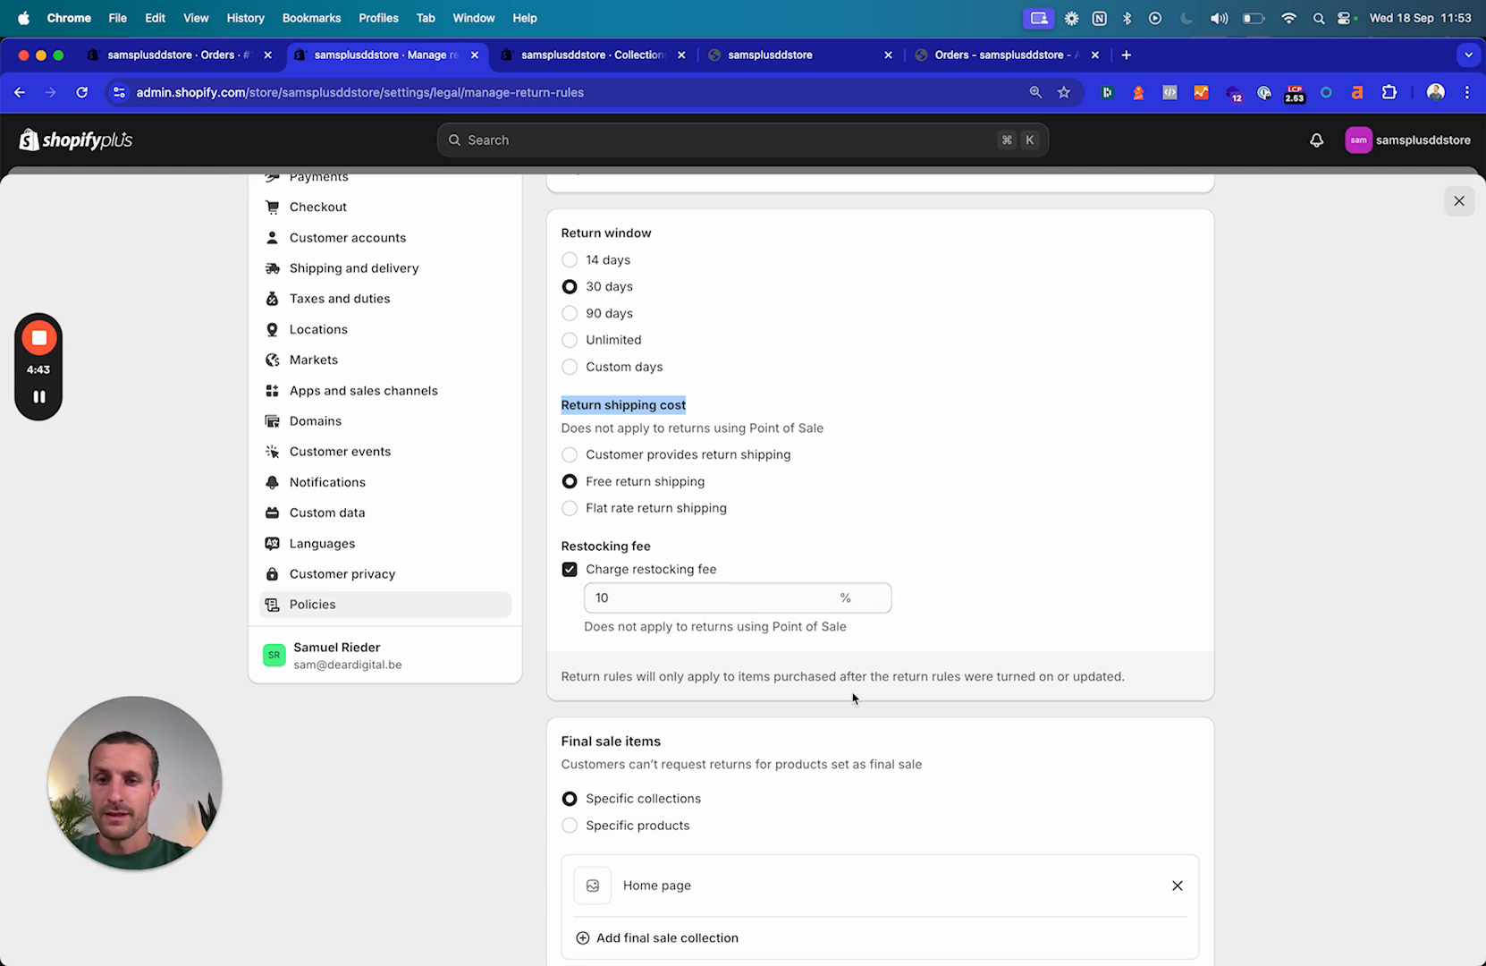
scroll("down", 3)
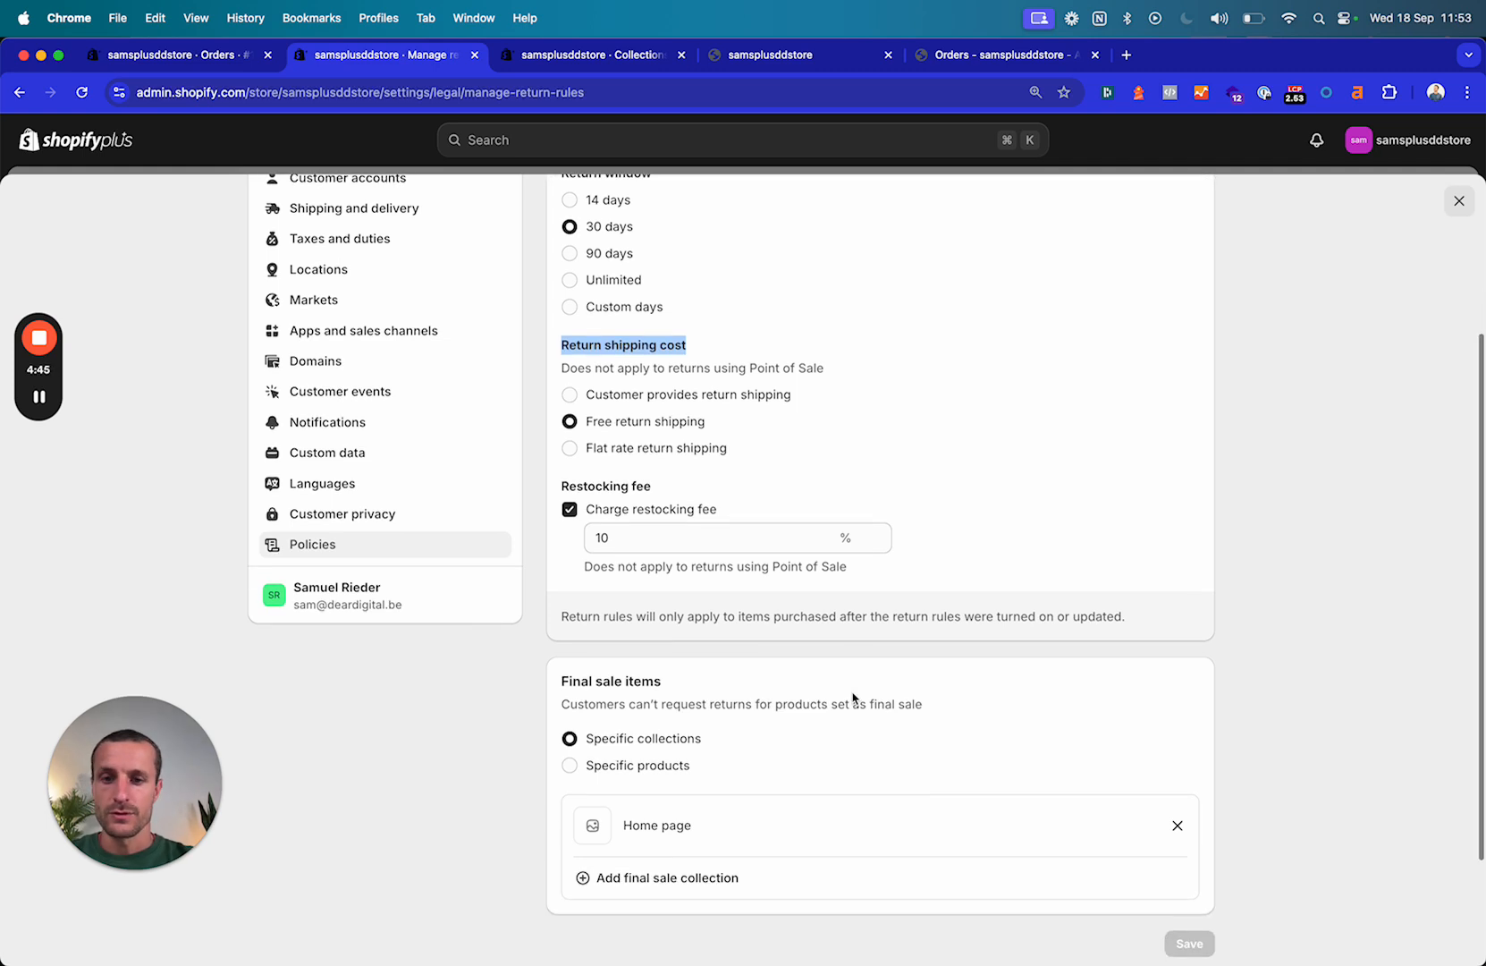
scroll("down", 3)
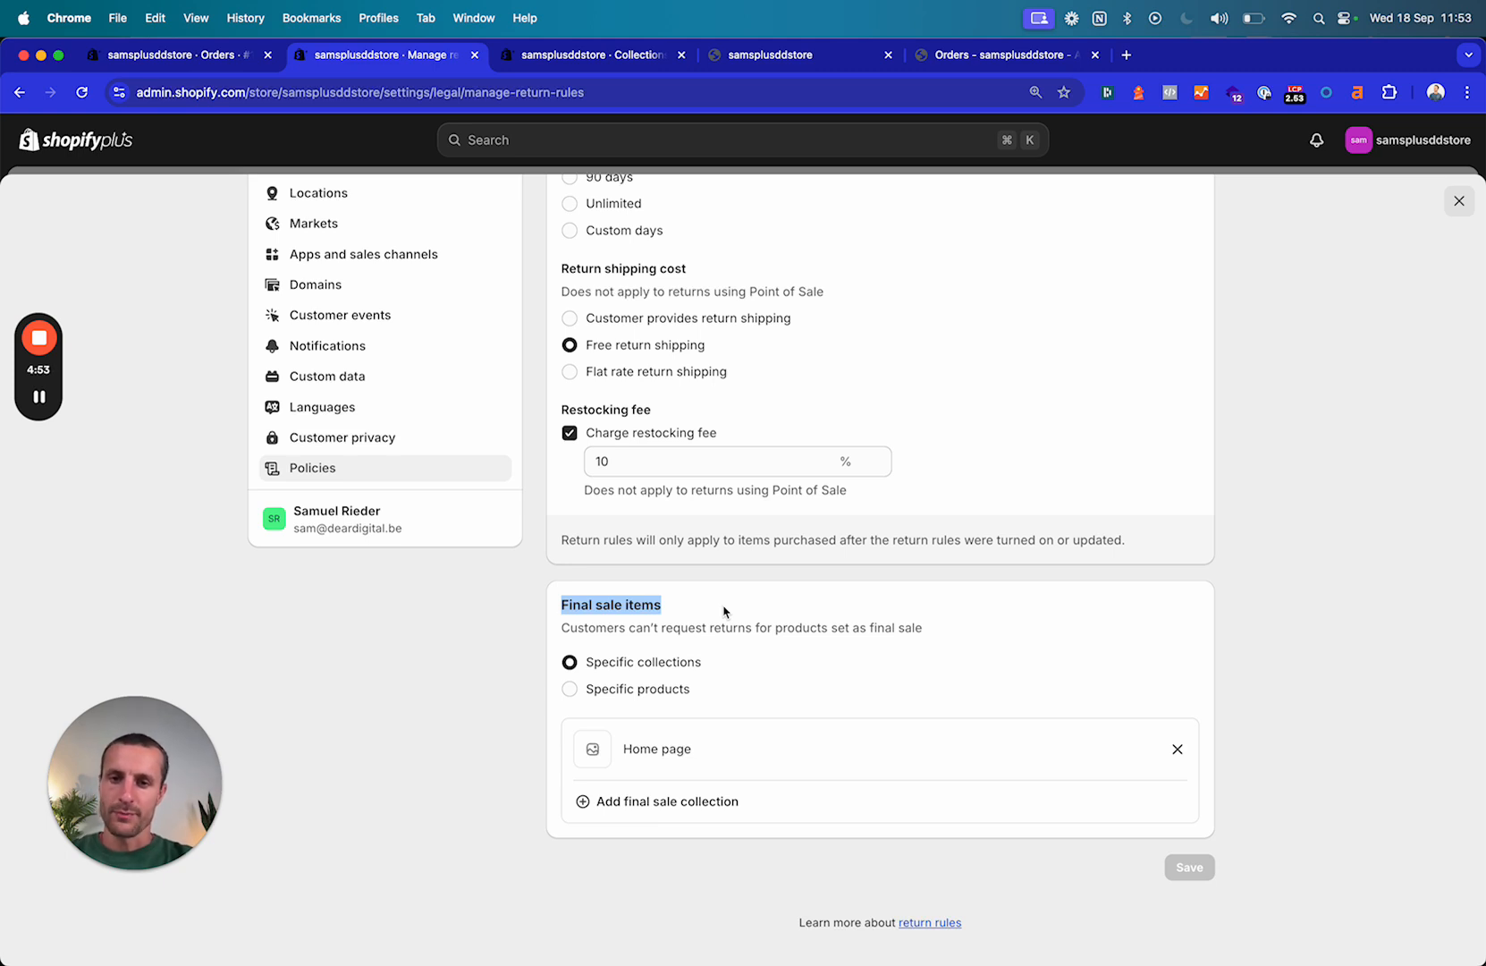
left_click(571, 689)
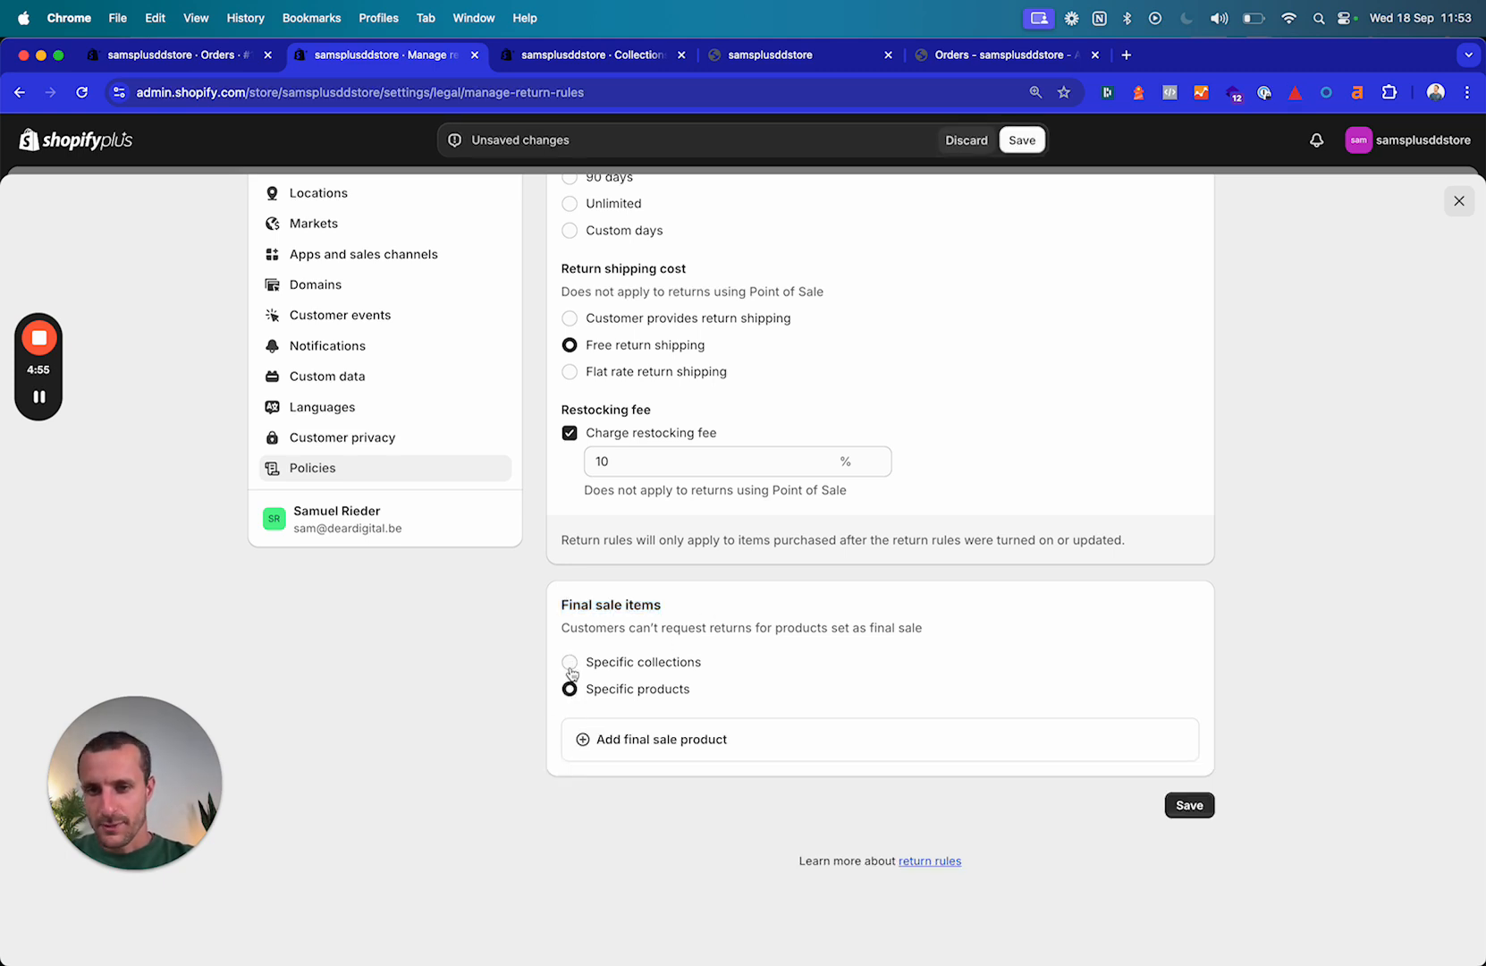
left_click(570, 662)
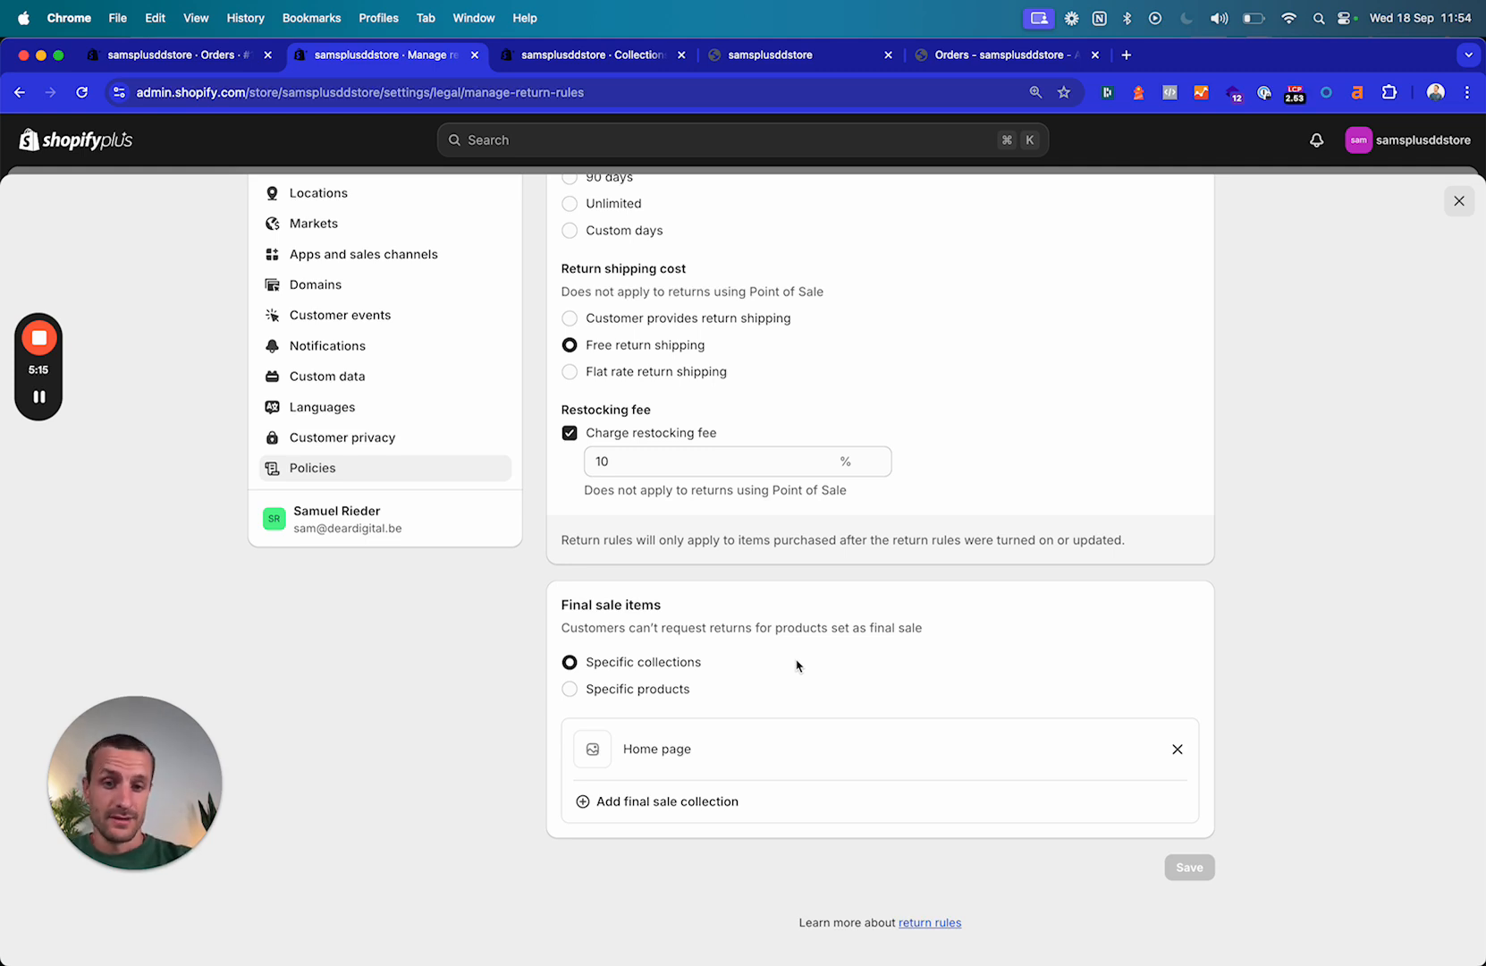
mouse_move(644, 774)
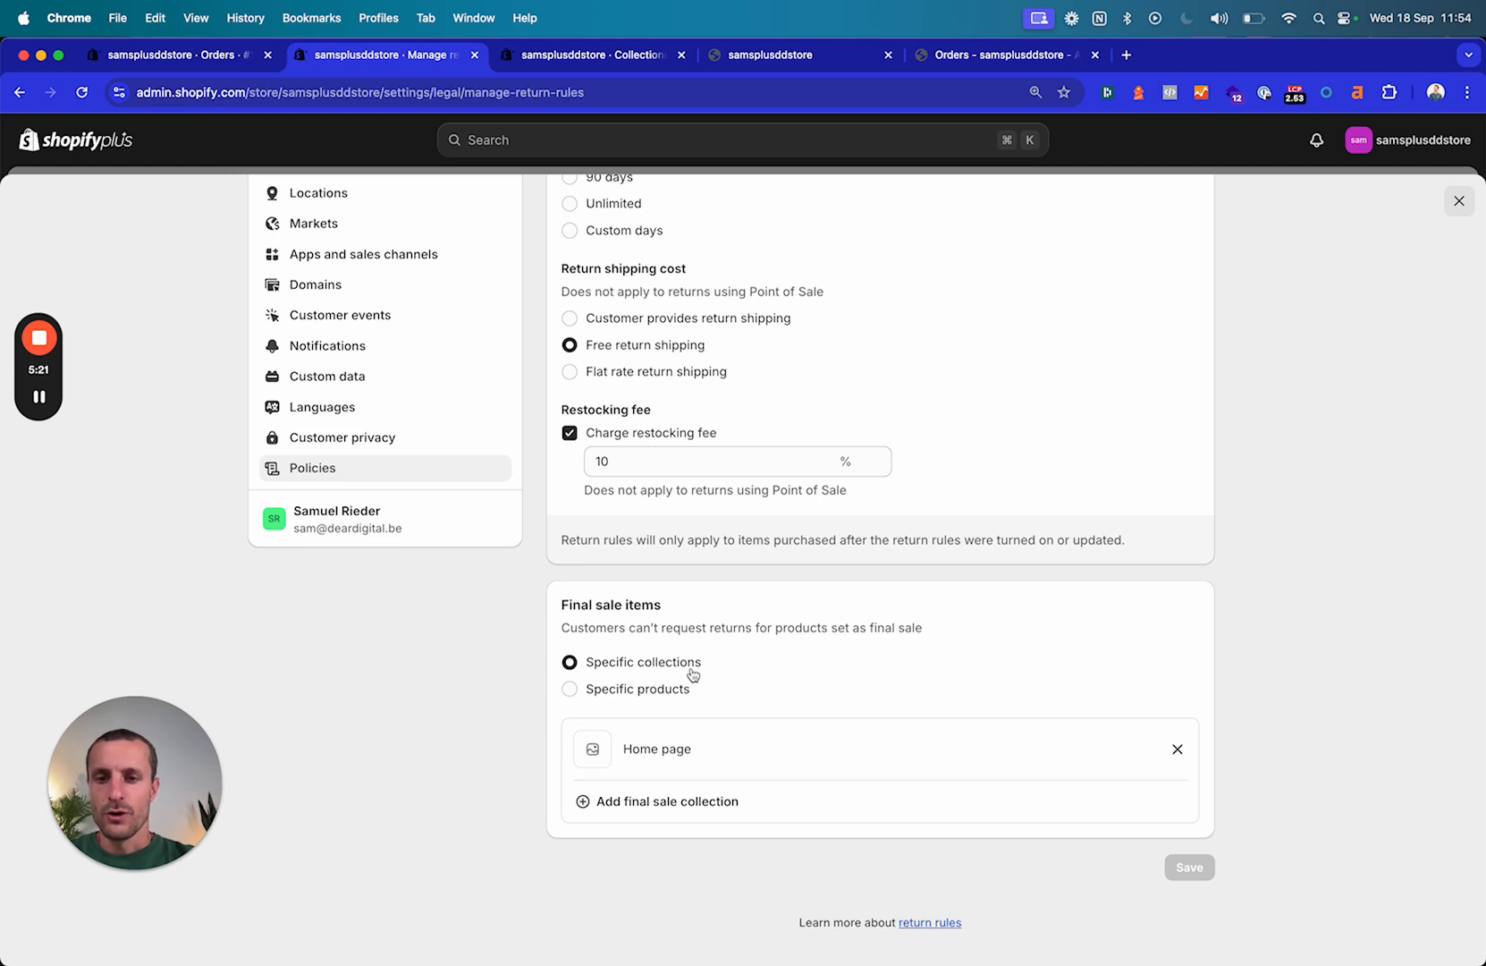
left_click(1189, 866)
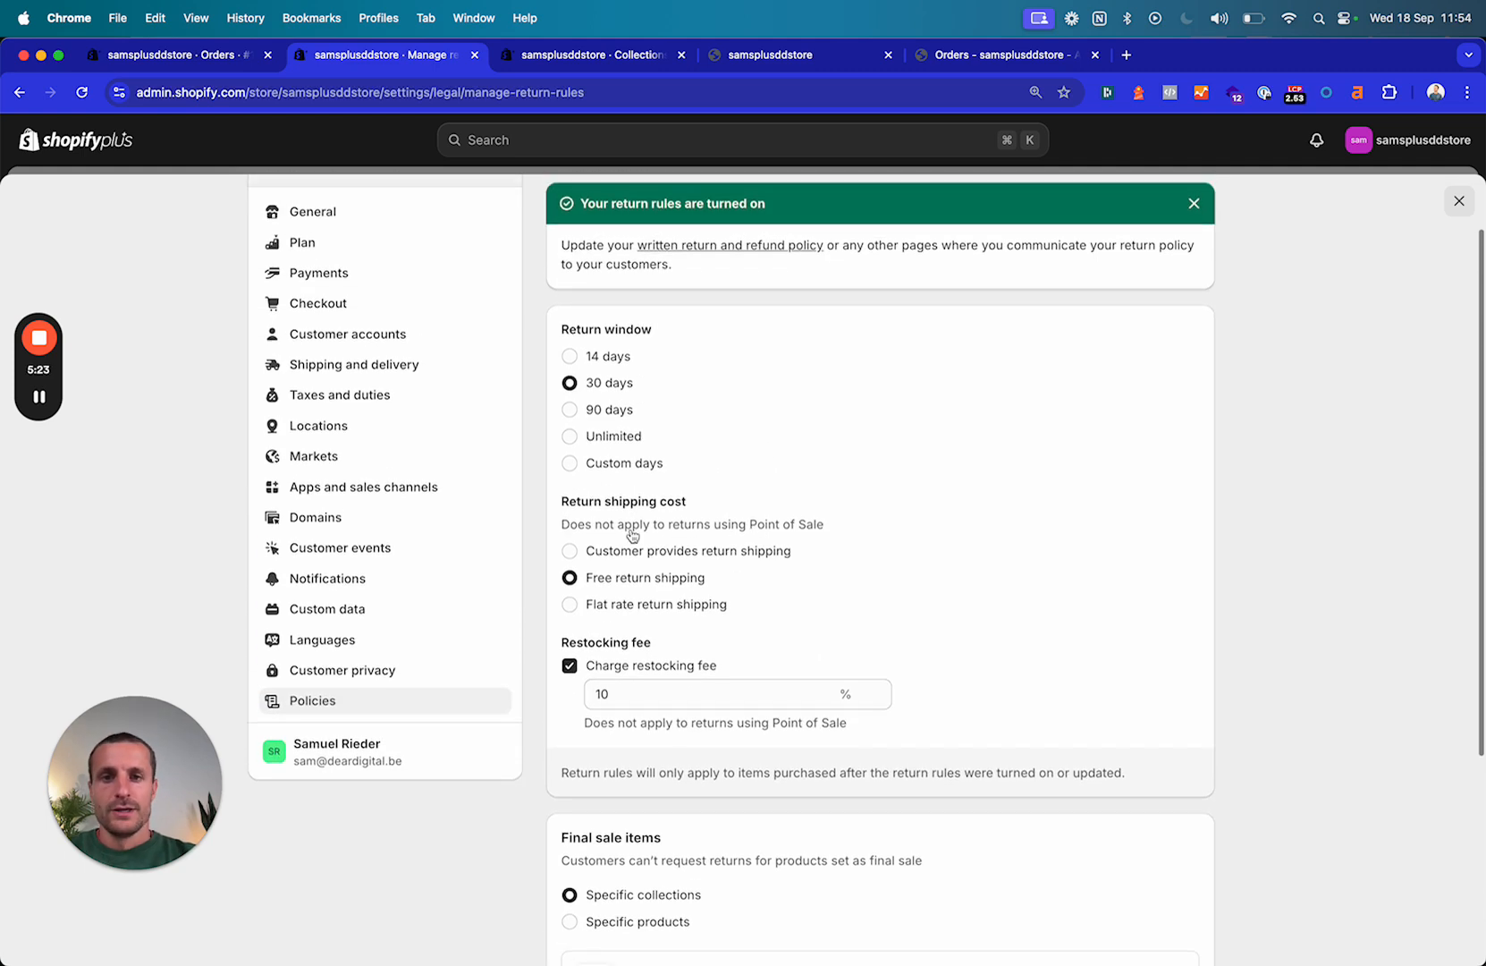
Scroll the customer's orders page showing order #1004 with its two snowboards
scroll("down", 3)
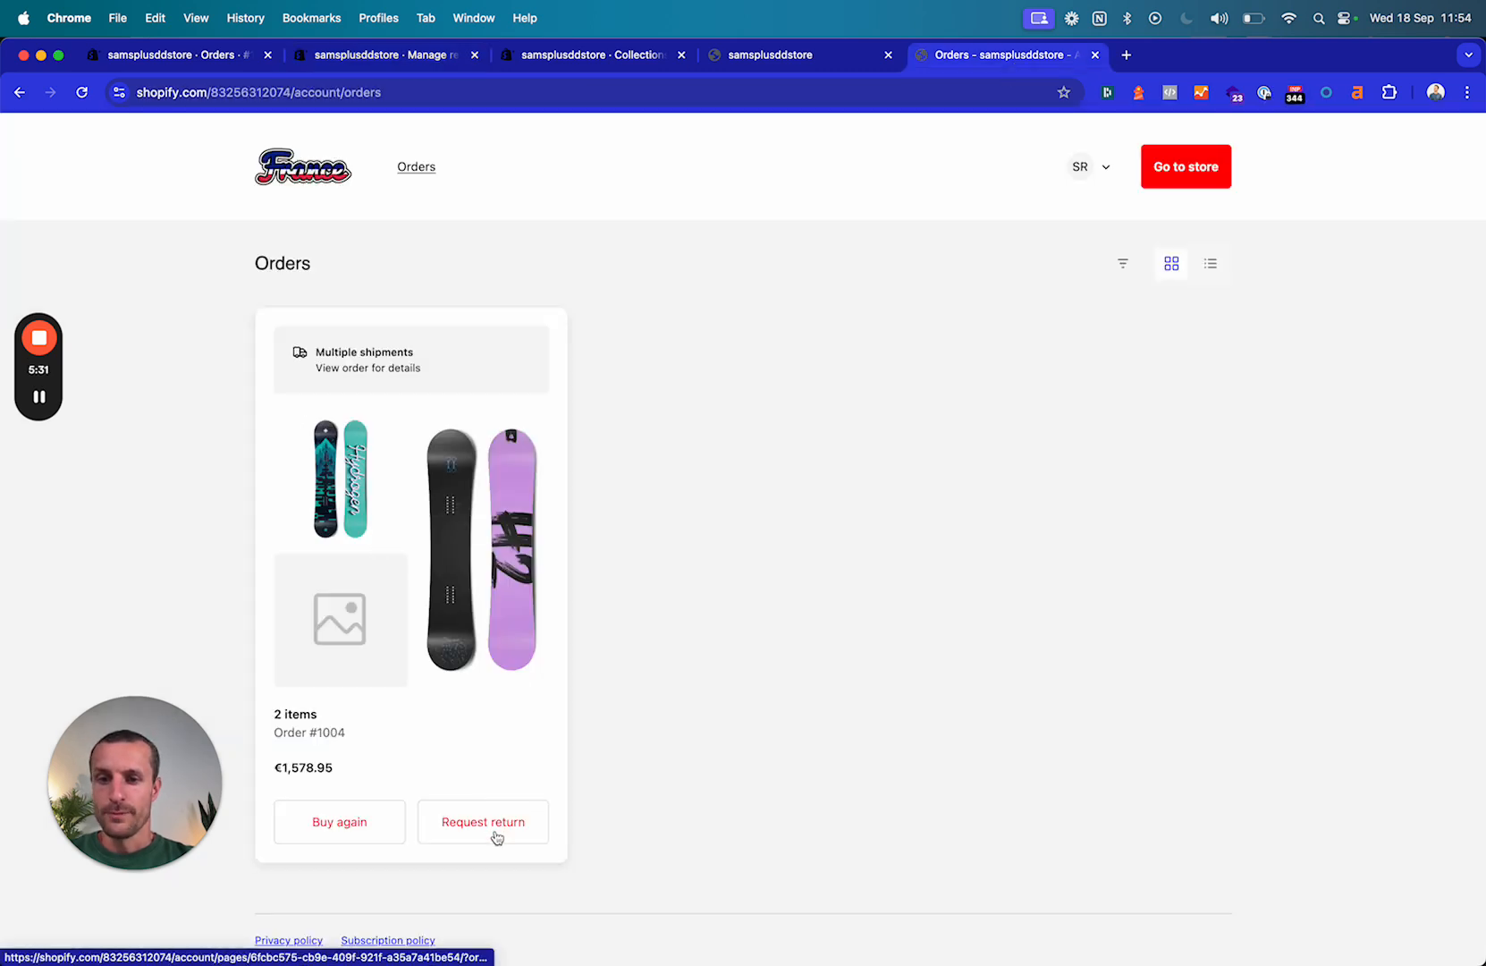
Submit a return of the Hydrogen snowboard from order #1004 with reason 'Size was too large'
left_click(483, 821)
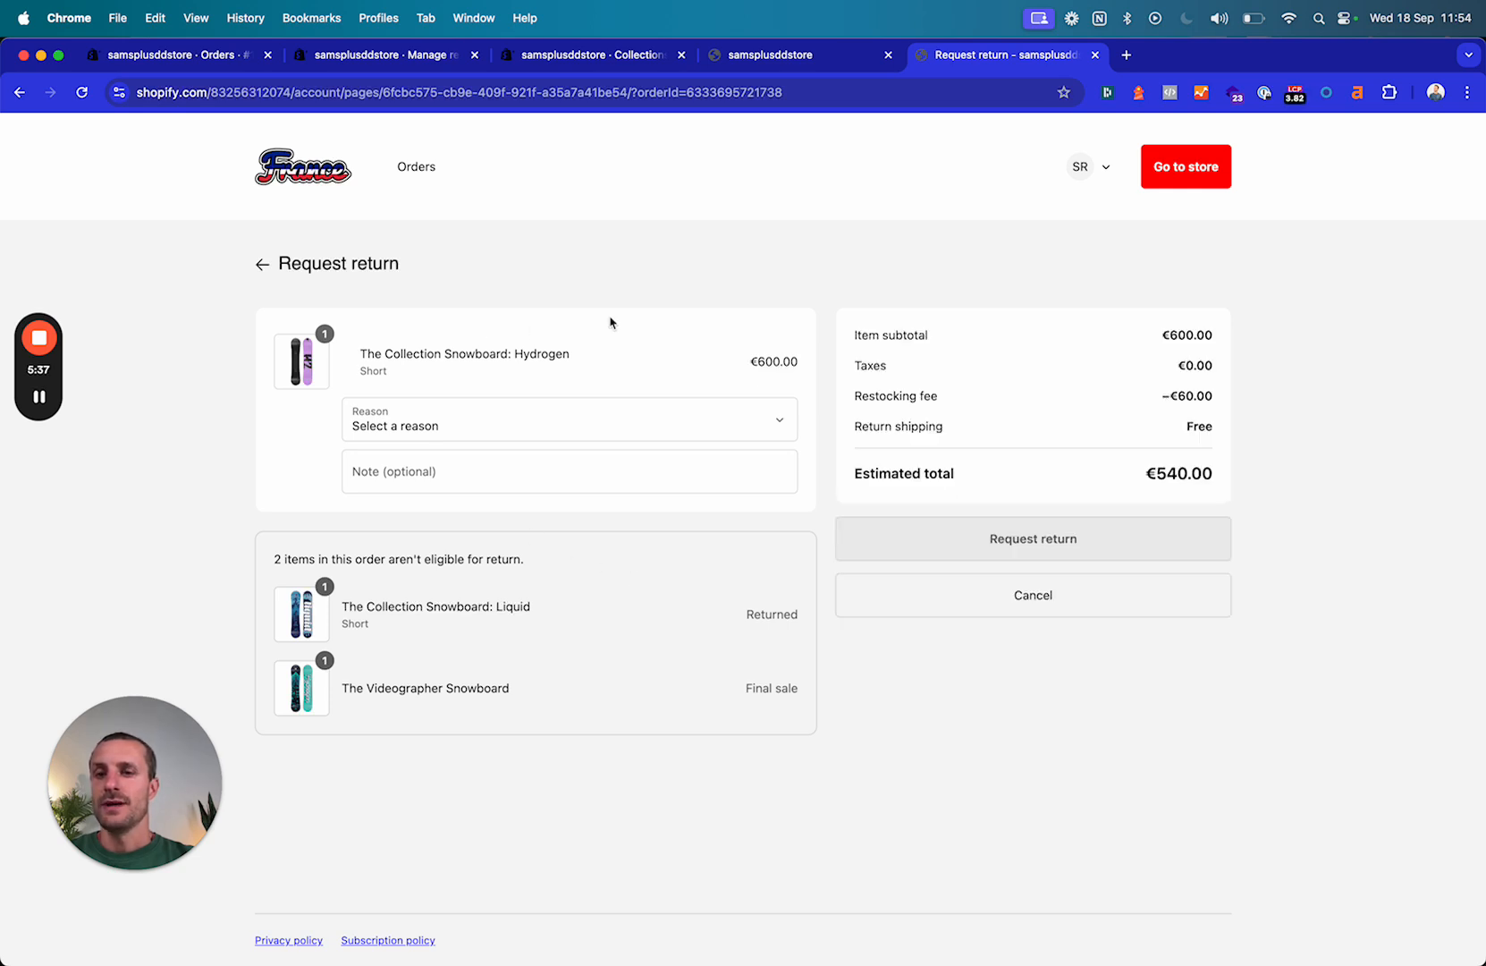
mouse_move(494, 429)
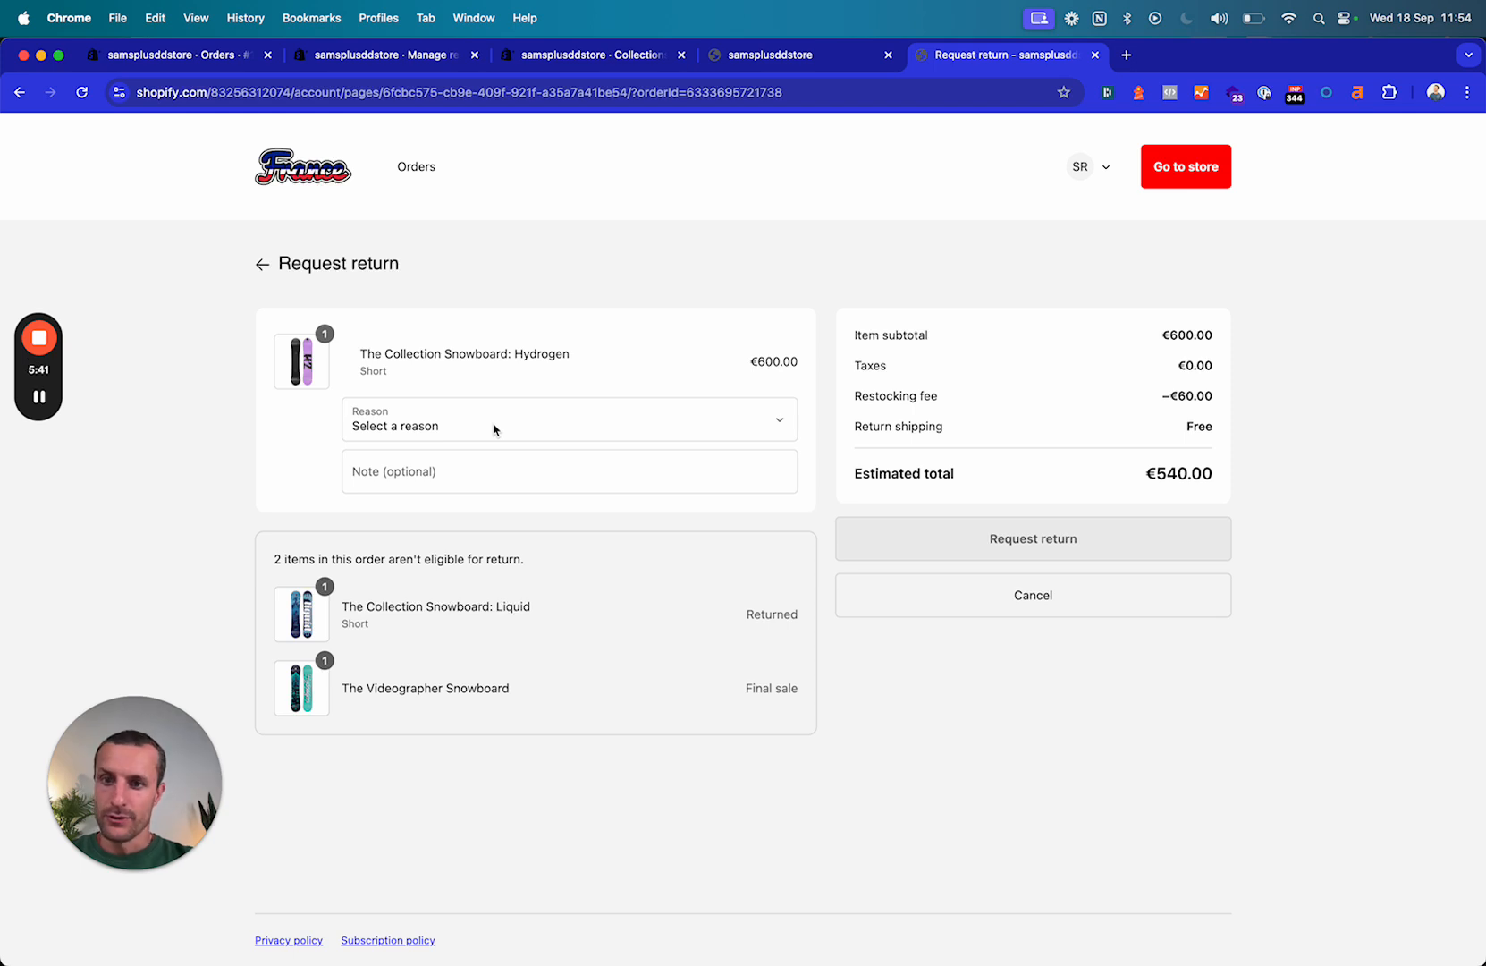
left_click(568, 419)
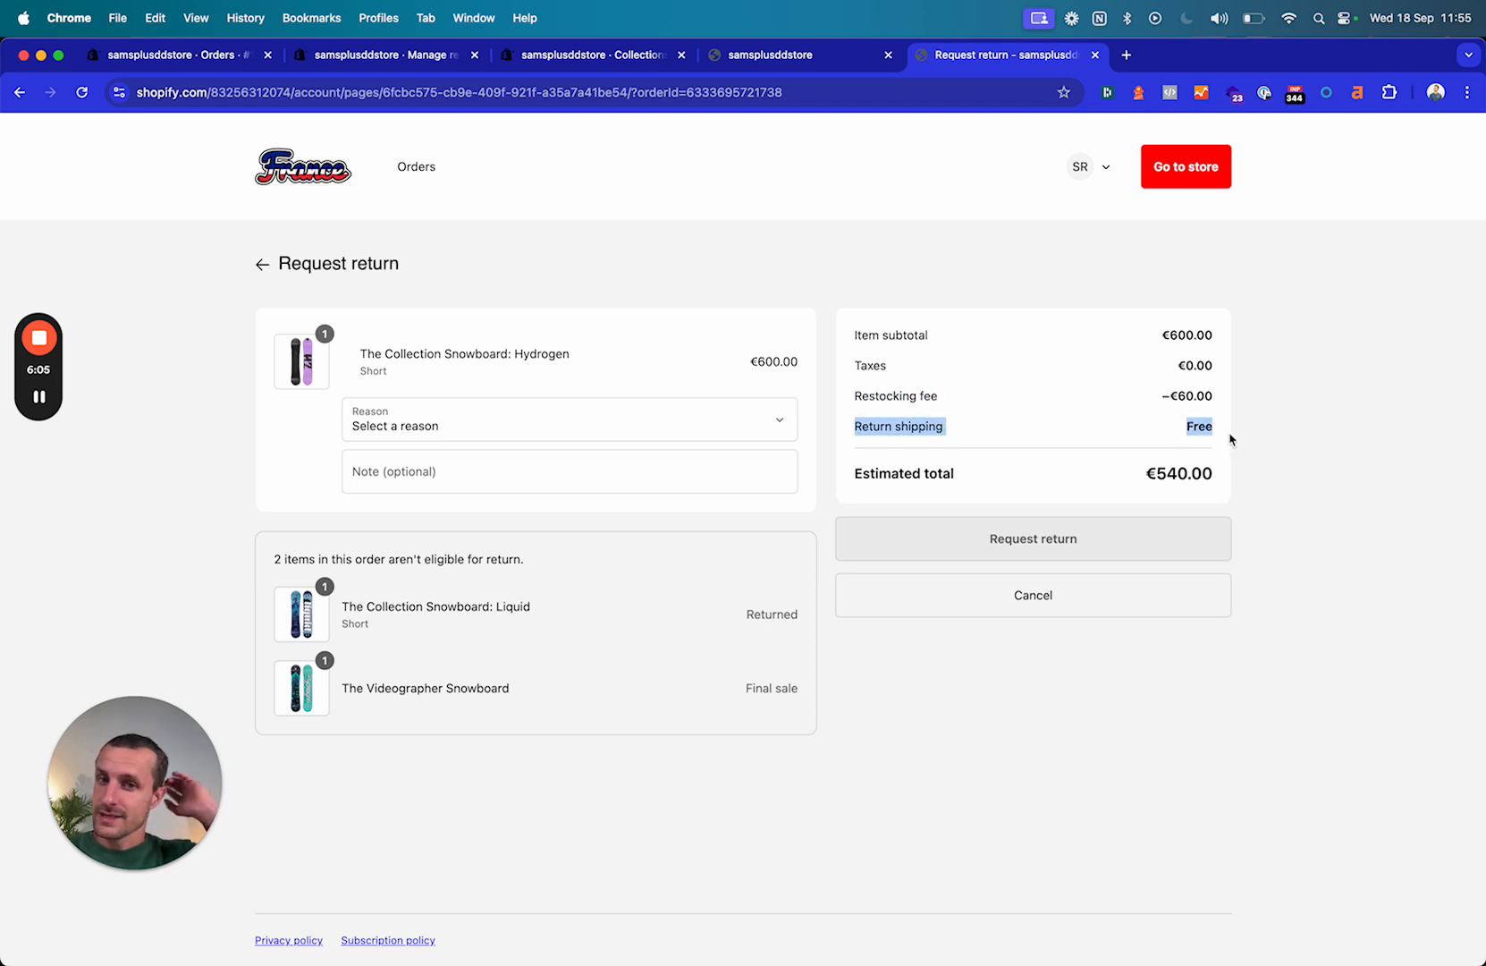
mouse_move(914, 442)
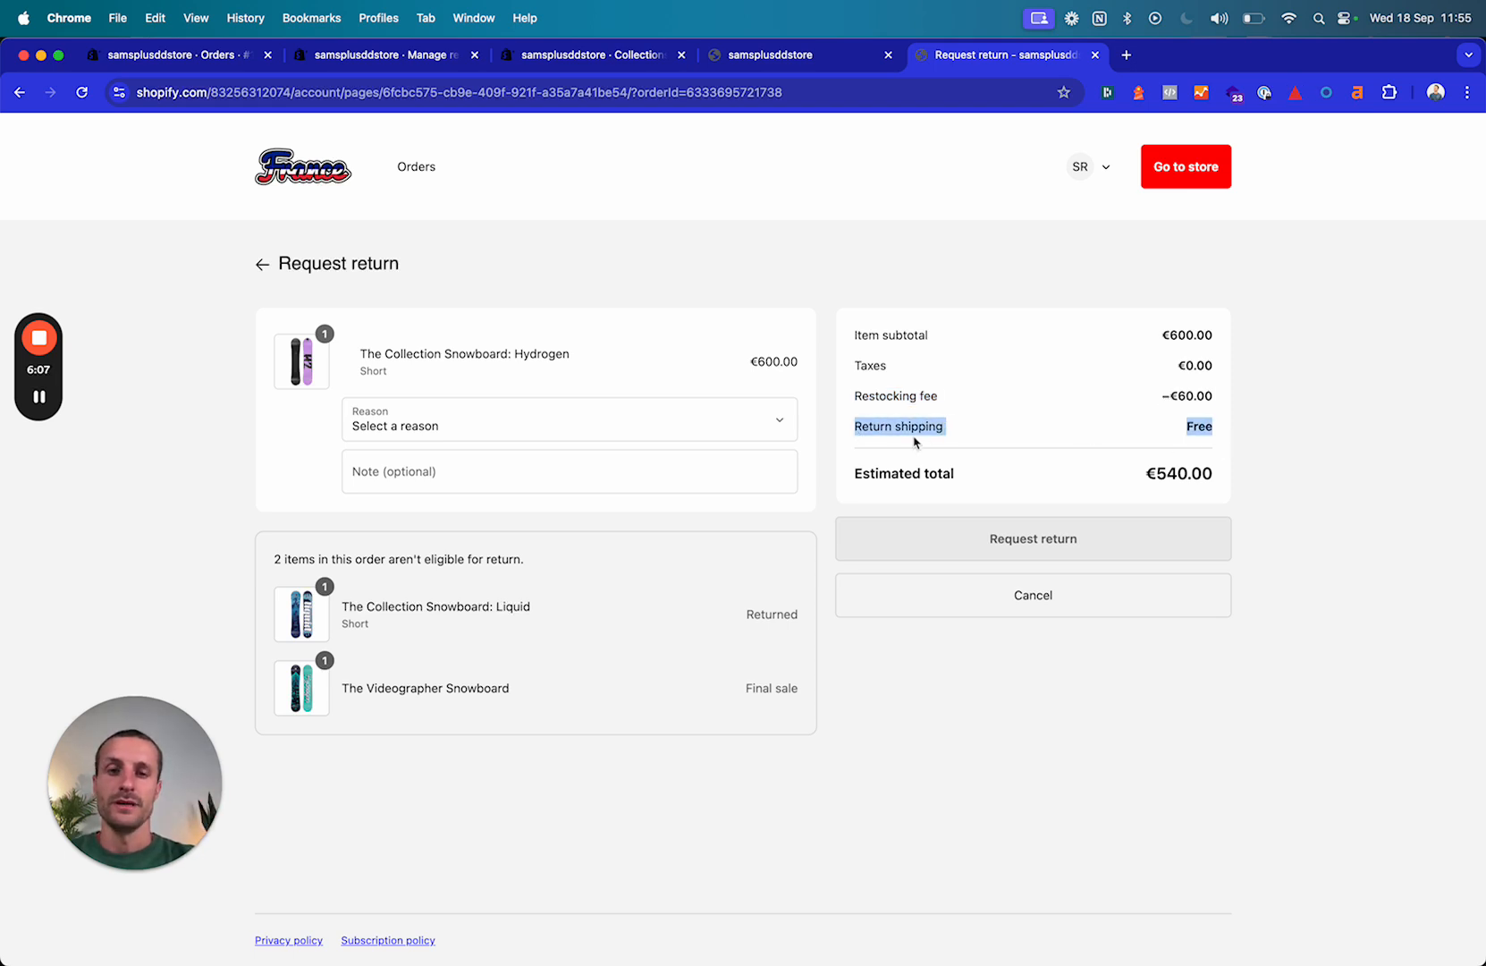
left_click(569, 419)
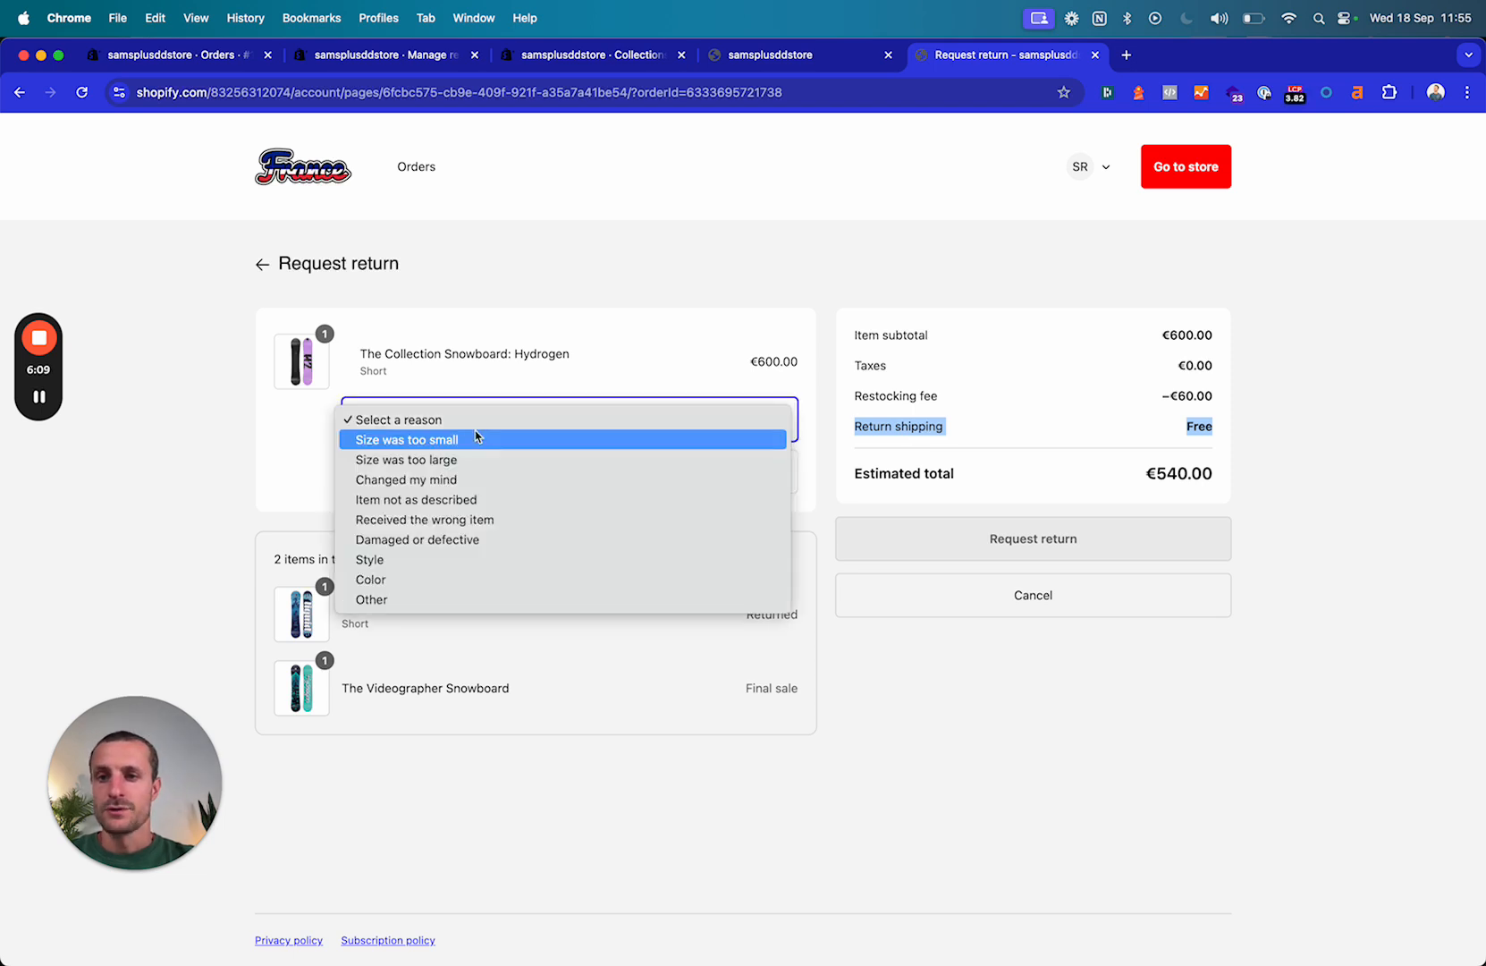
left_click(408, 460)
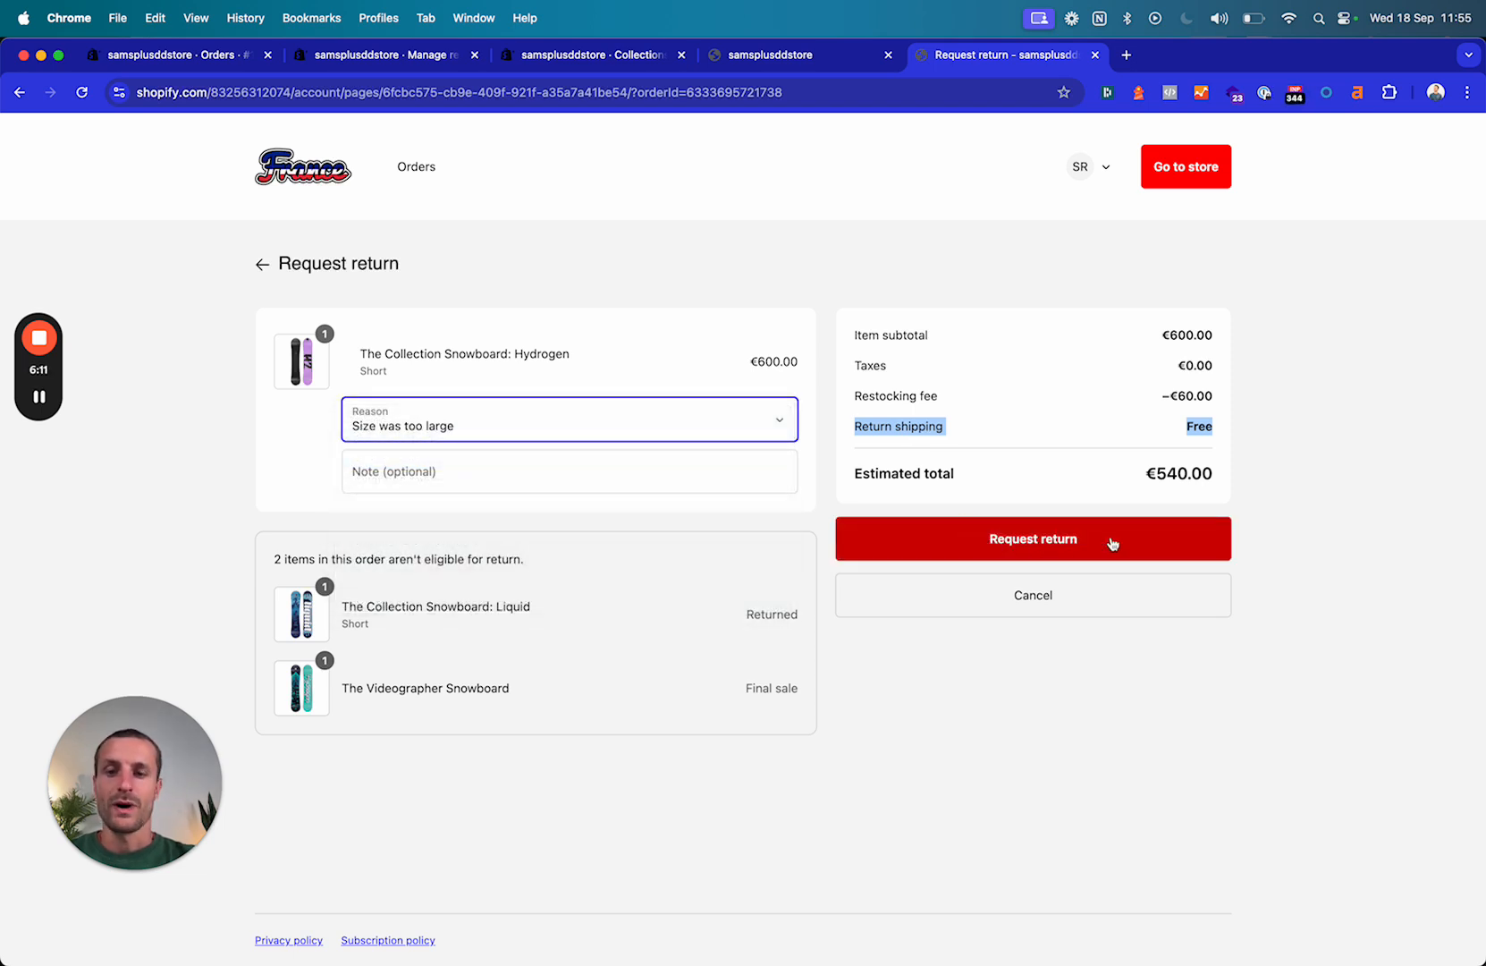
left_click(1032, 539)
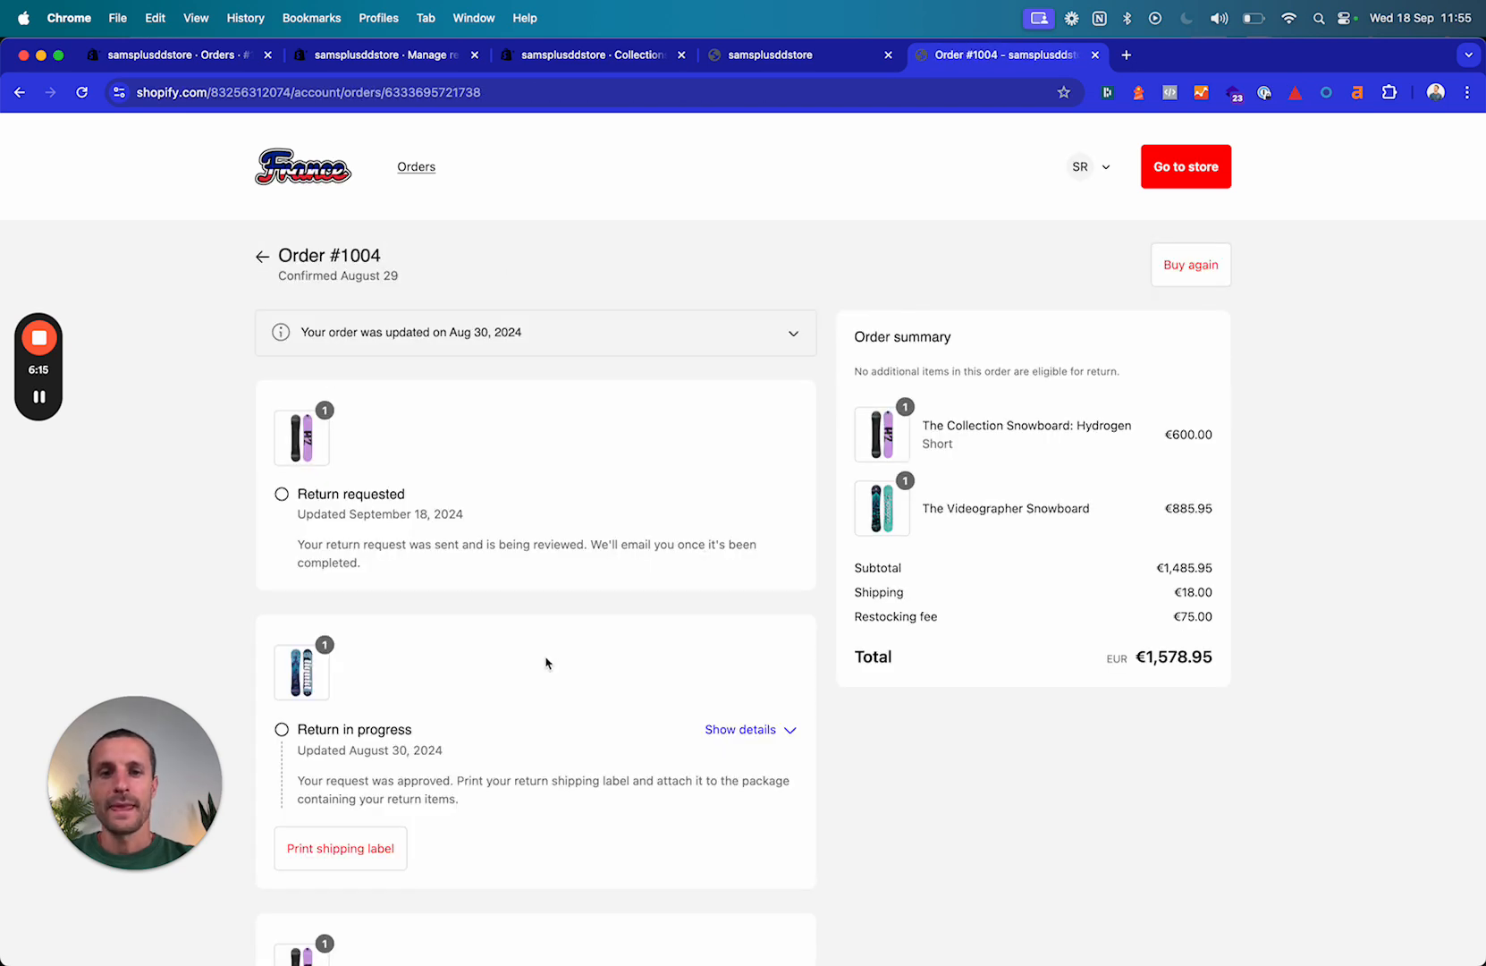
Leave order #1004's return status and switch to the store admin home dashboard
scroll("down", 3)
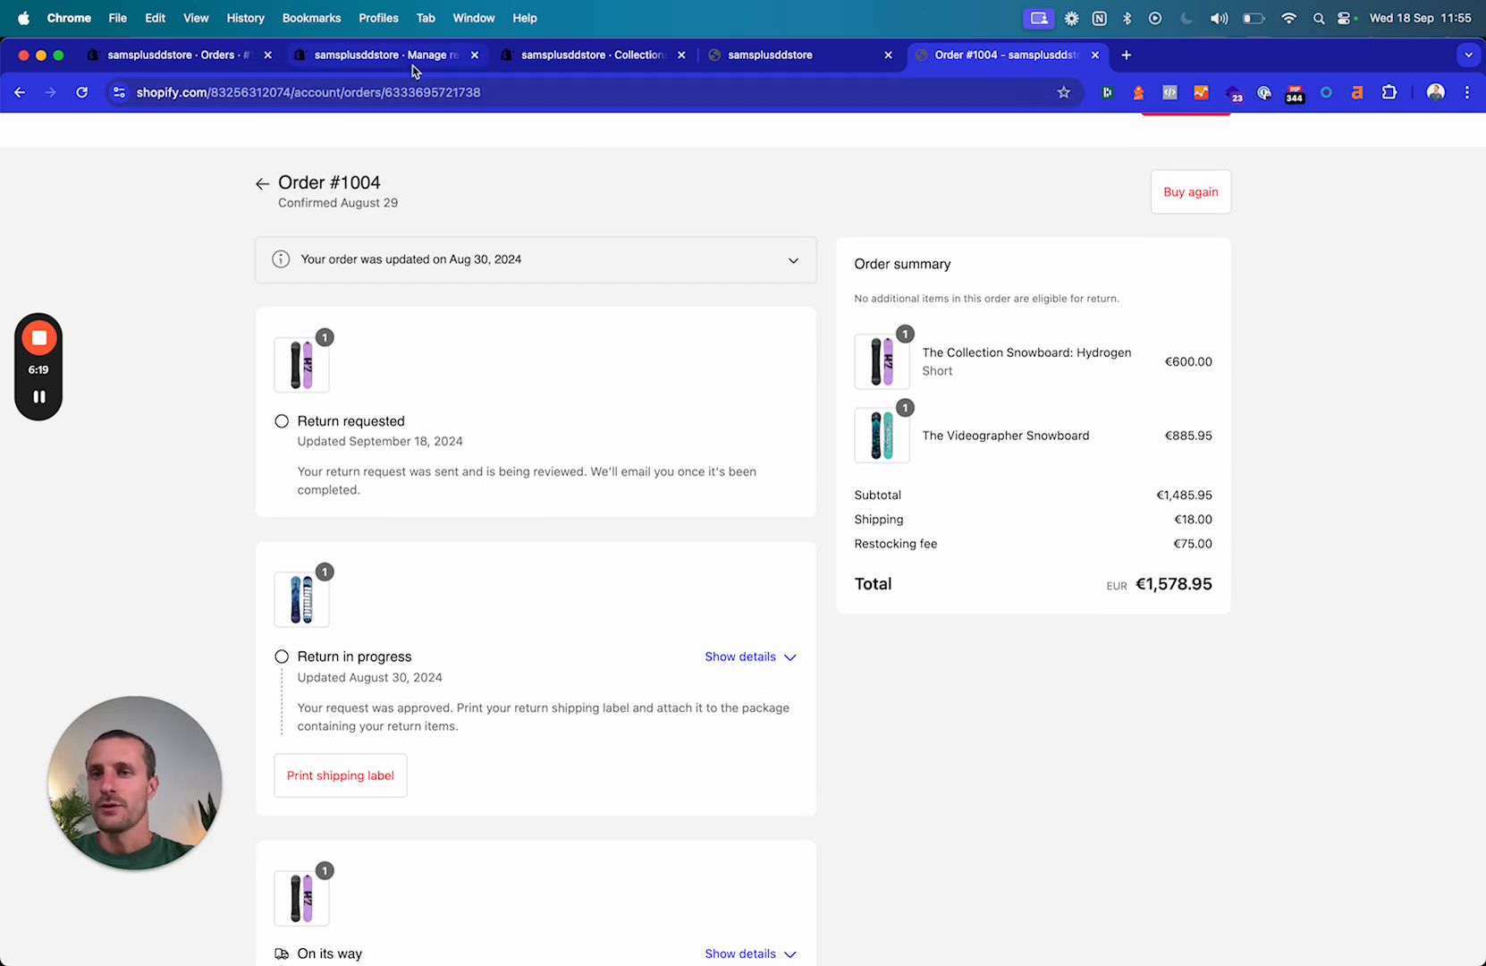
left_click(379, 54)
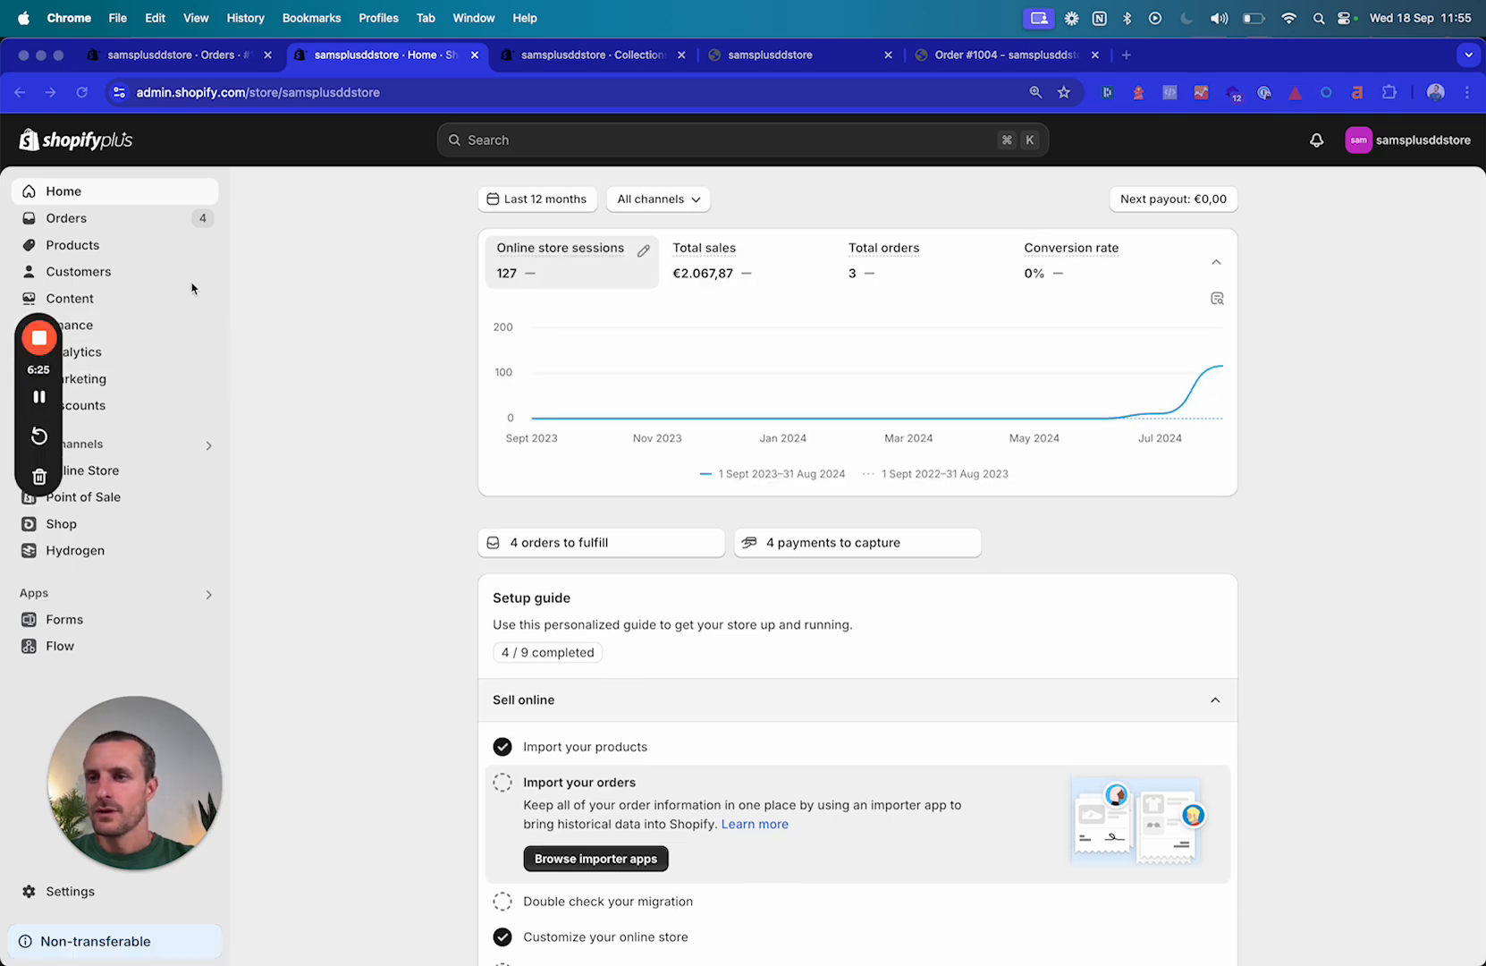
left_click(66, 218)
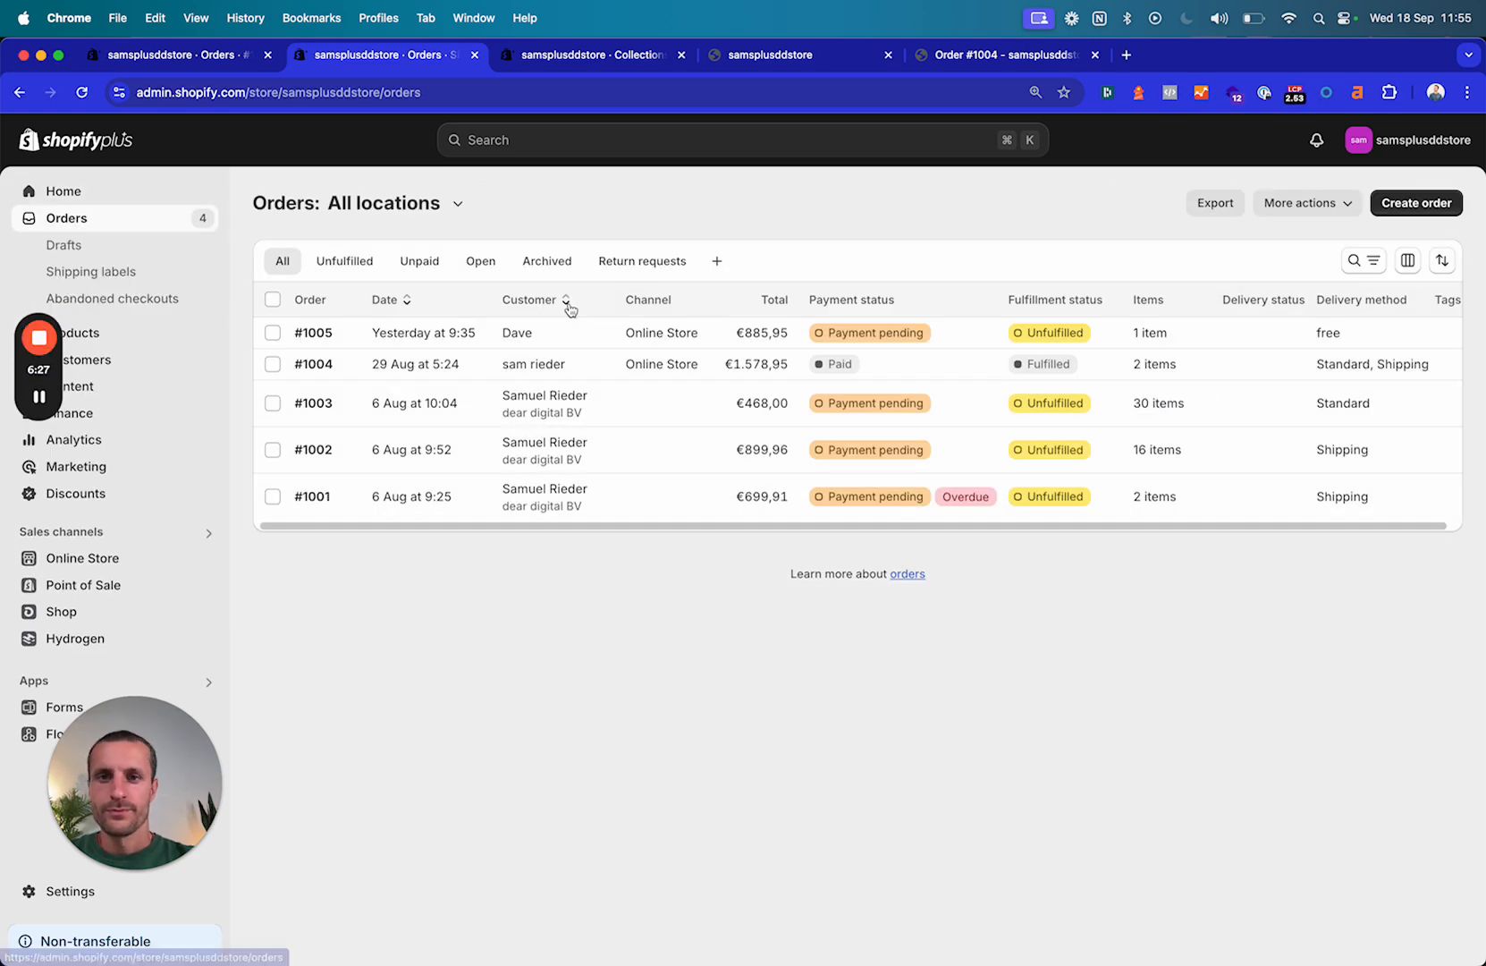
left_click(642, 261)
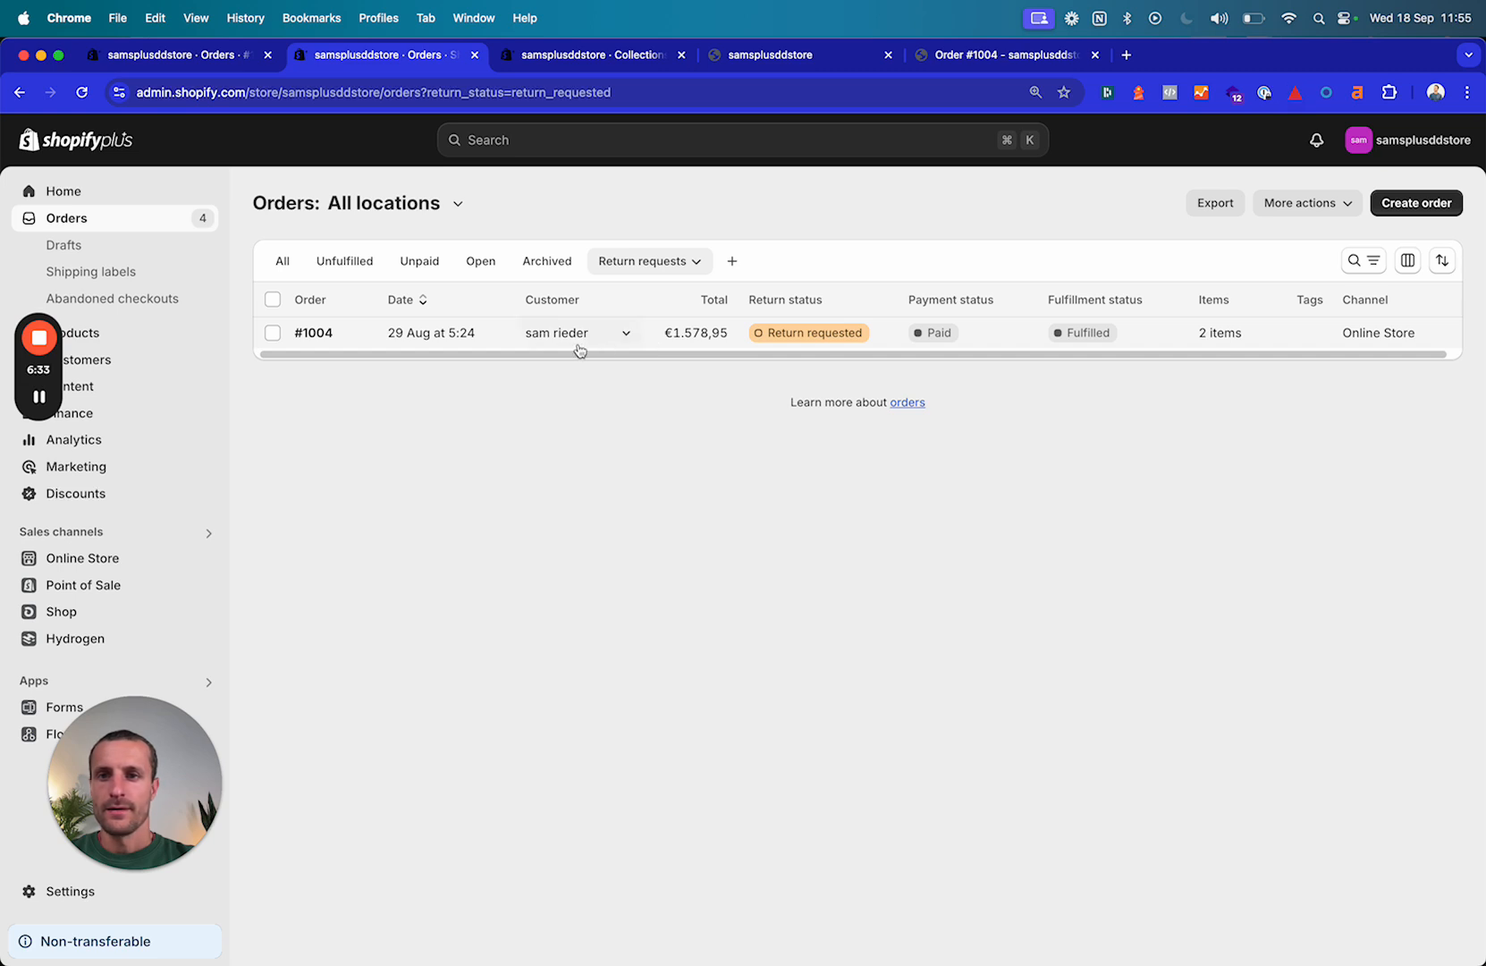
left_click(281, 261)
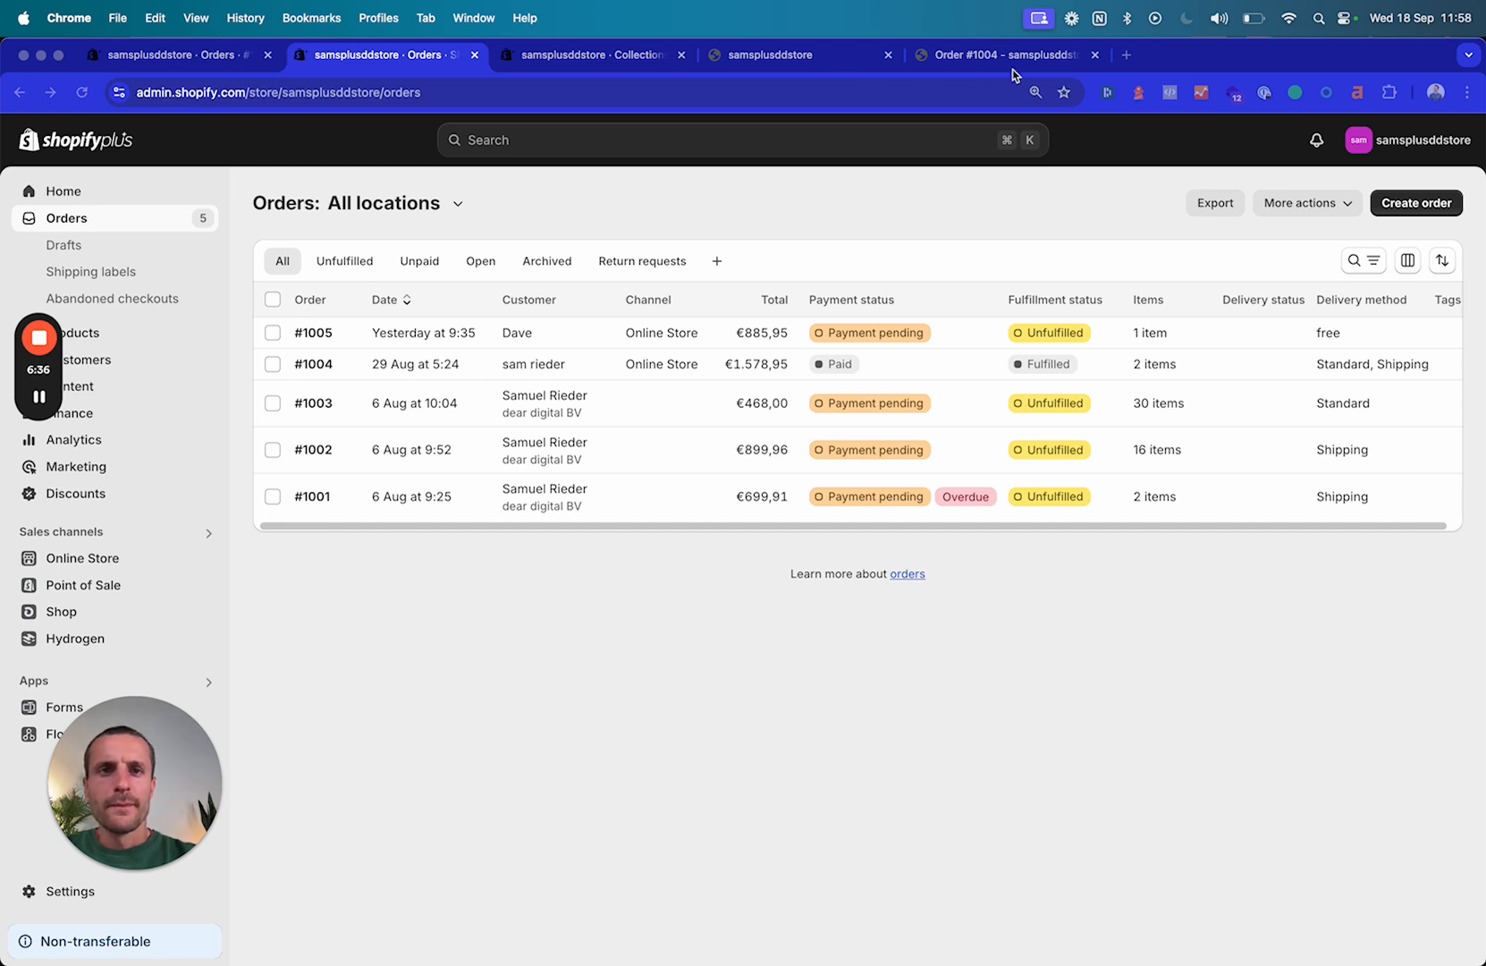
left_click(994, 54)
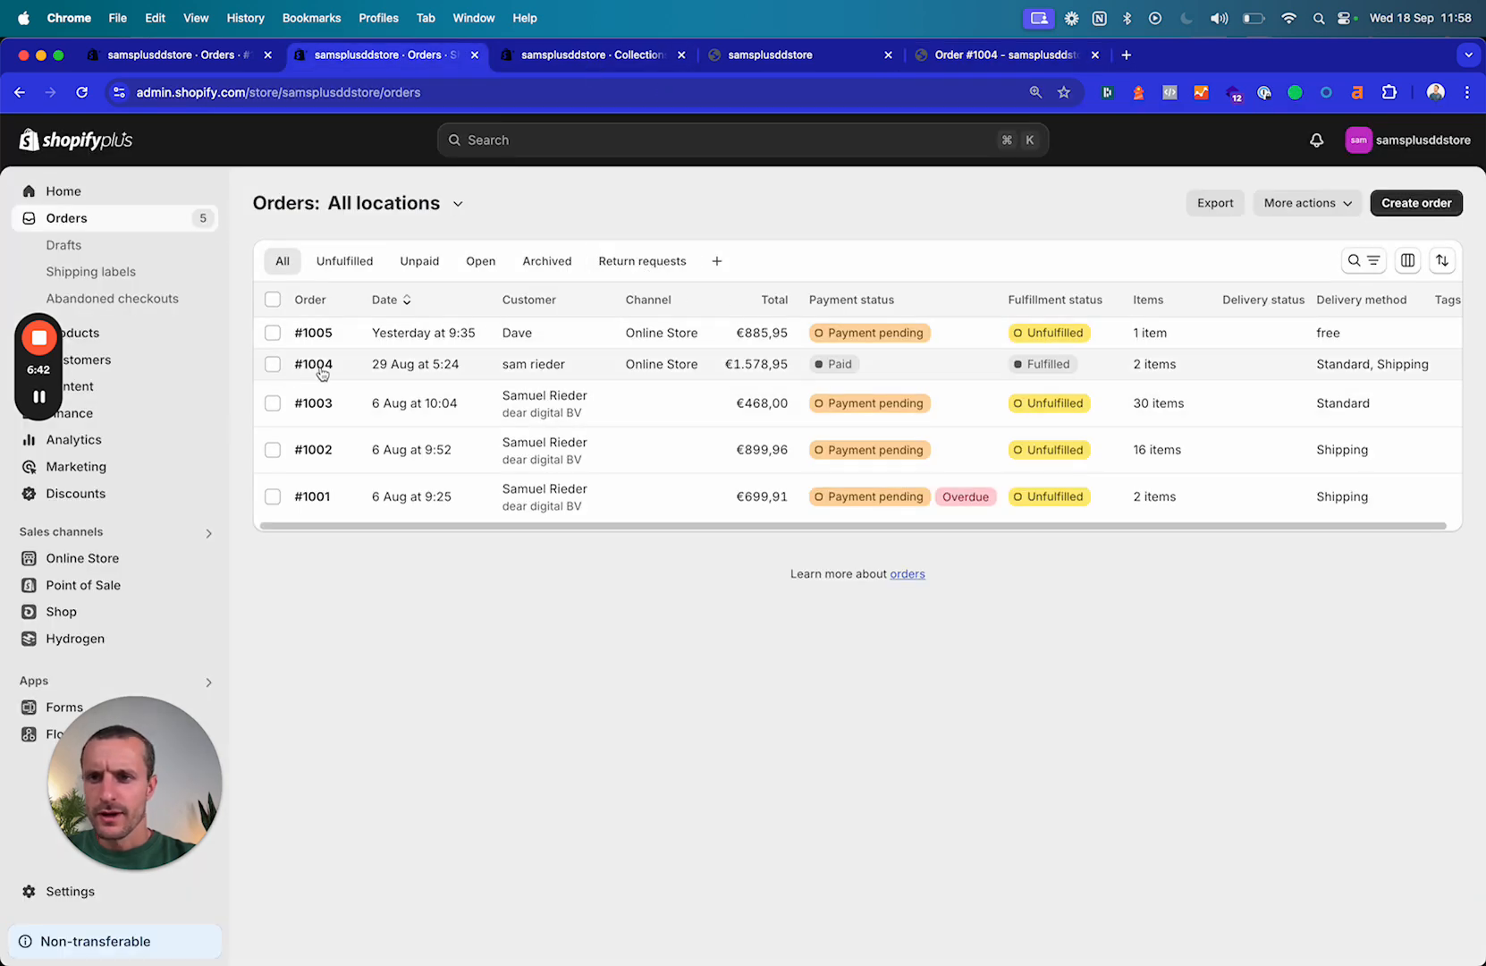
Open order #1004 in admin and locate return request #1004-R2 for the Hydrogen snowboard
left_click(313, 363)
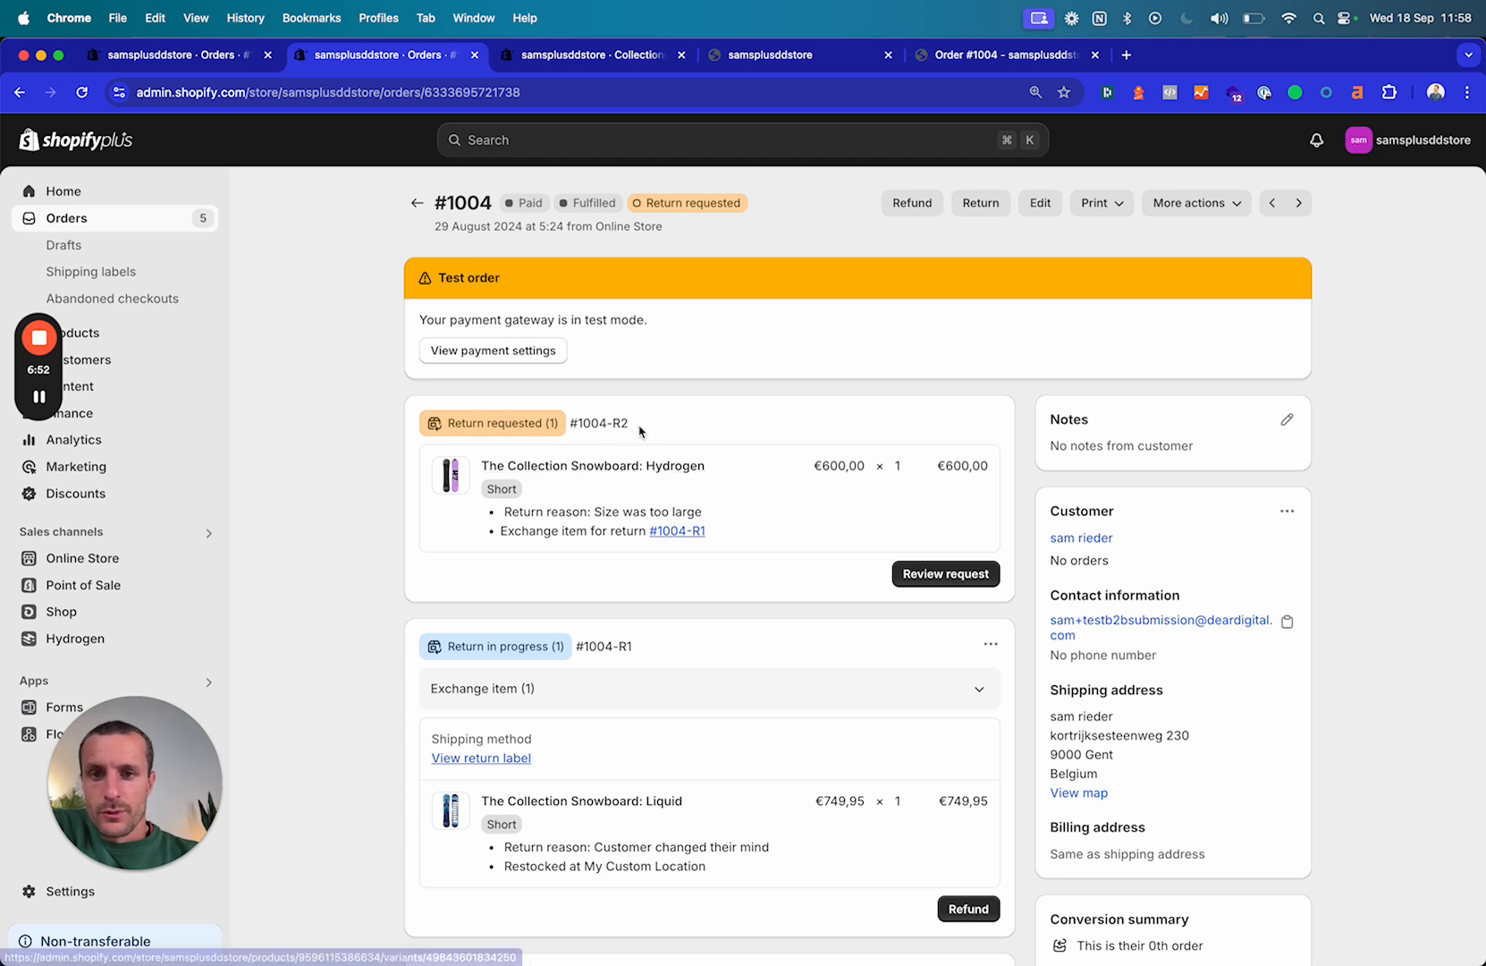
double_click(616, 422)
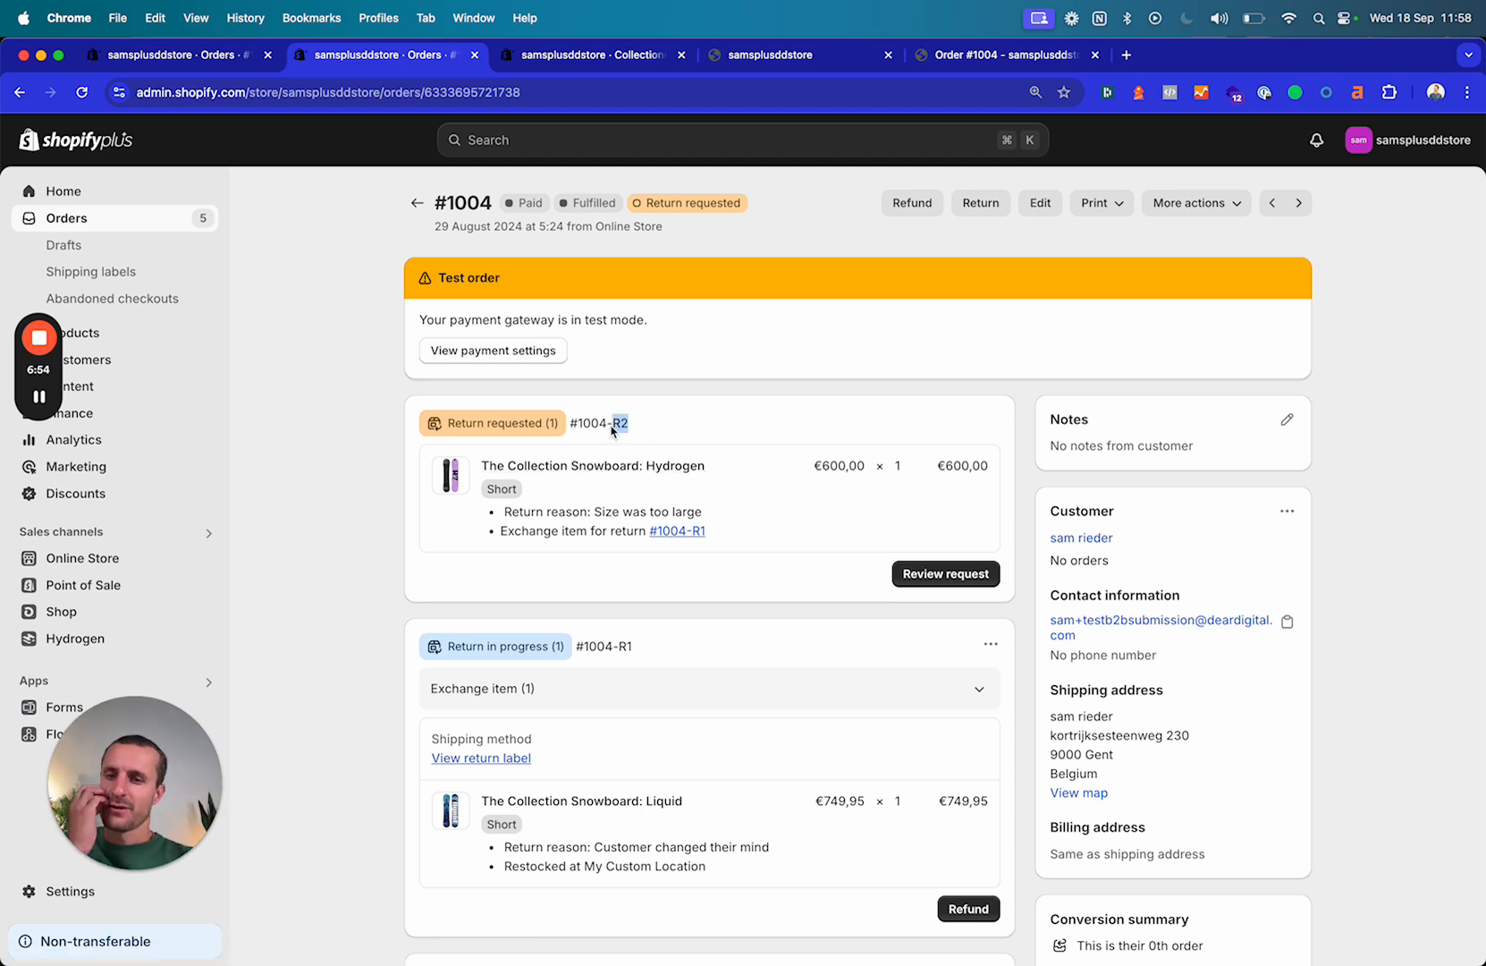
mouse_move(732, 696)
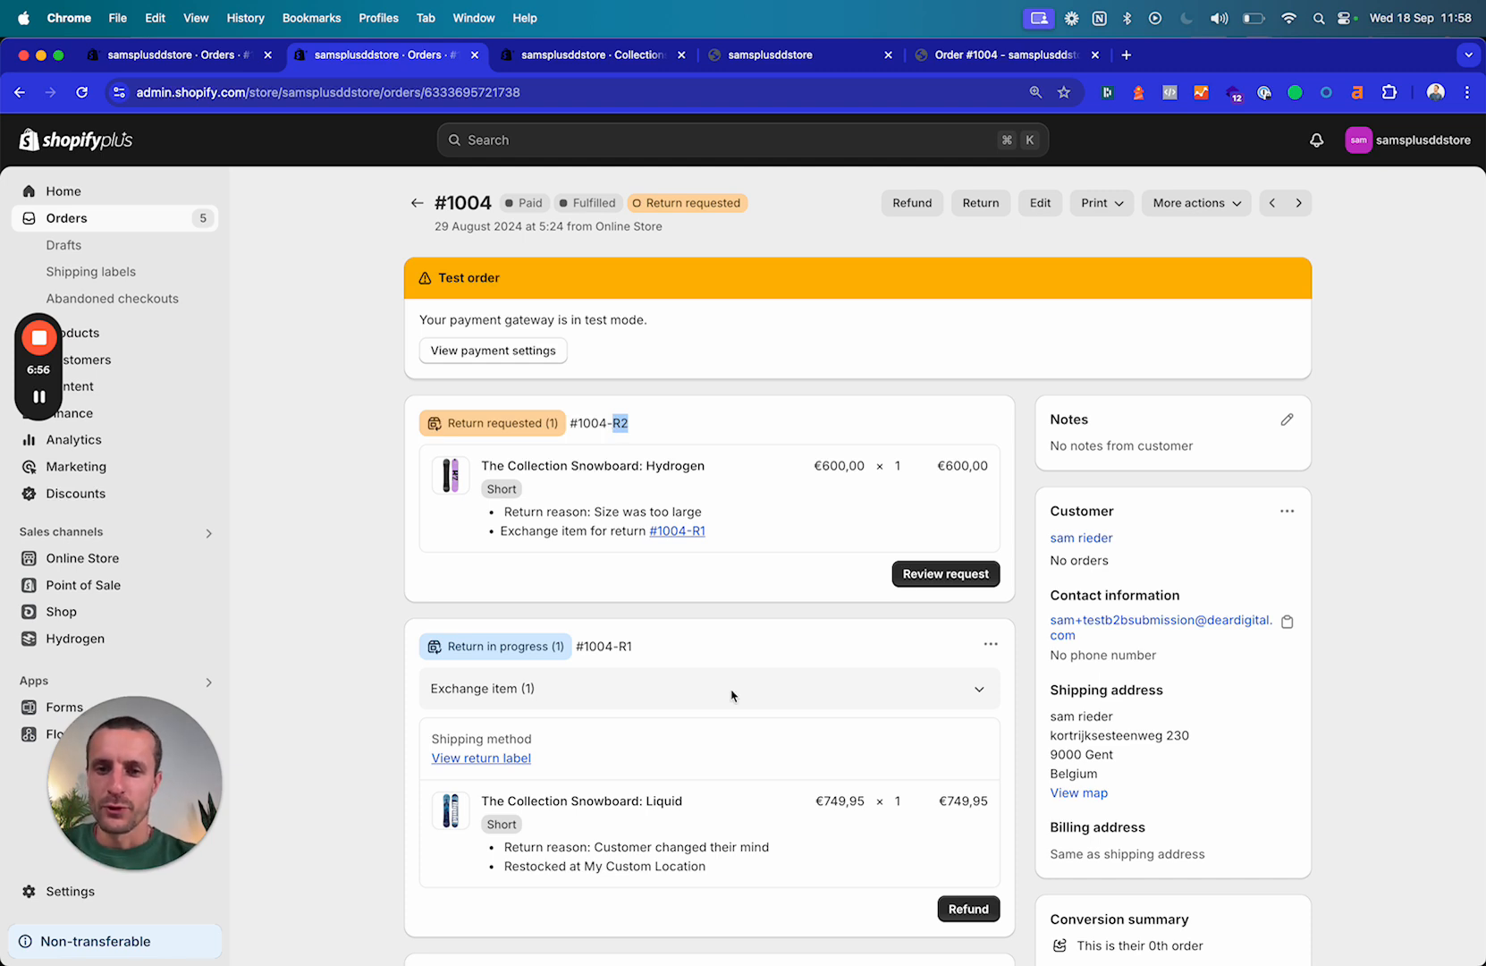
mouse_move(676, 719)
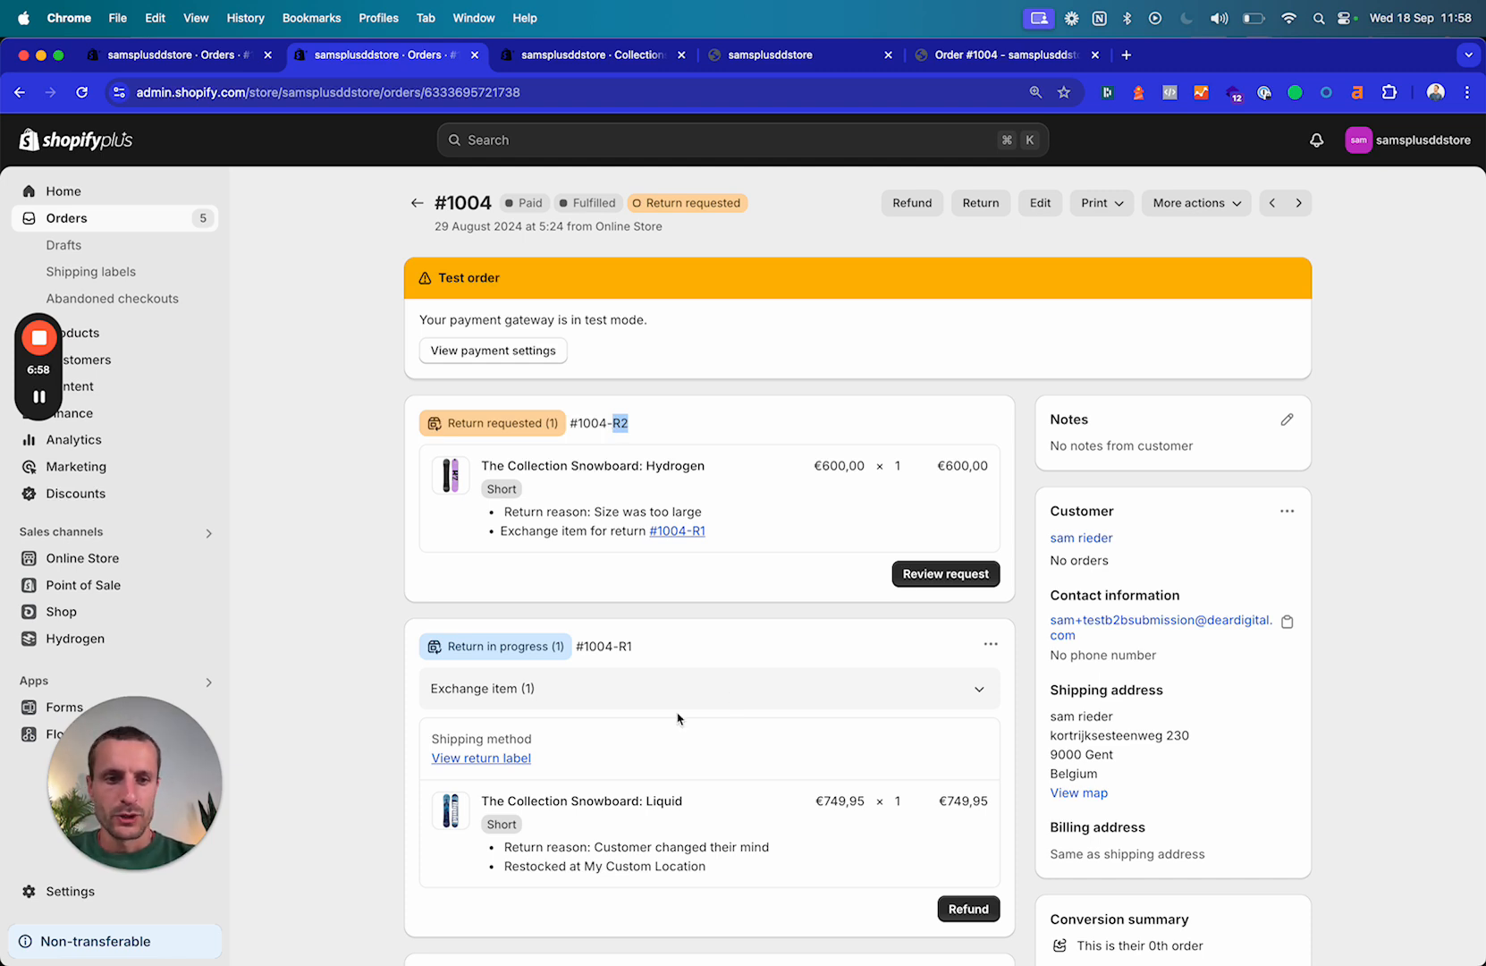
scroll("down", 3)
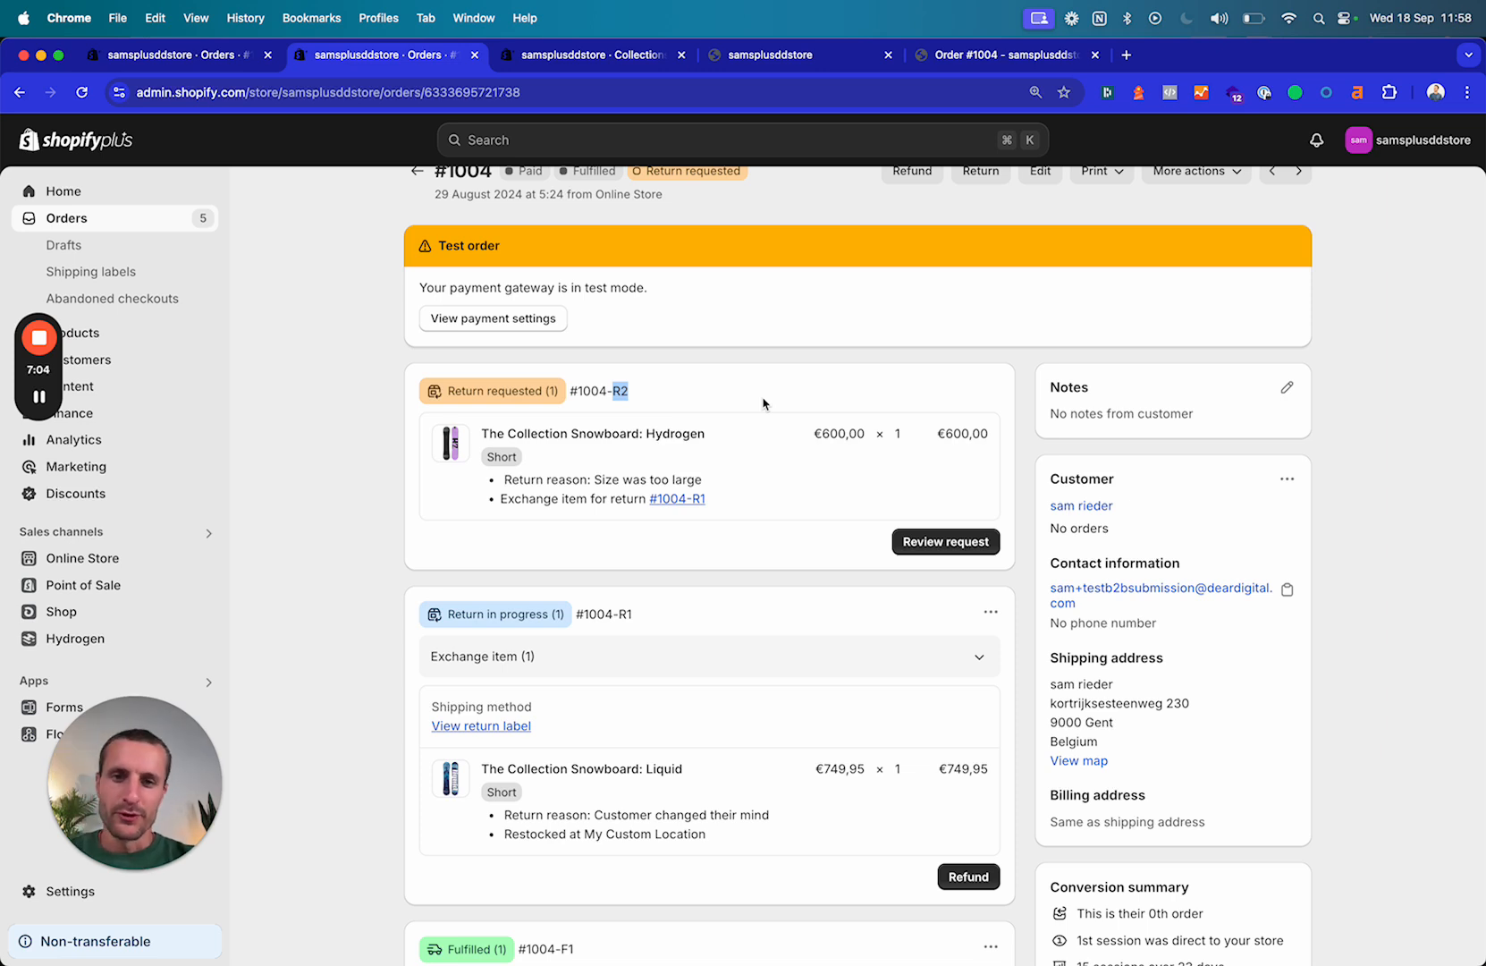
mouse_move(755, 506)
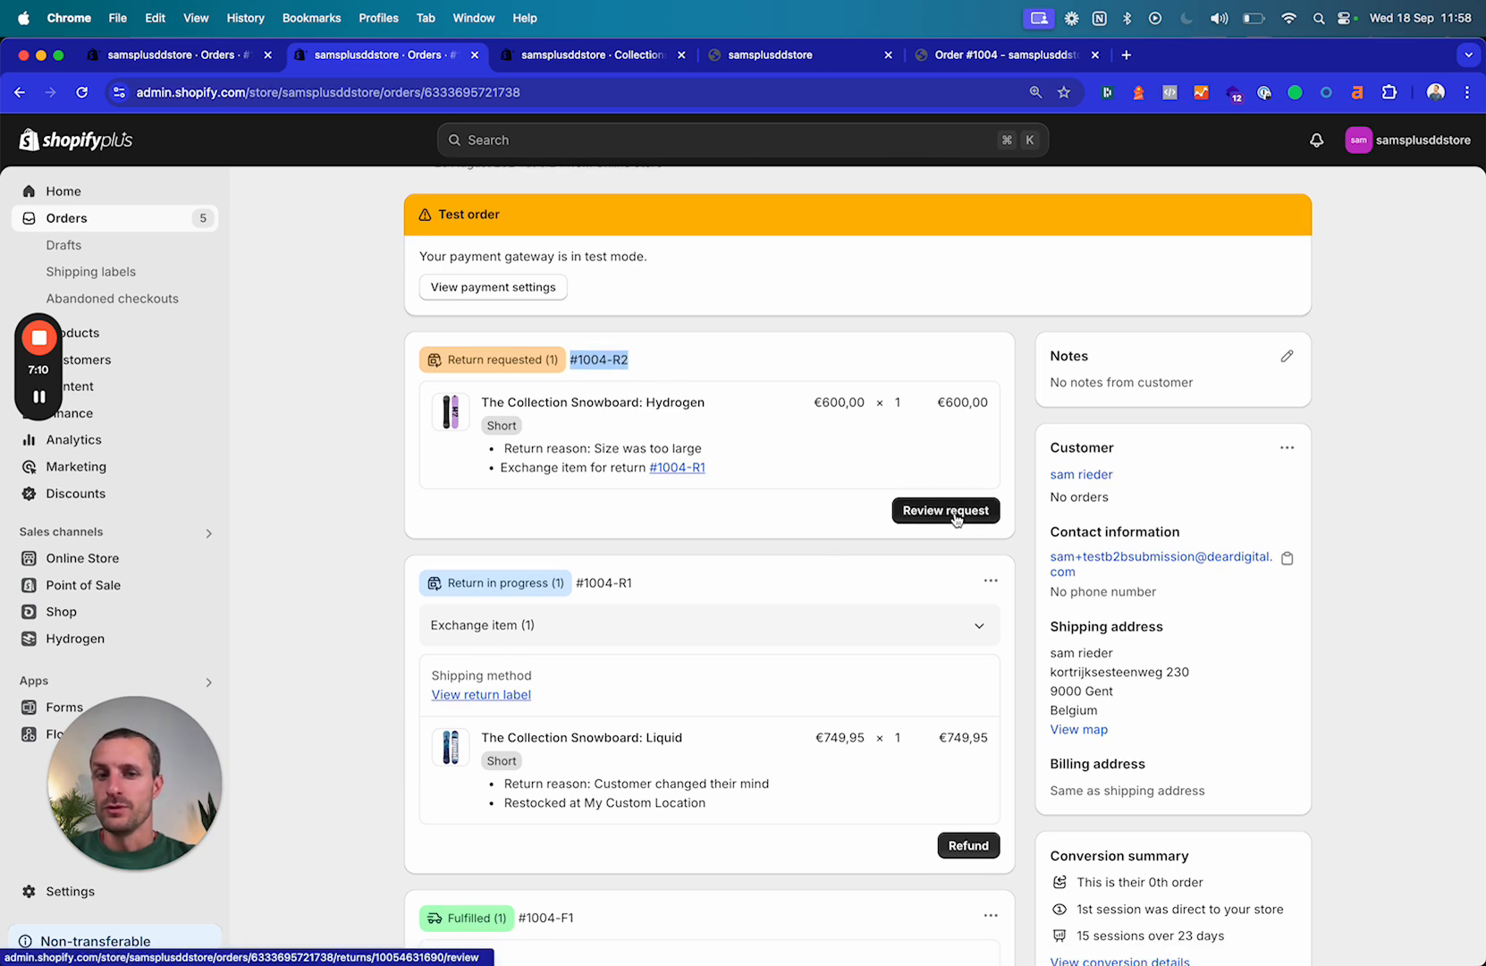
Approve return request #1004-R2 with Return-Label.jpg uploaded as the return label
left_click(944, 510)
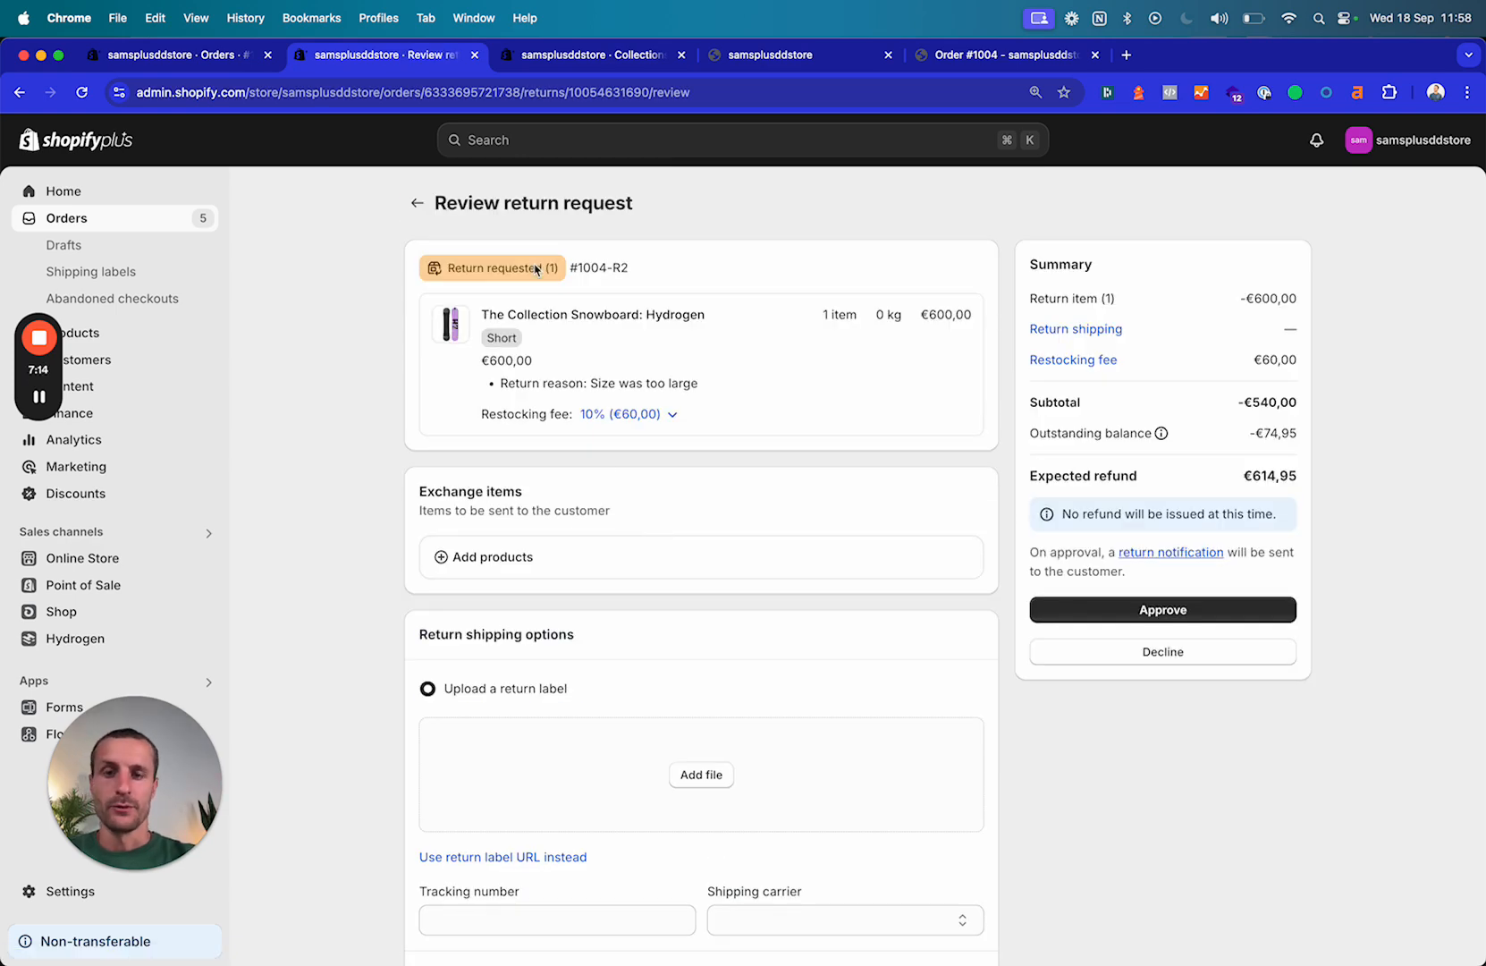
scroll("down", 3)
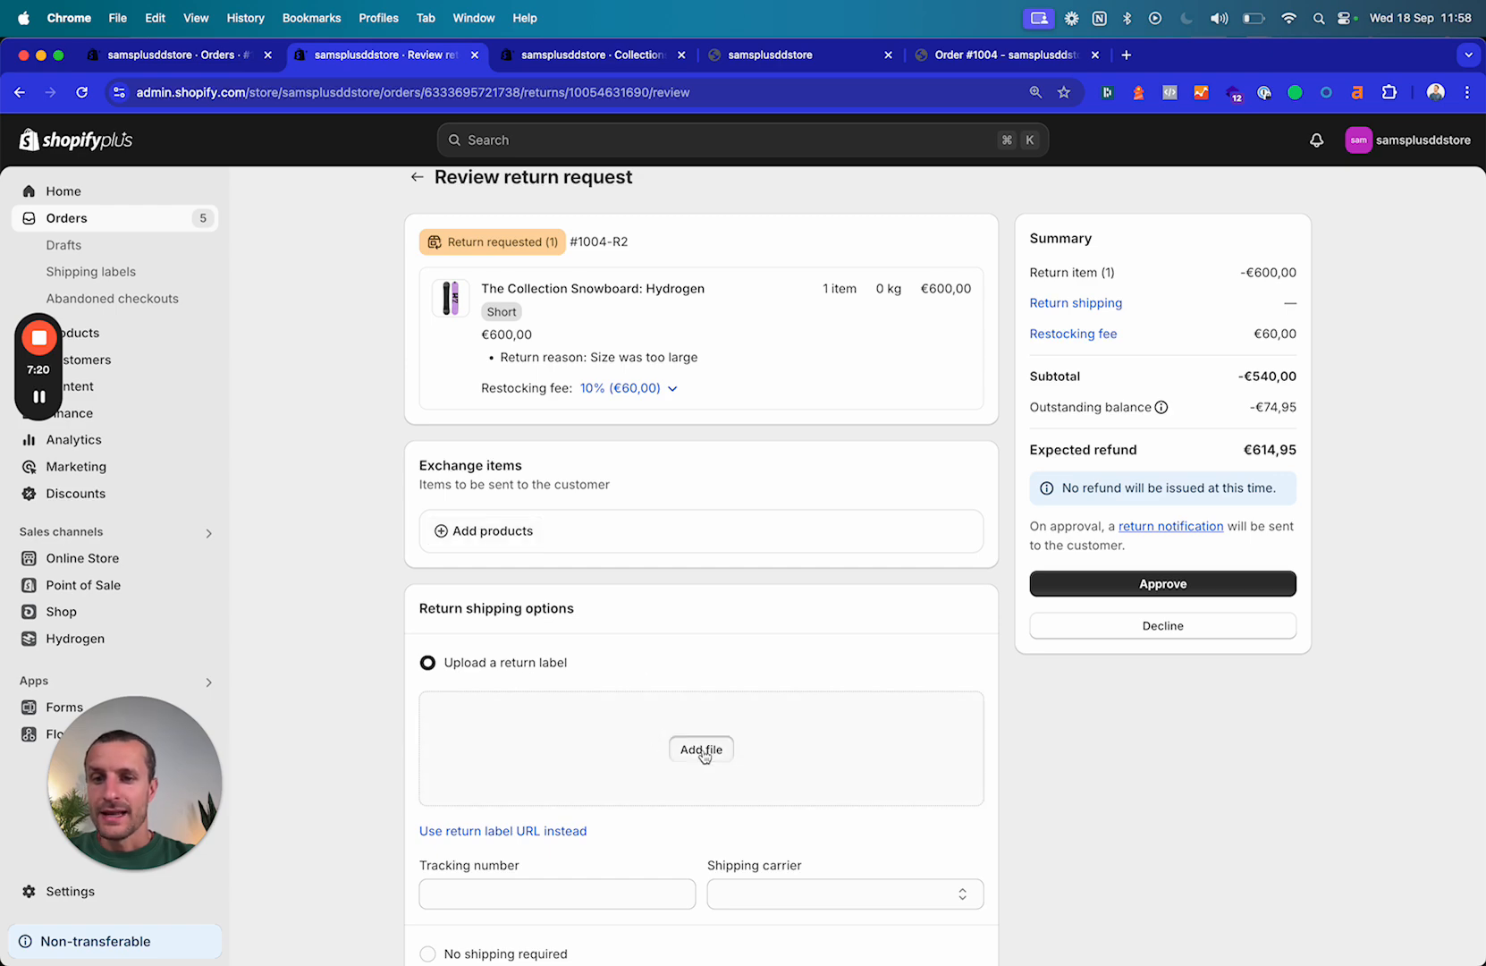
left_click(701, 749)
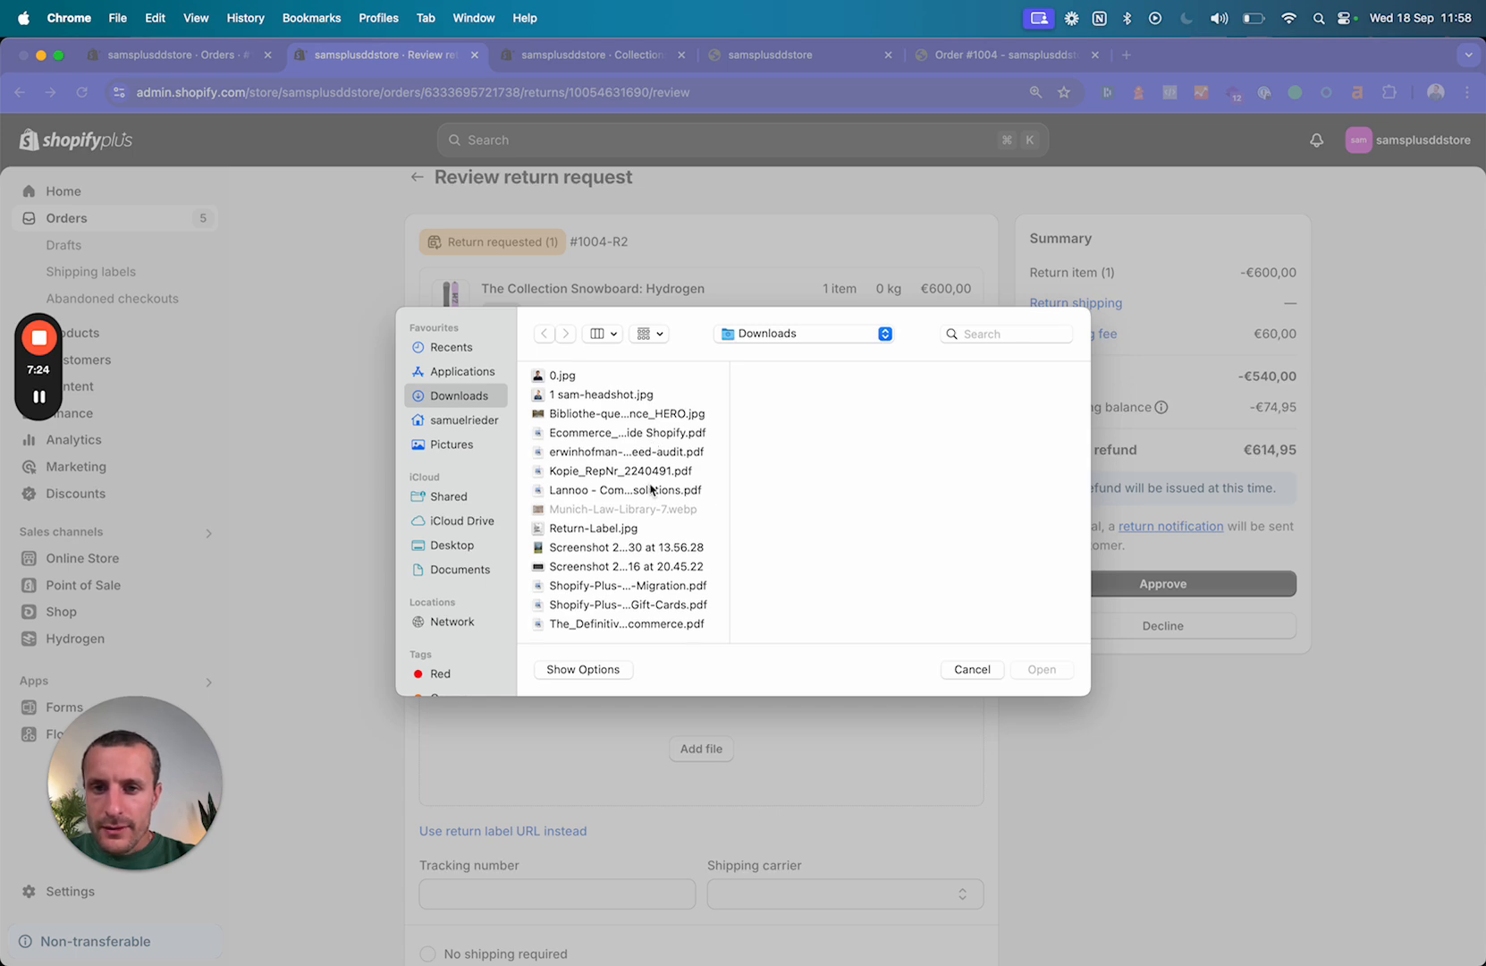
left_click(971, 669)
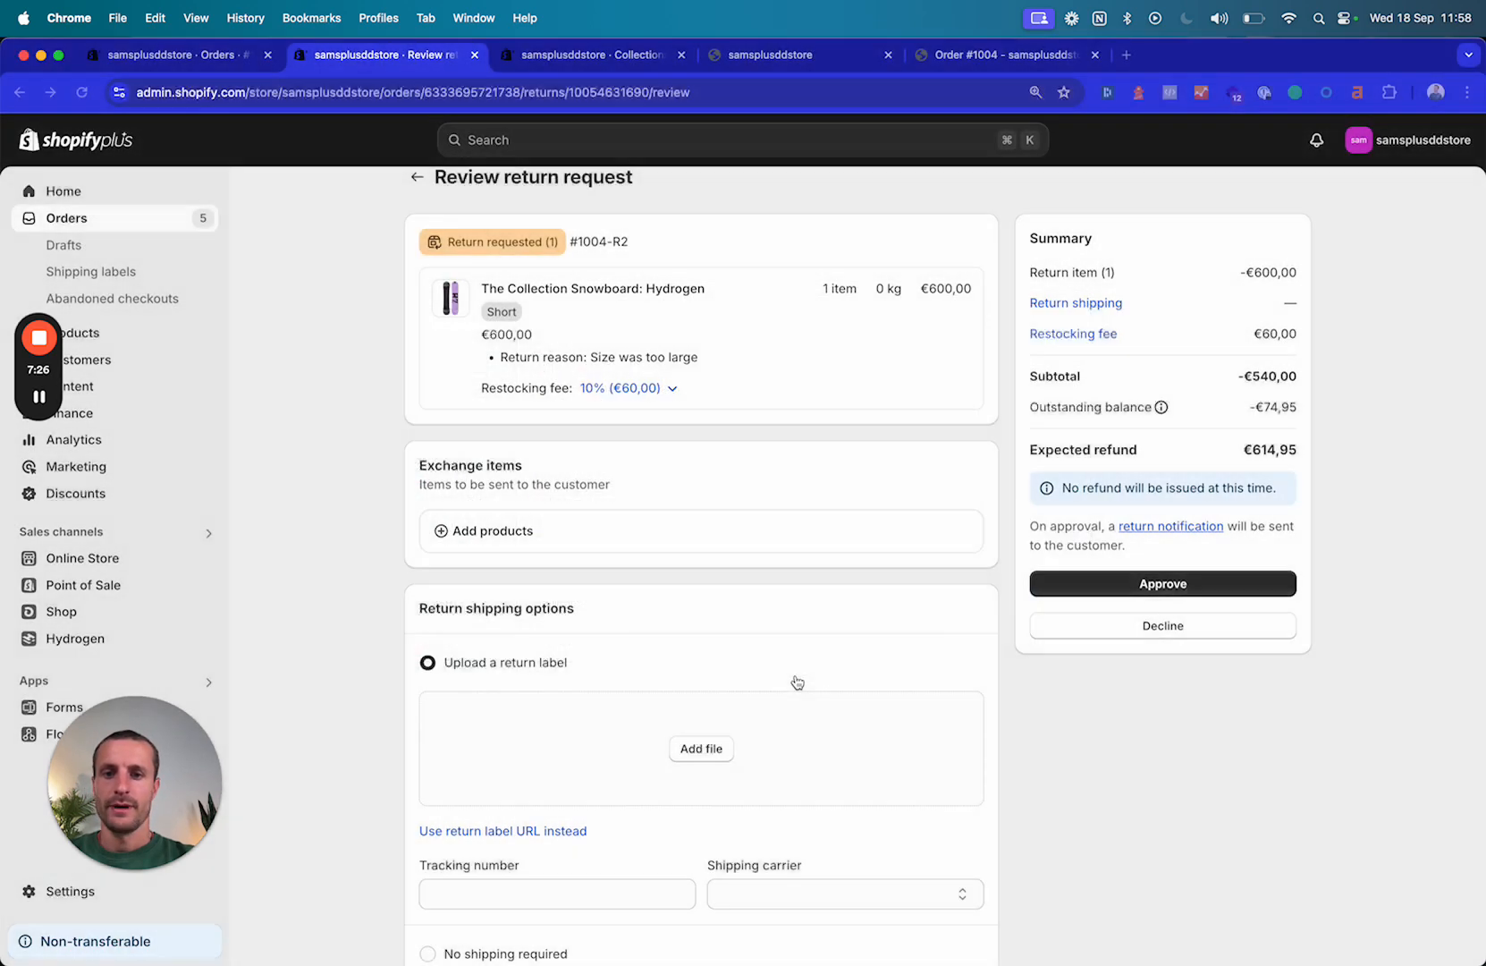
left_click(701, 749)
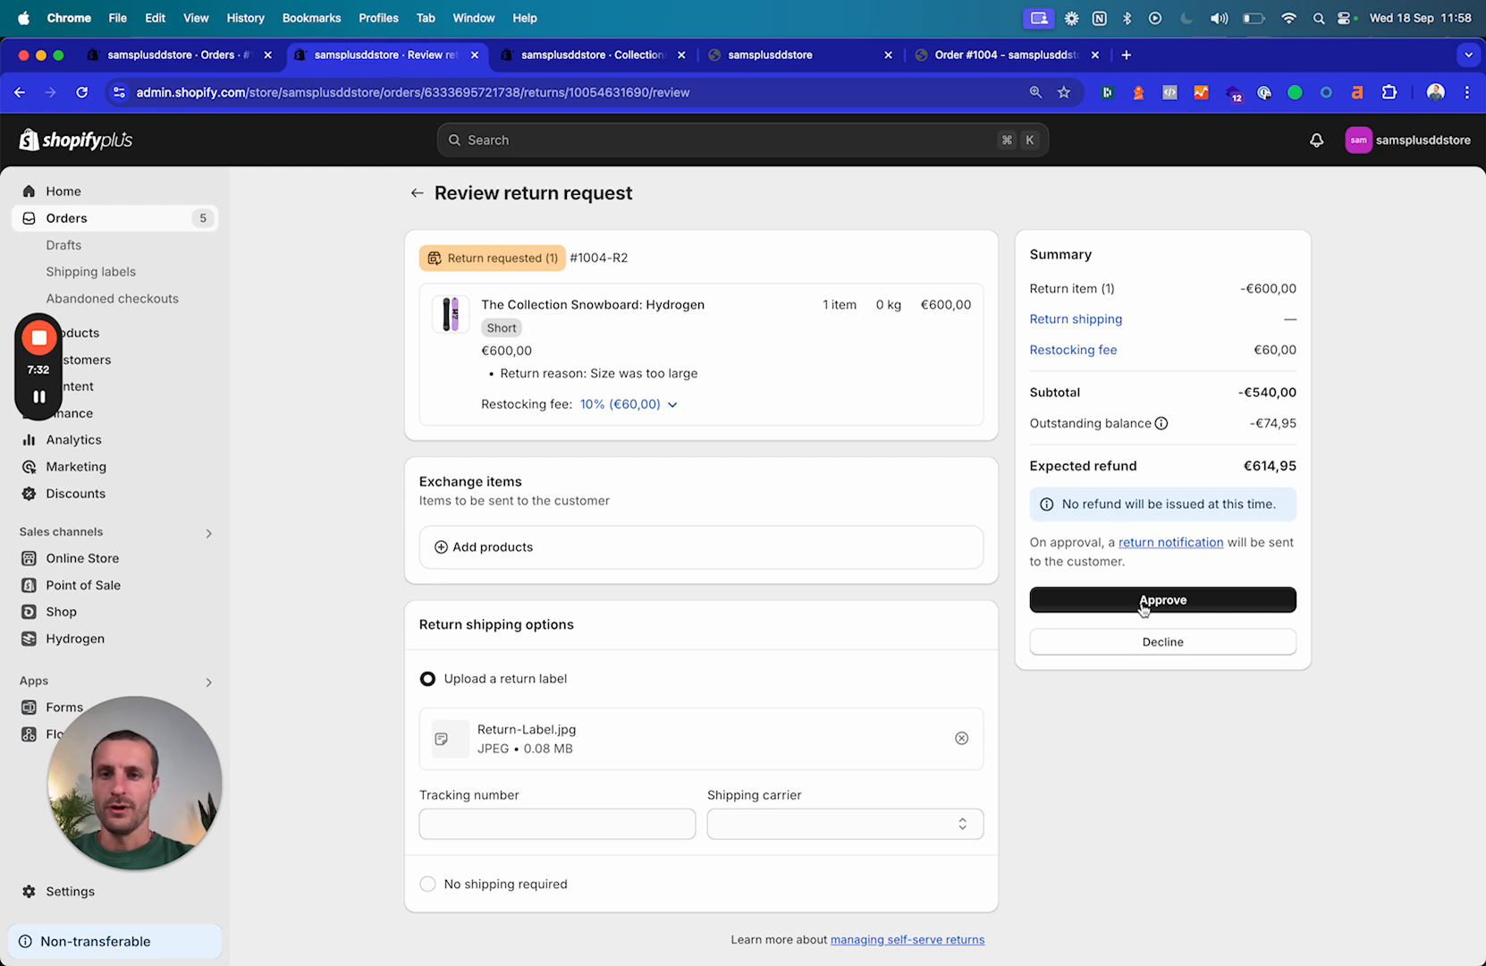
left_click(1163, 600)
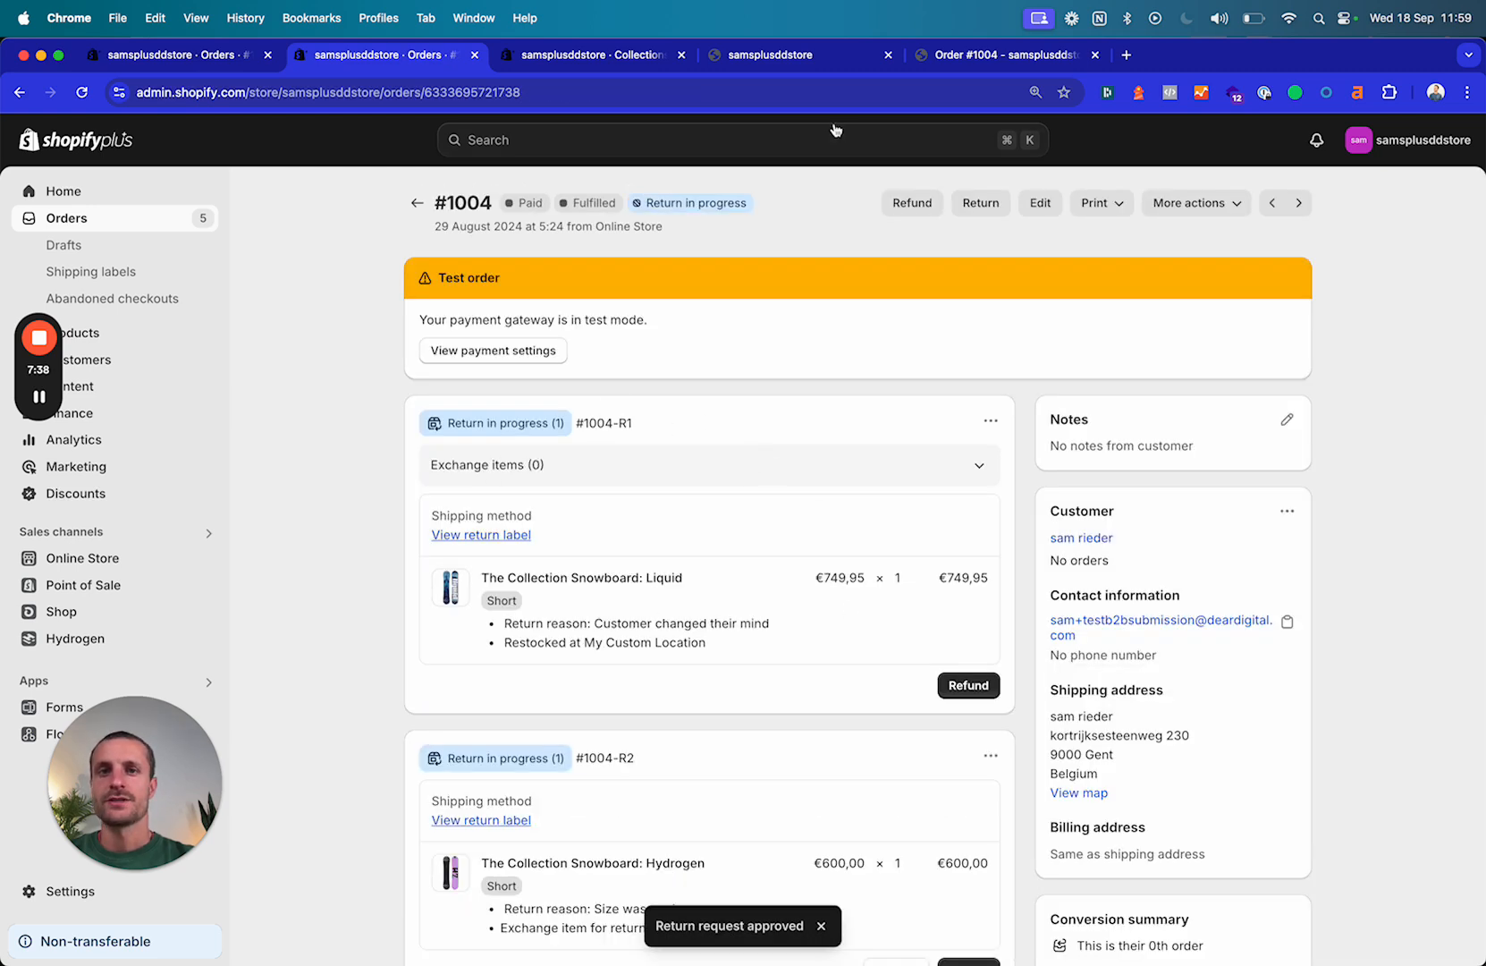
Reload the customer's order #1004 page to show the return in progress with a printable label
left_click(999, 53)
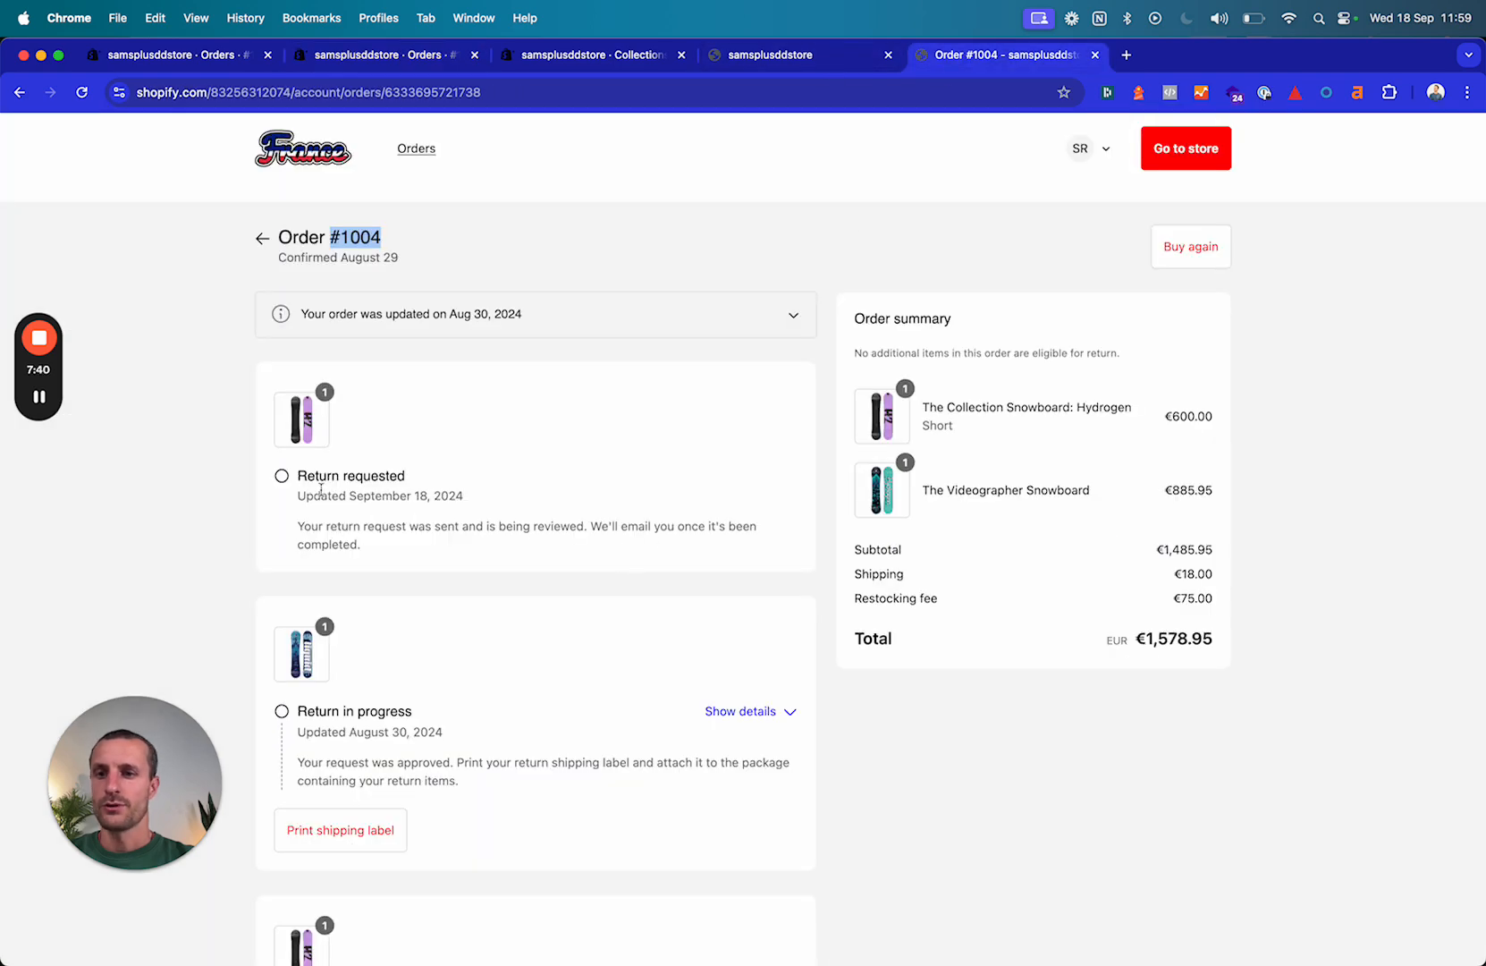
double_click(350, 474)
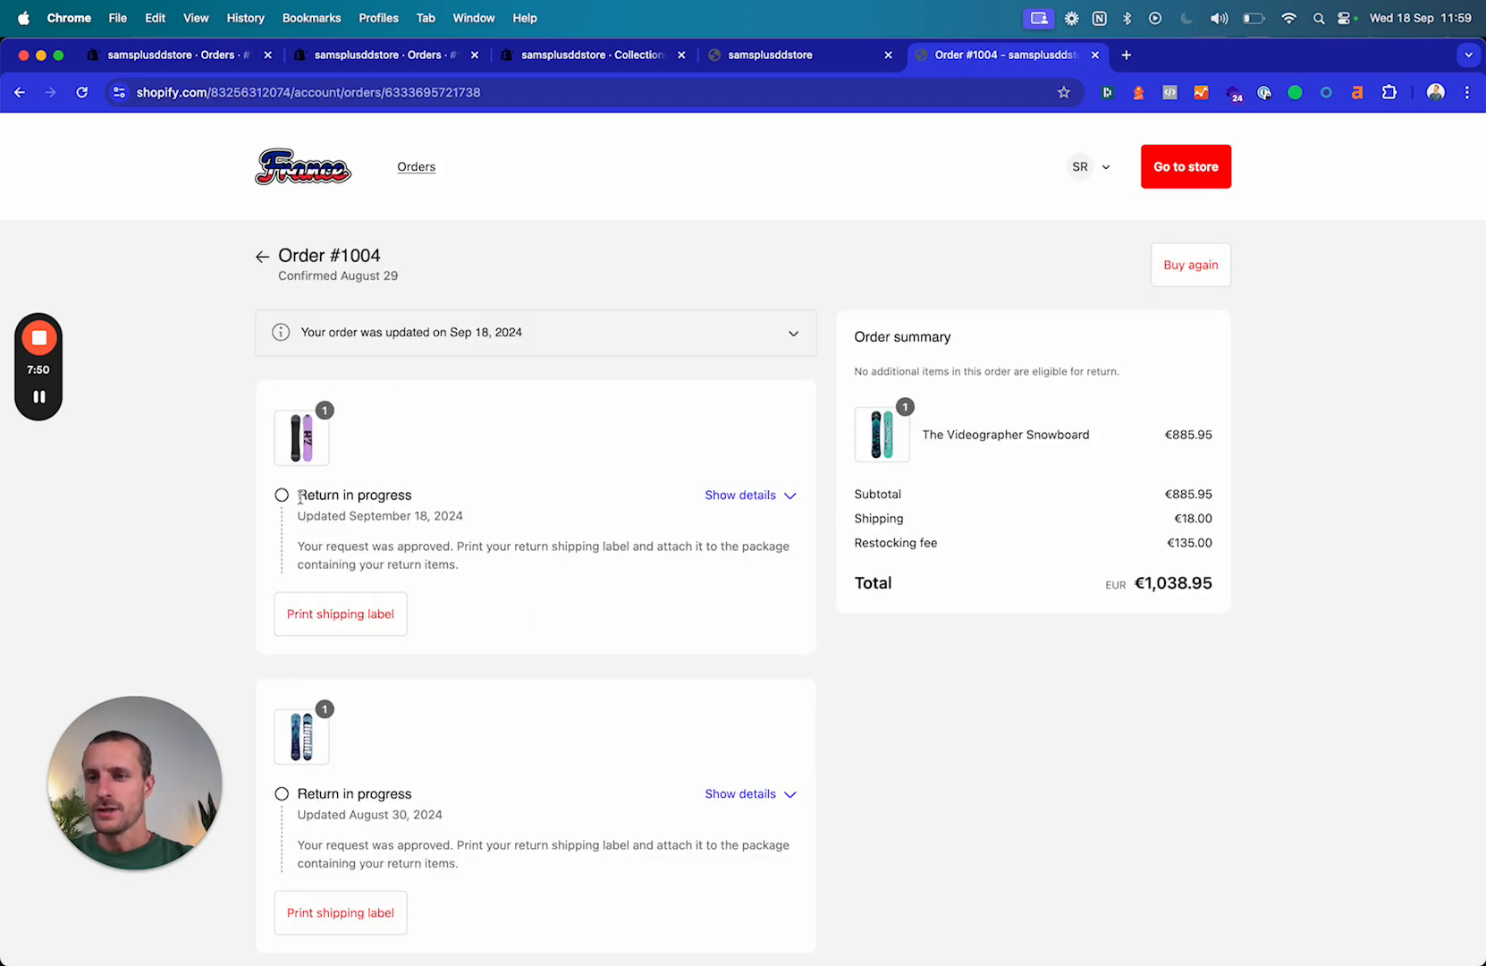
left_click(340, 614)
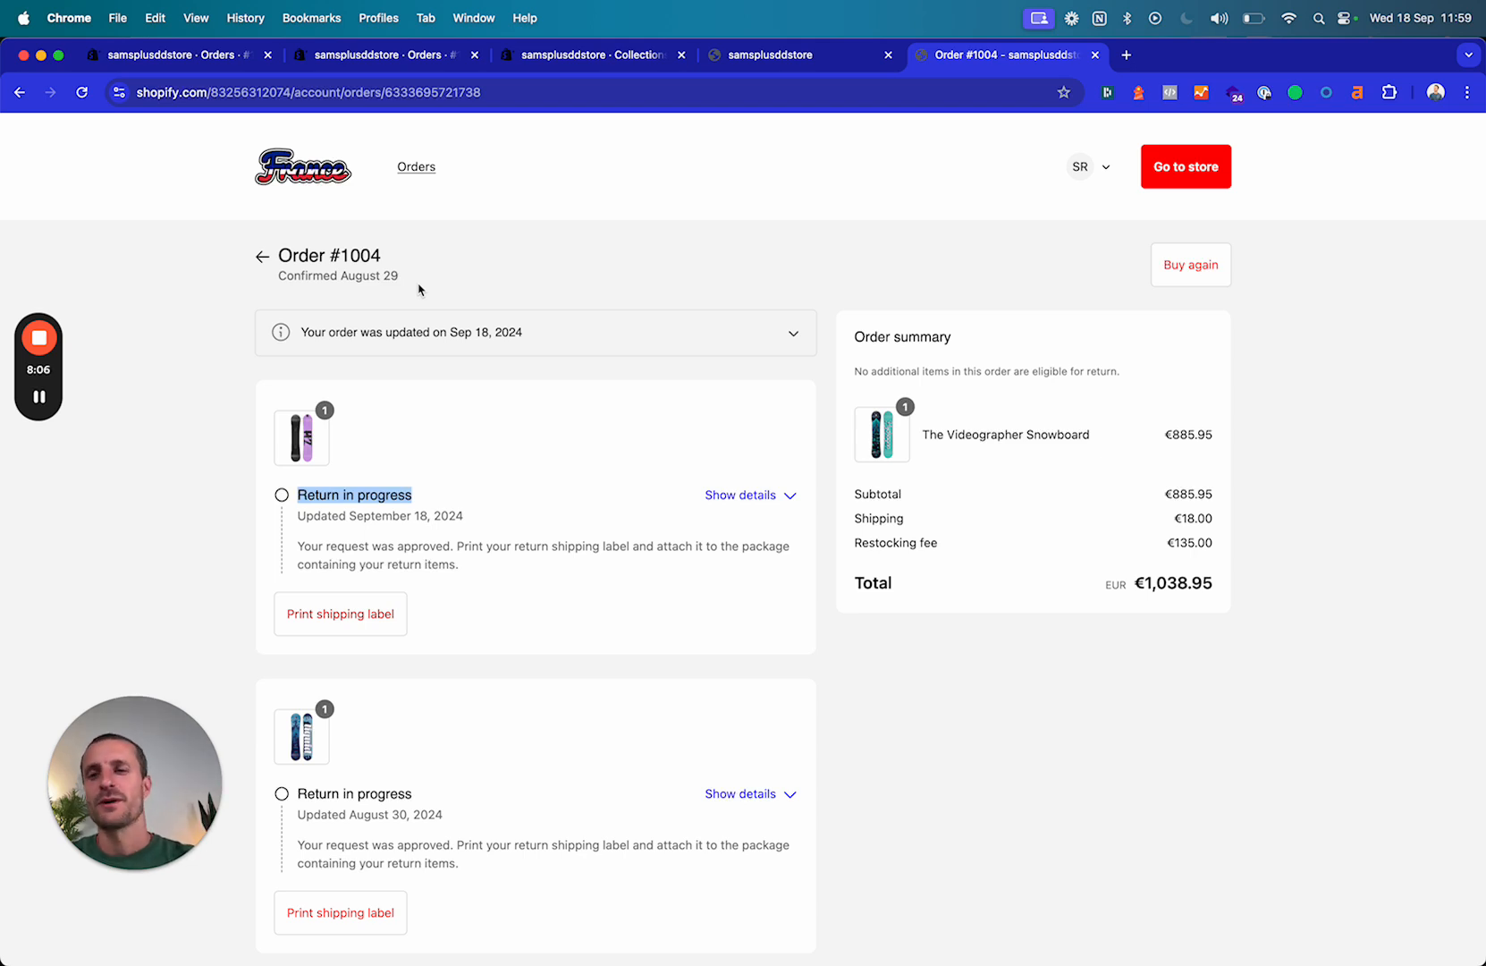
mouse_move(460, 415)
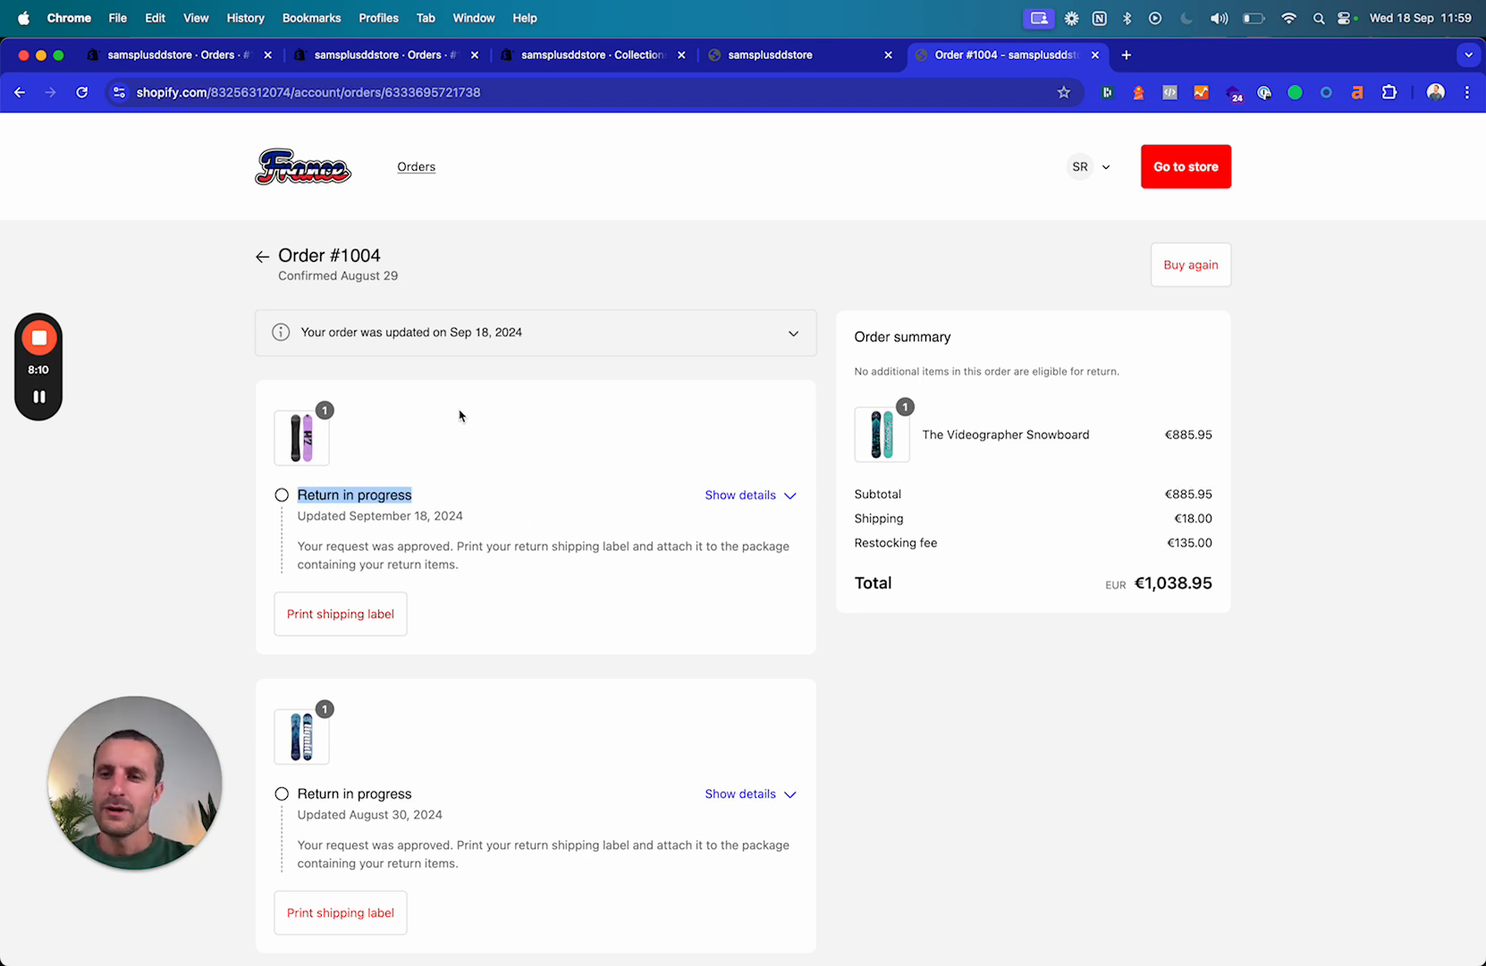
mouse_move(504, 549)
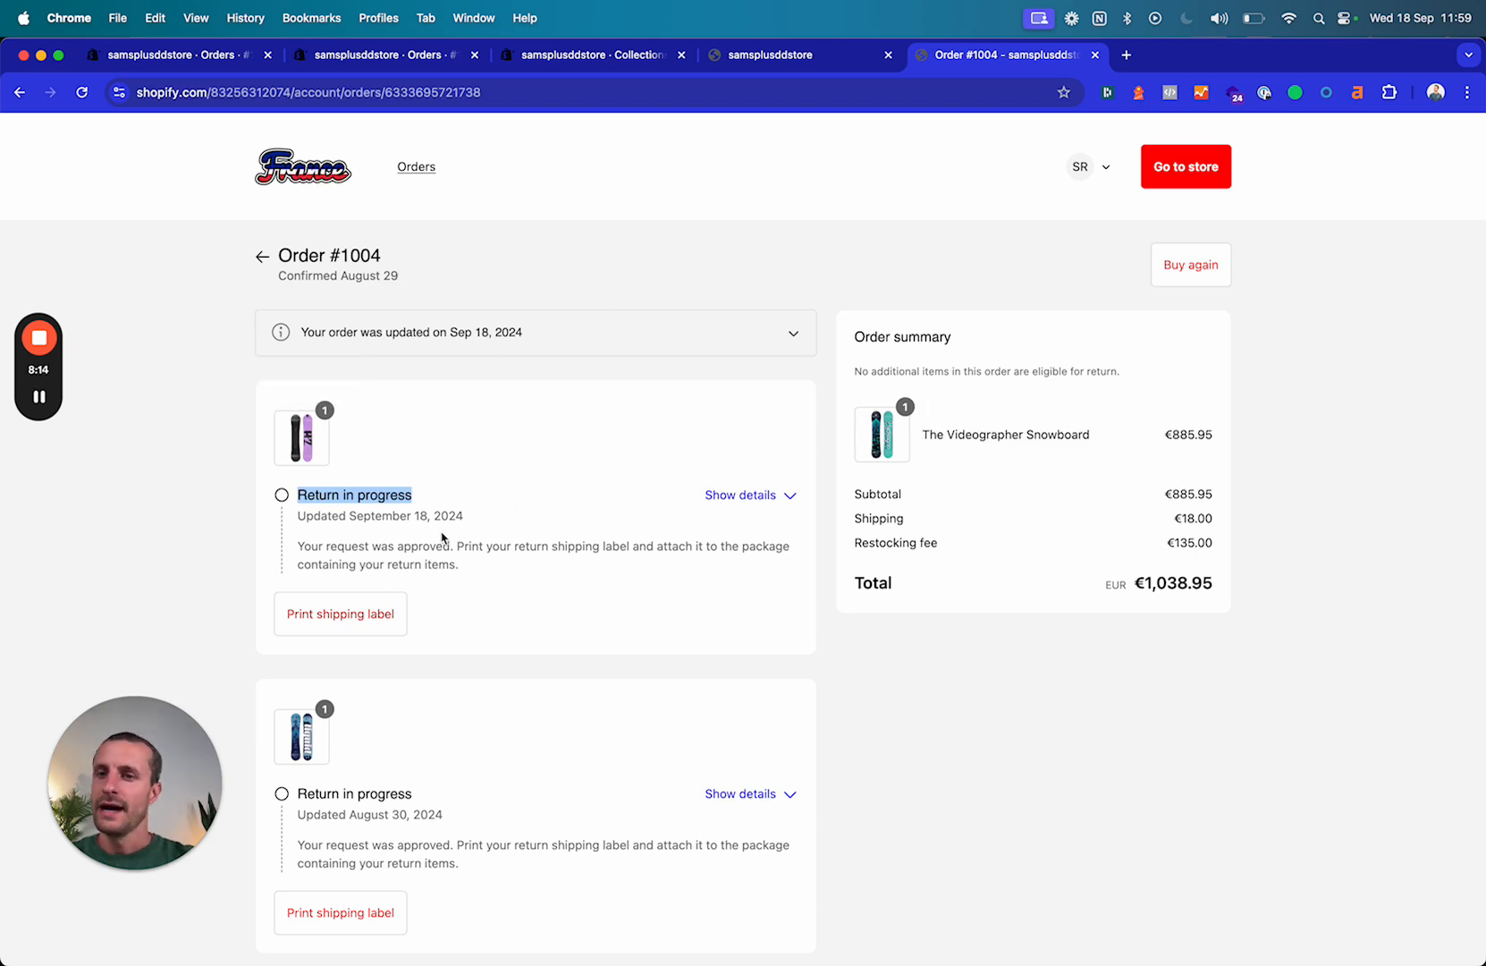
mouse_move(338, 387)
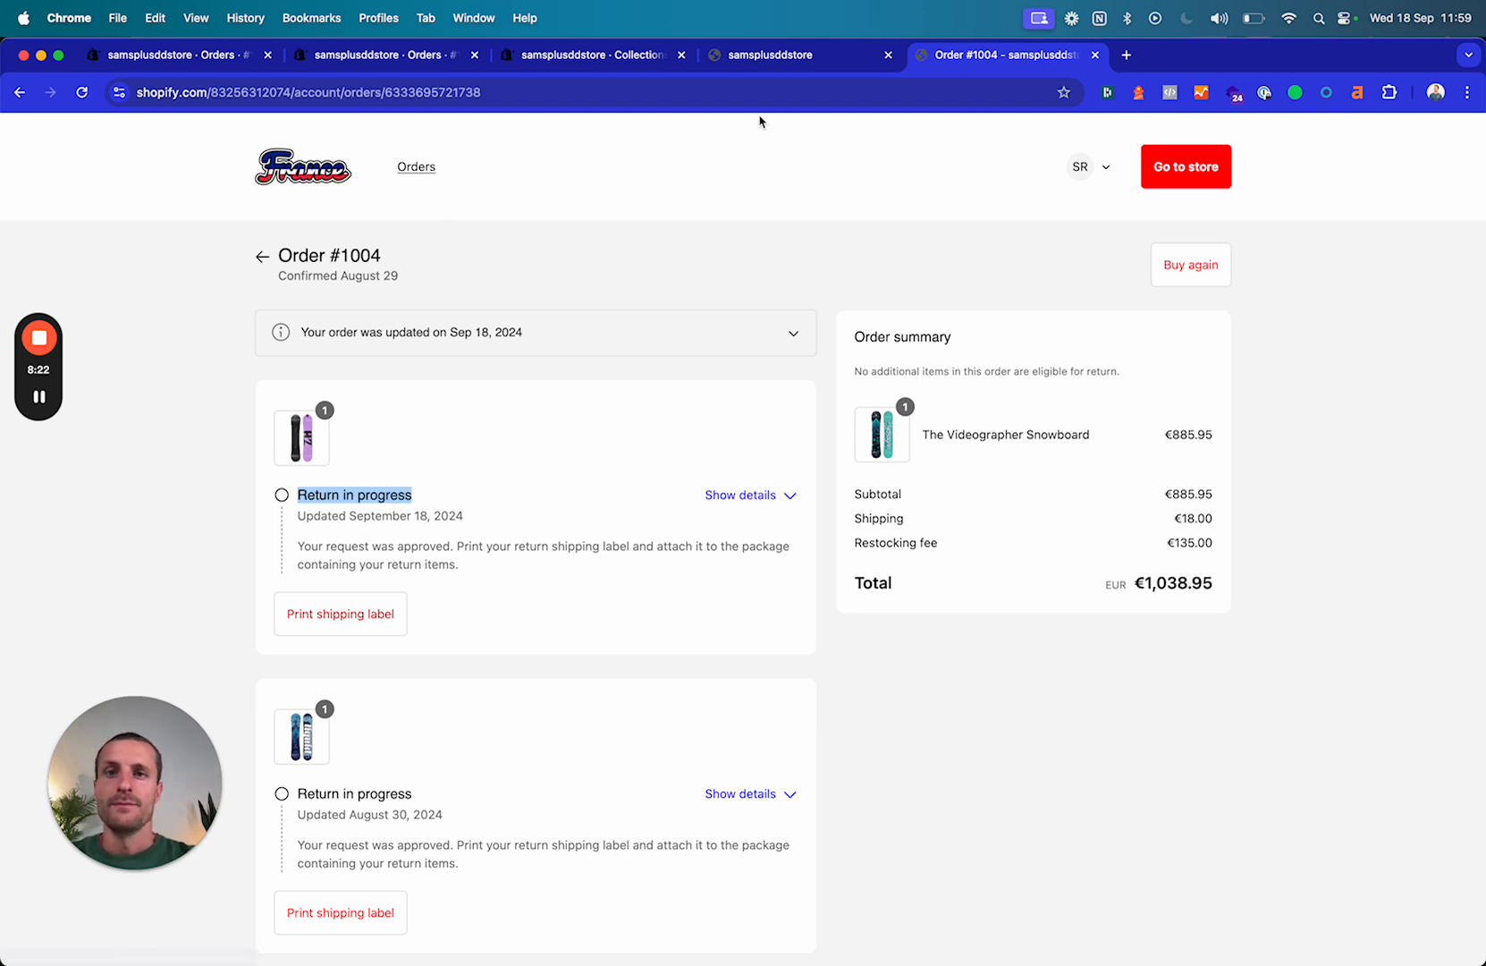
mouse_move(329, 391)
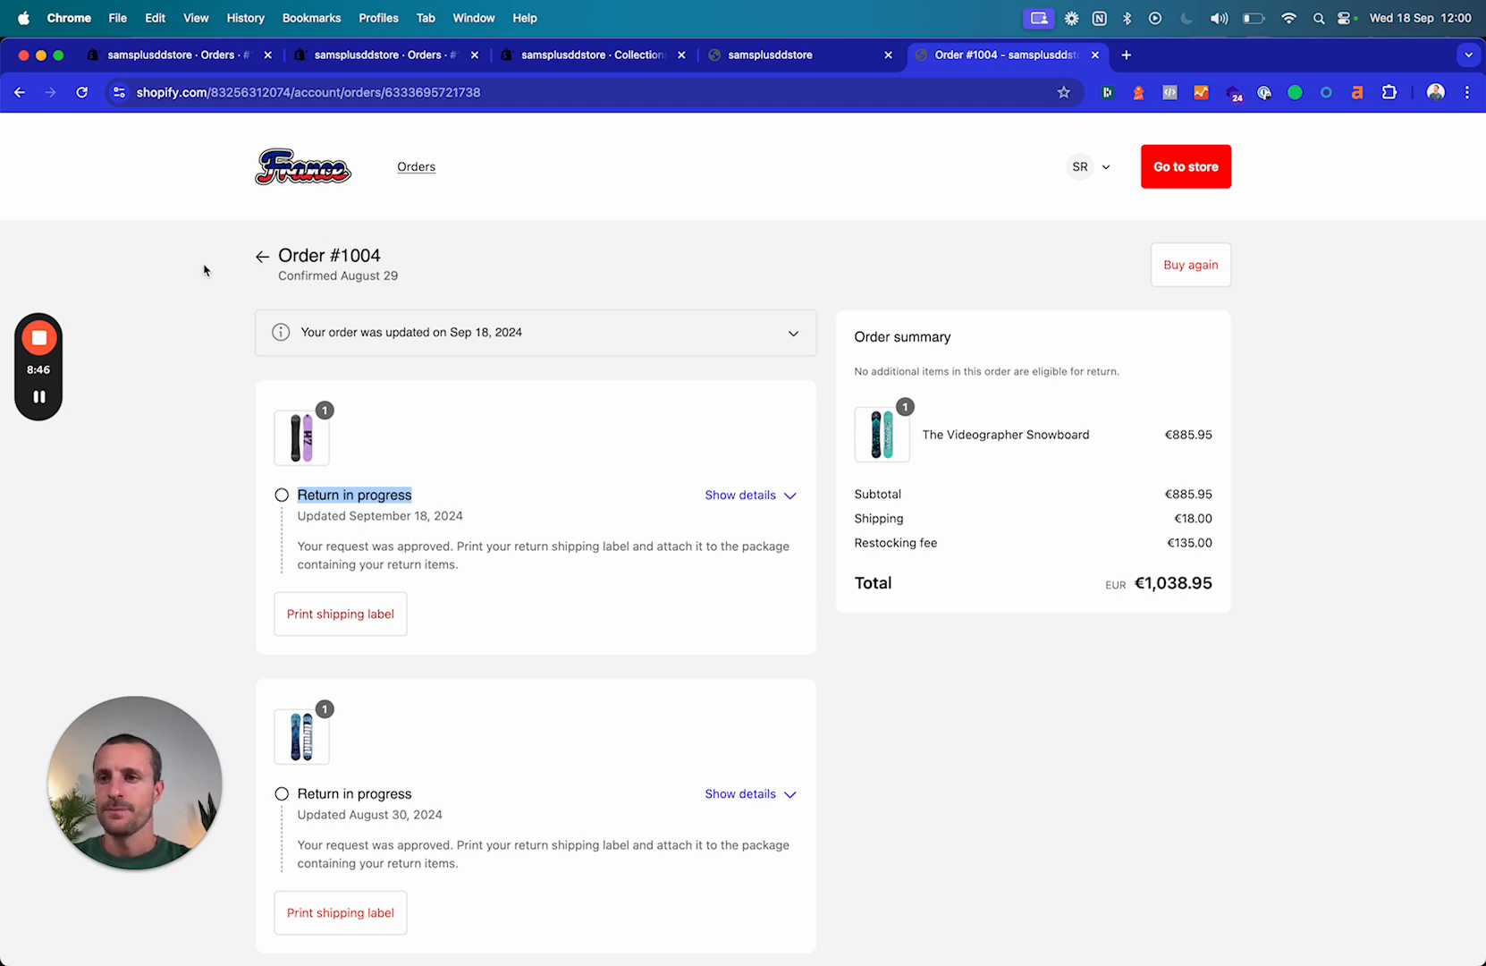
mouse_move(181, 263)
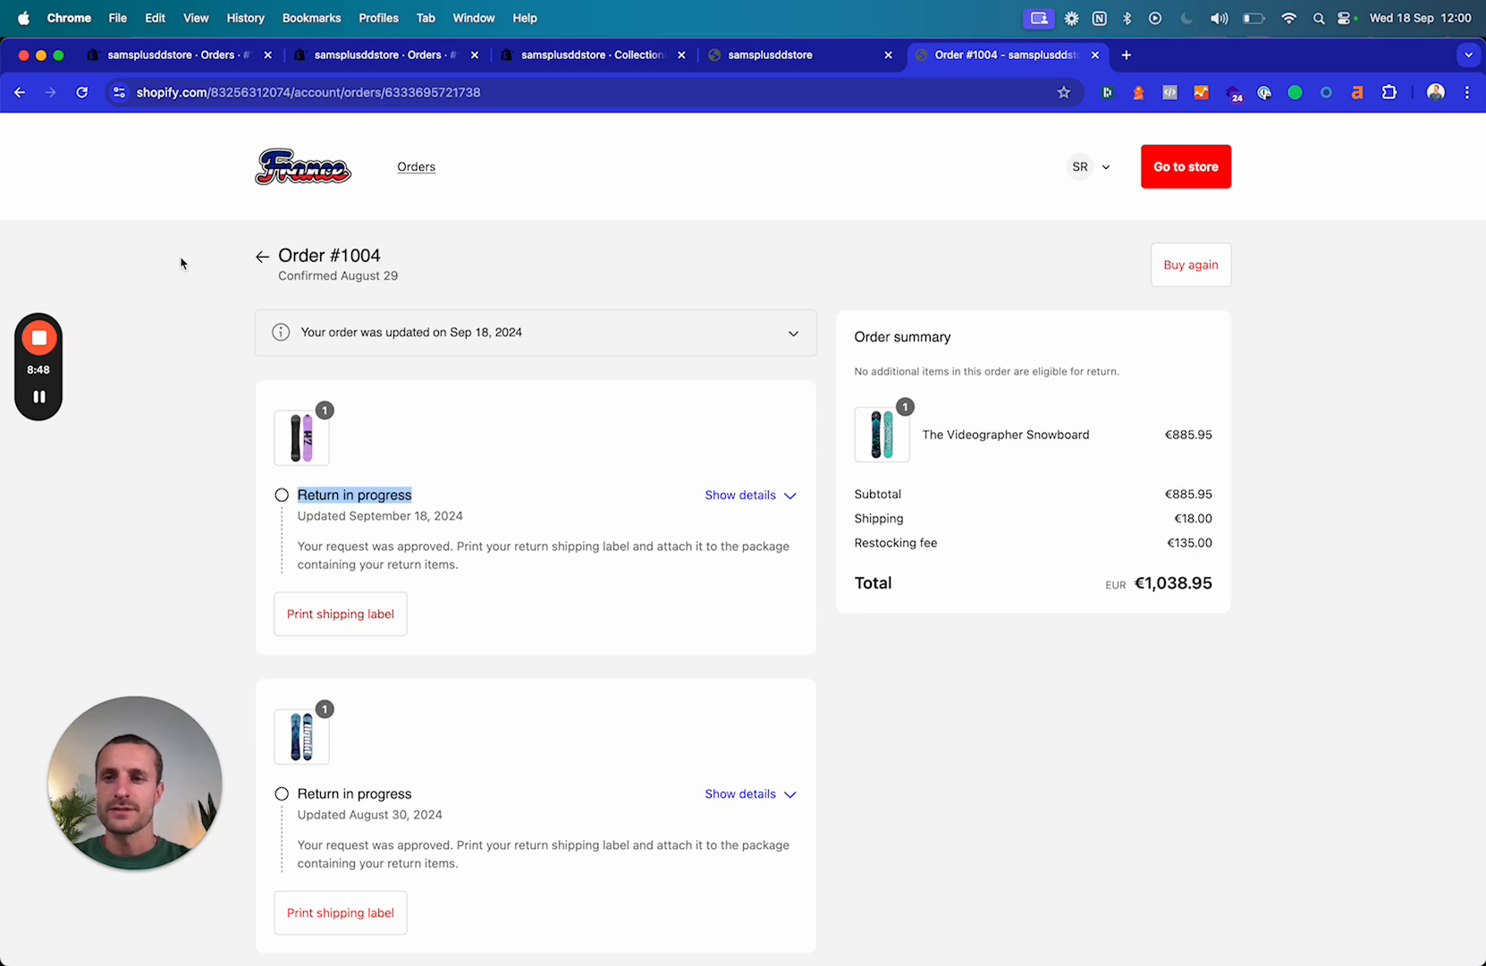